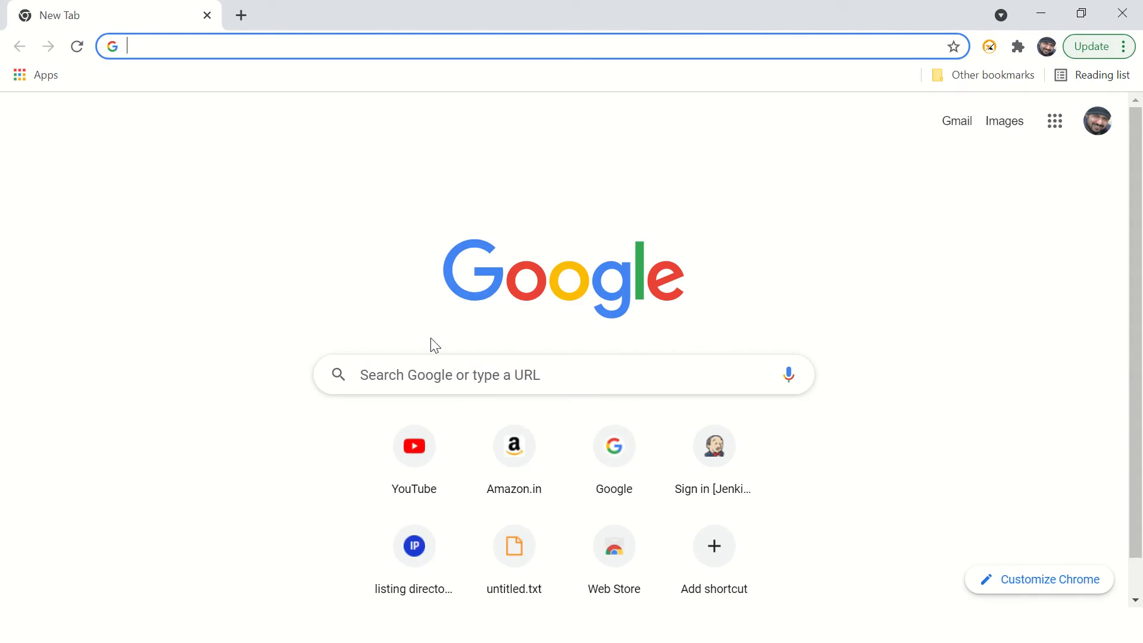
# - Search Google for 'download jenkins' and review the results listing the Jenkins download page first
pyautogui.write('download maven')
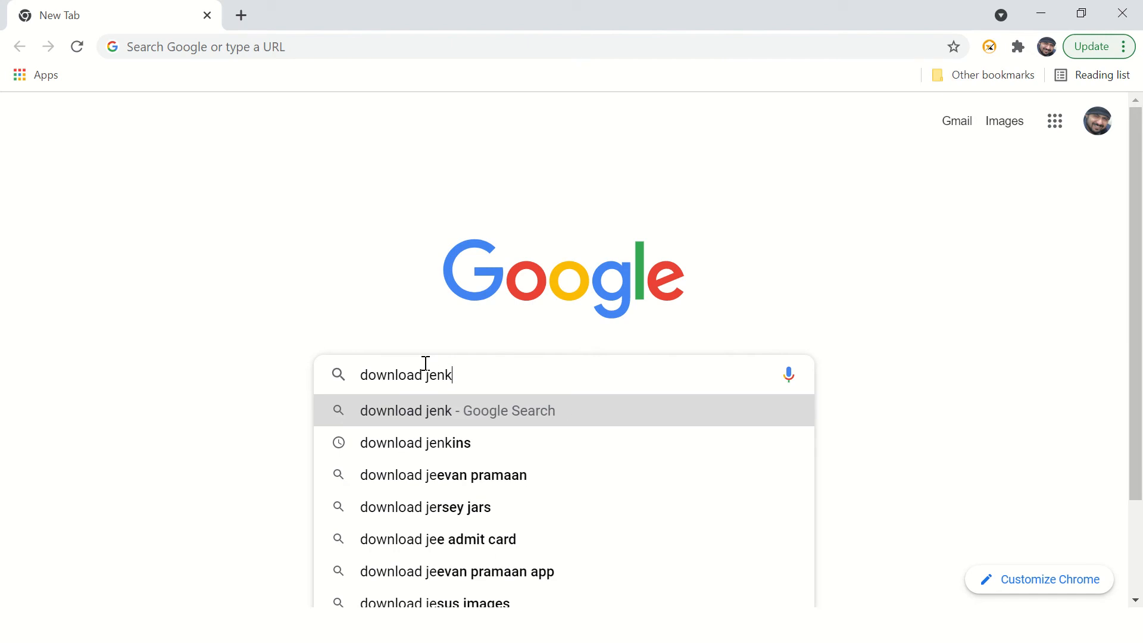
pyautogui.click(414, 442)
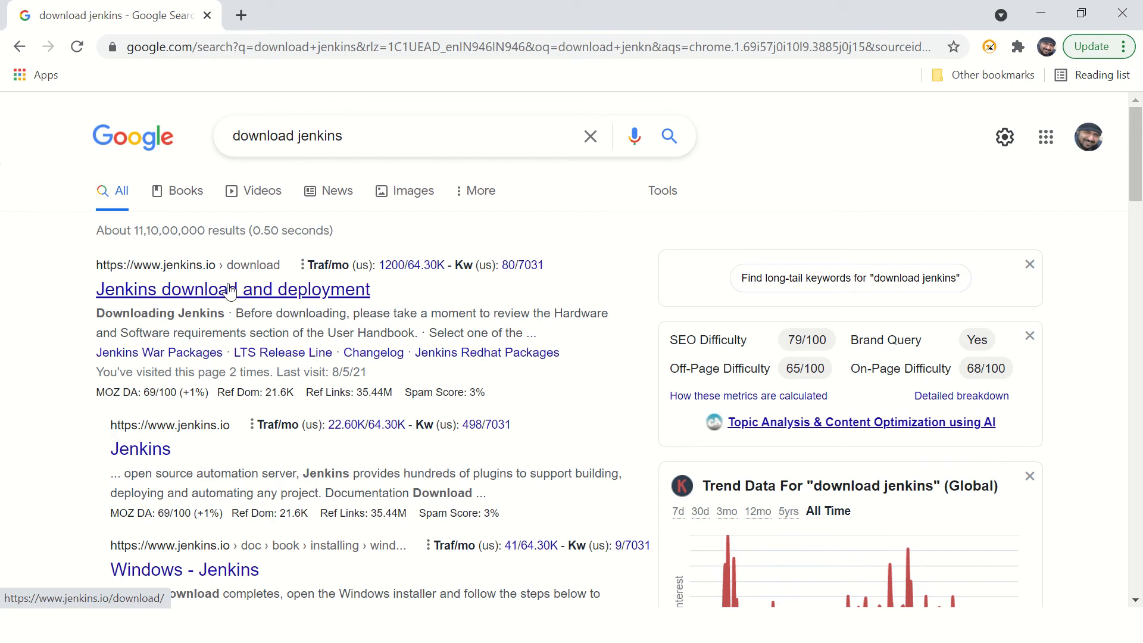
pyautogui.scroll(-3)
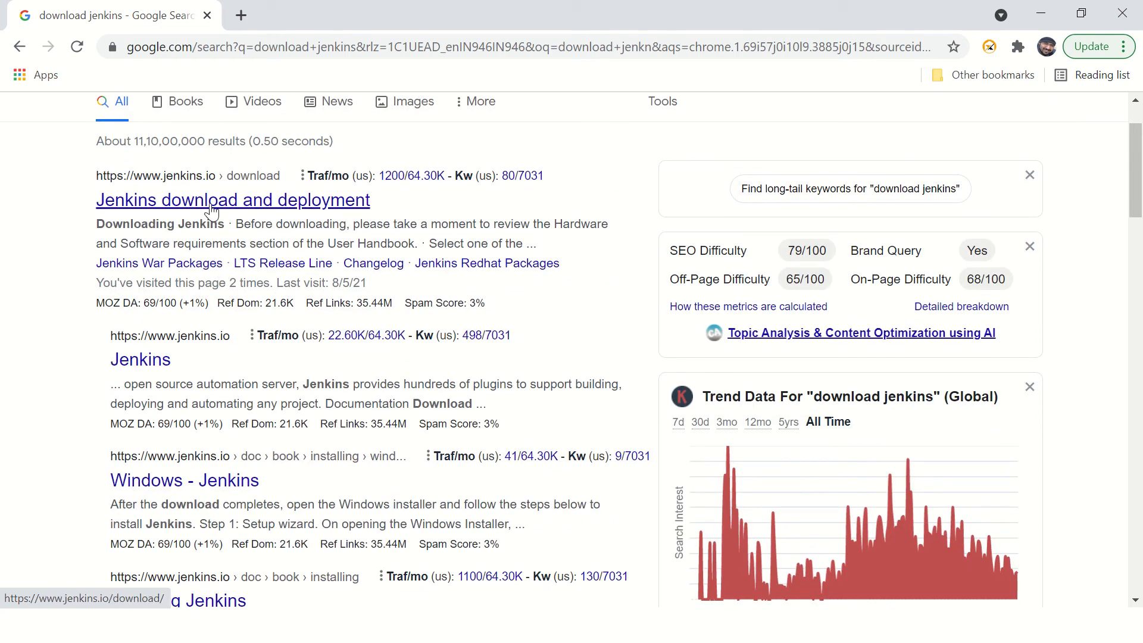
# - From the Jenkins download page, download the Windows installer for the Jenkins 2.313 weekly release
pyautogui.click(232, 200)
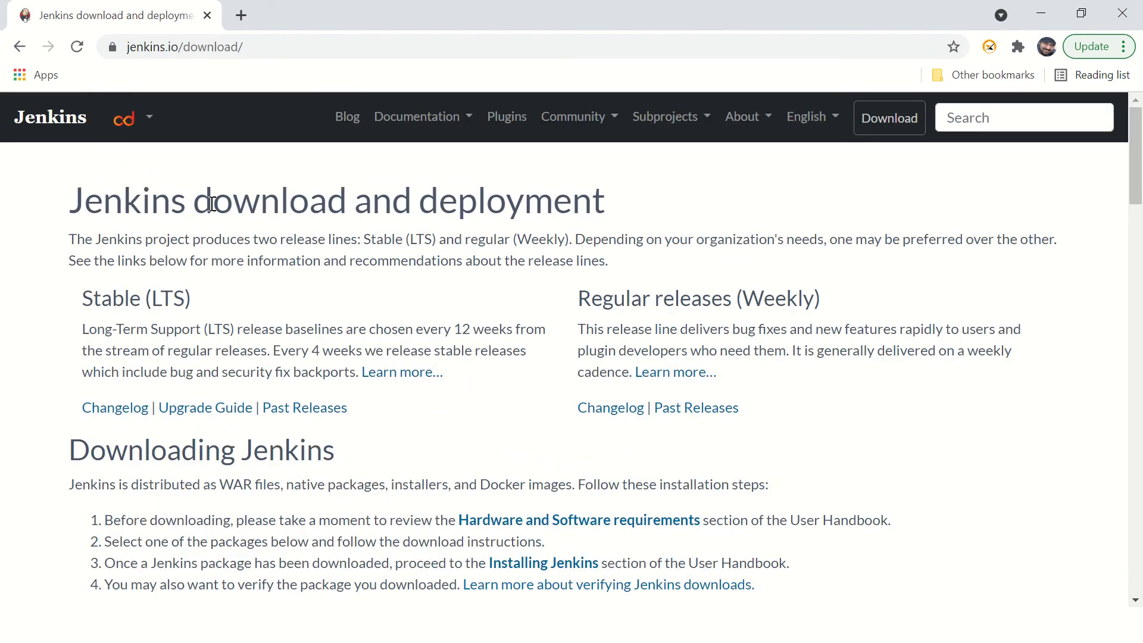
pyautogui.scroll(-3)
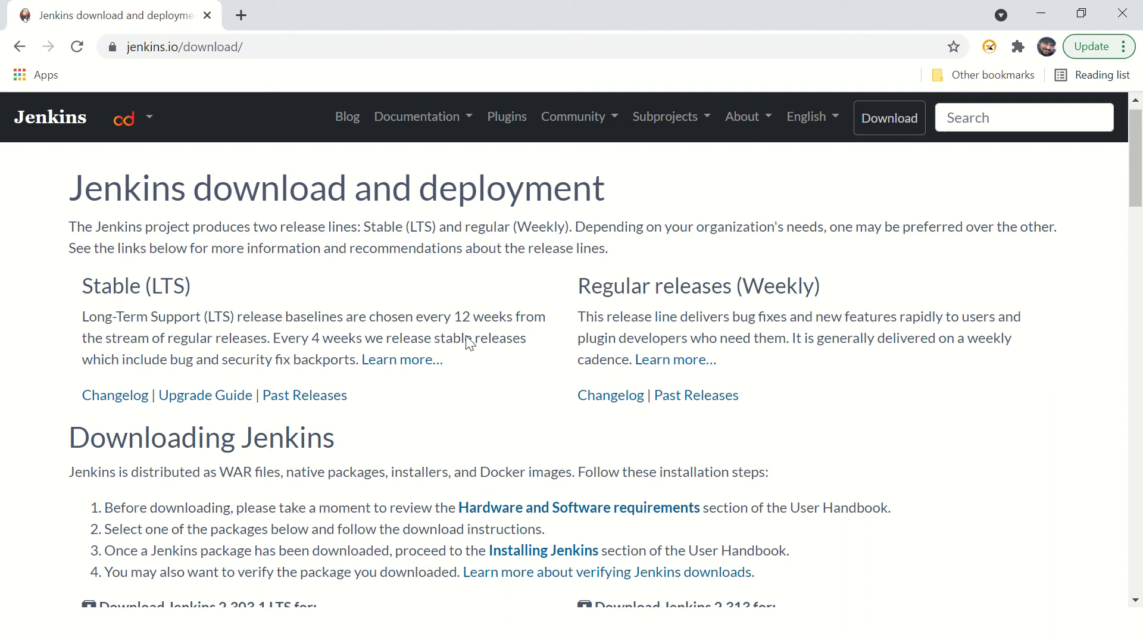
pyautogui.scroll(-3)
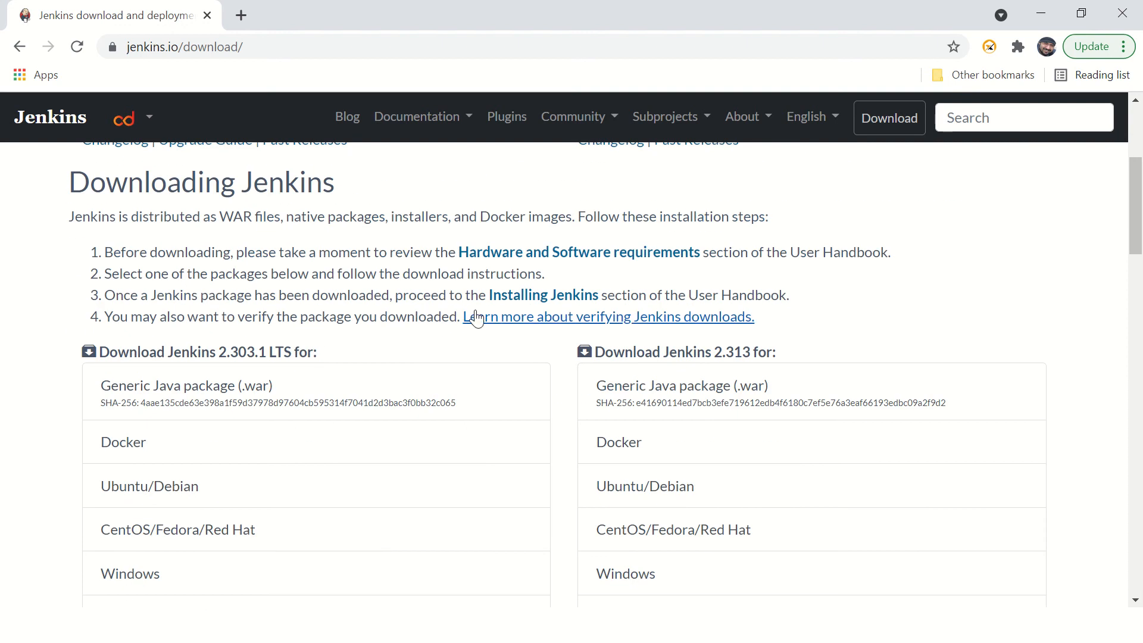
pyautogui.moveTo(681, 368)
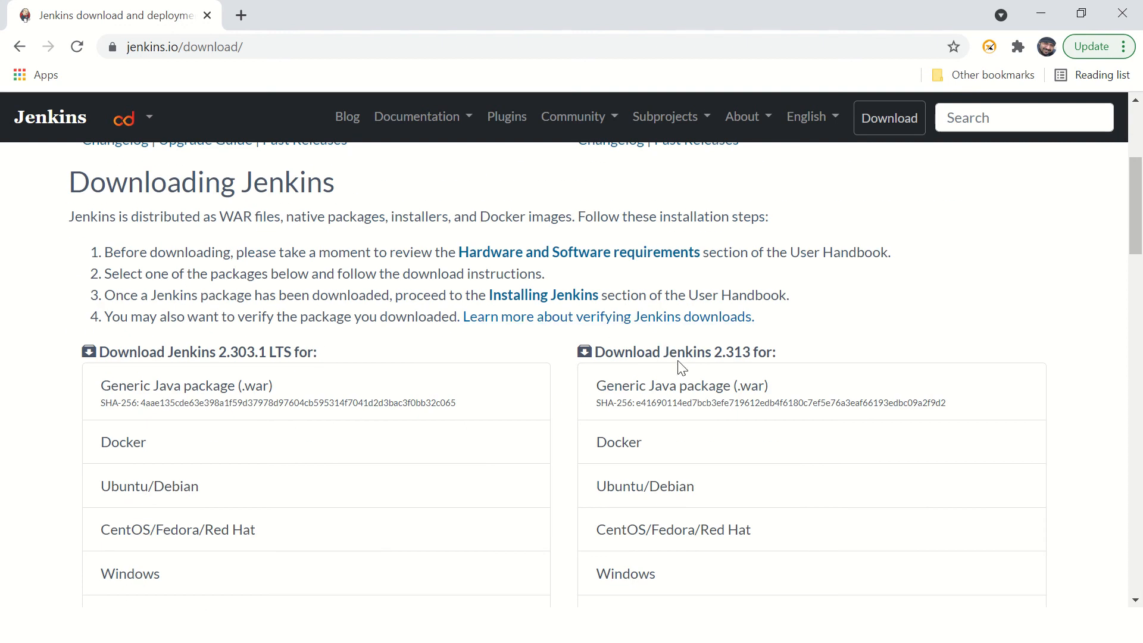
pyautogui.scroll(-3)
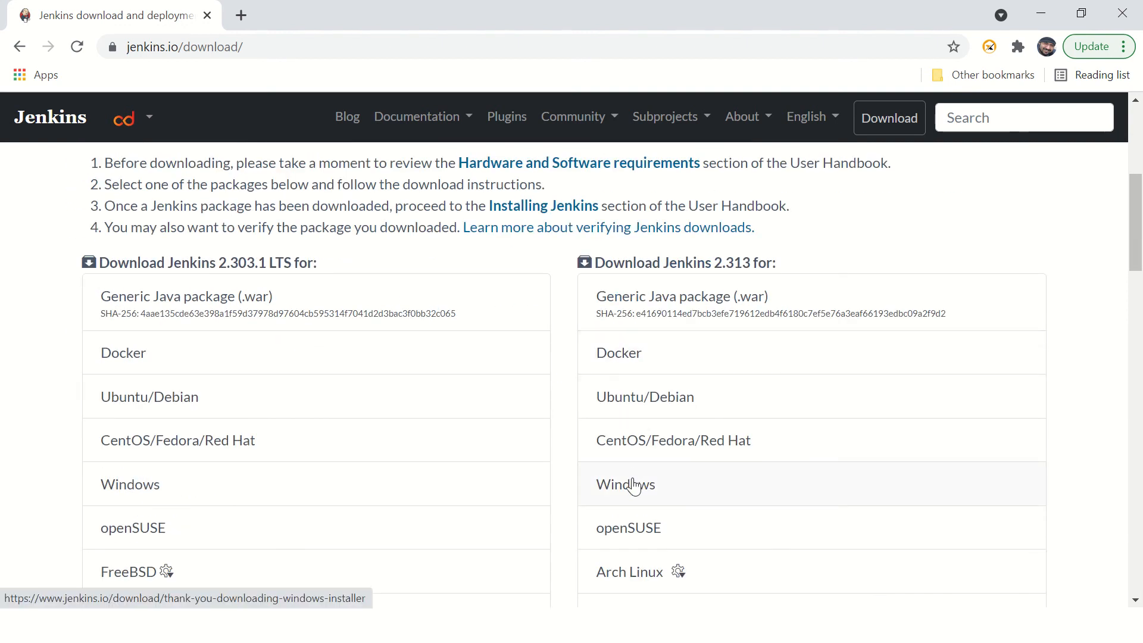
pyautogui.click(625, 484)
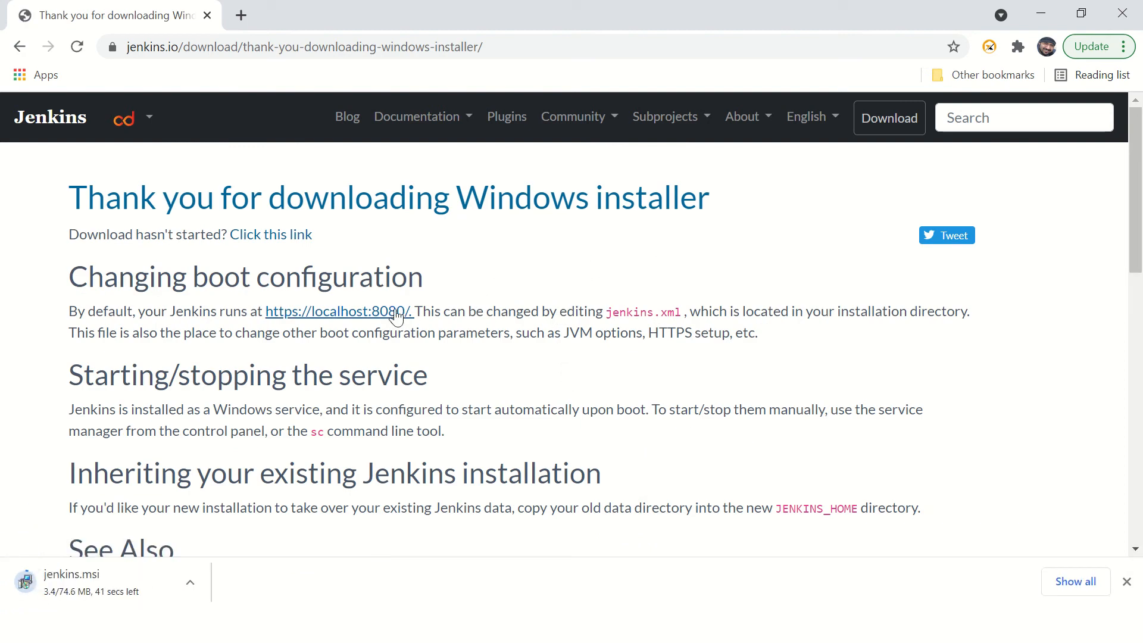
# - Return to the download page and bring up the downloaded jenkins.msi from Chrome's download bar
pyautogui.scroll(-3)
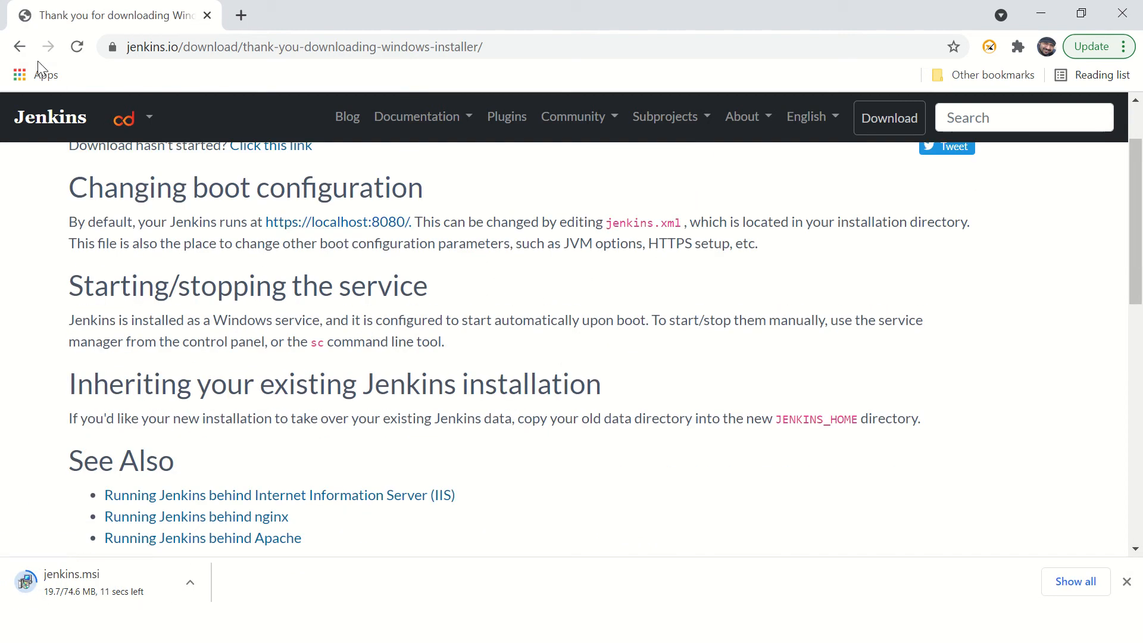
pyautogui.click(20, 46)
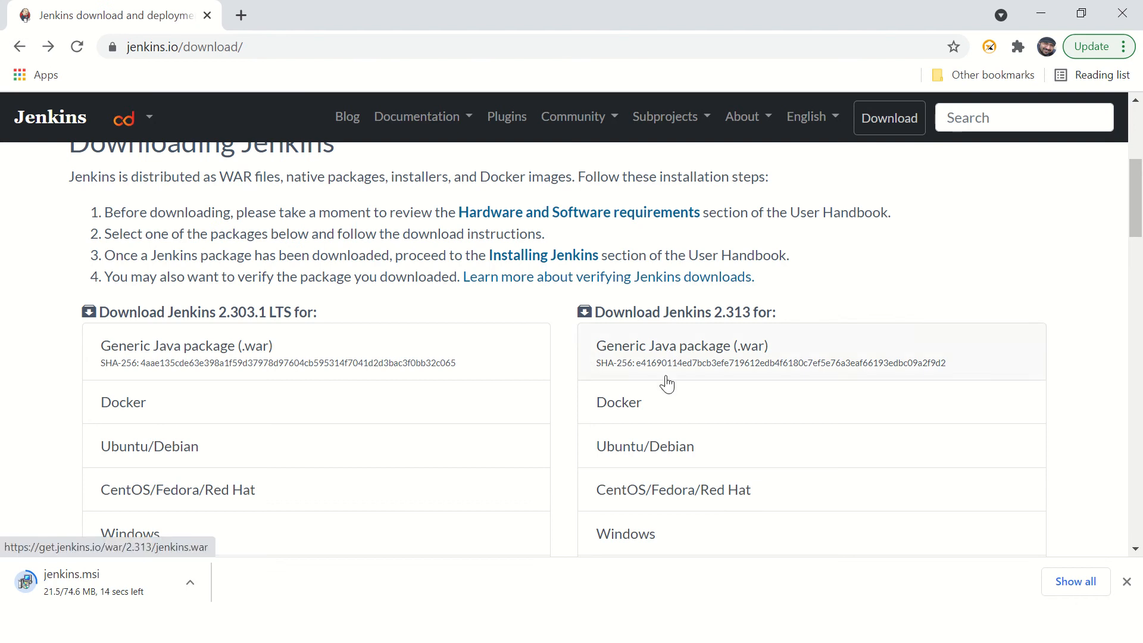
pyautogui.moveTo(213, 361)
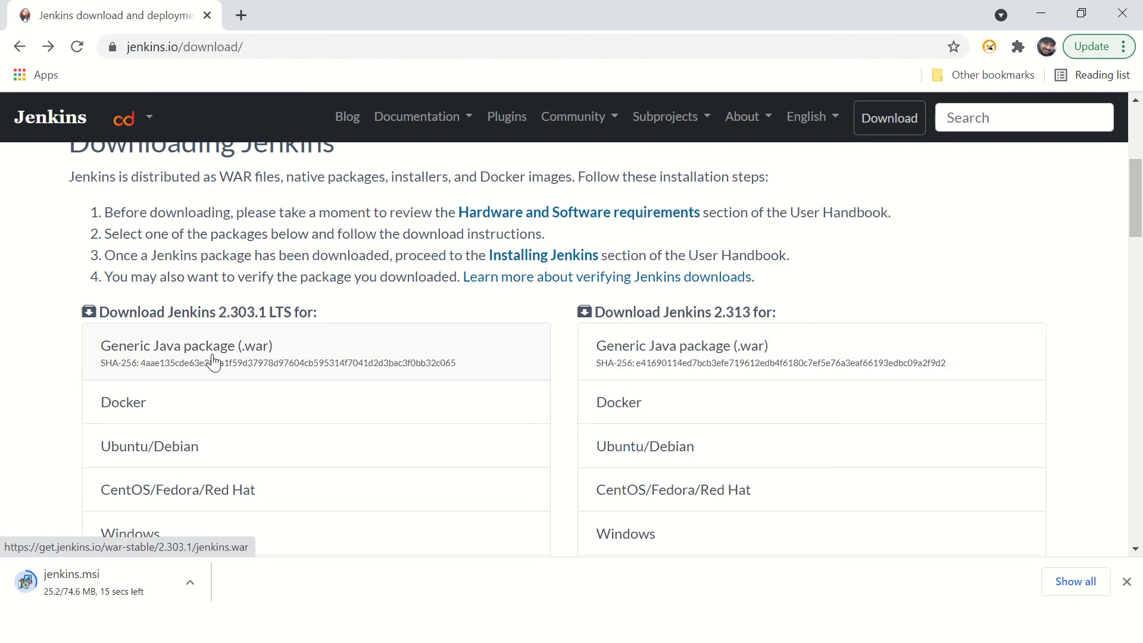
pyautogui.moveTo(255, 341)
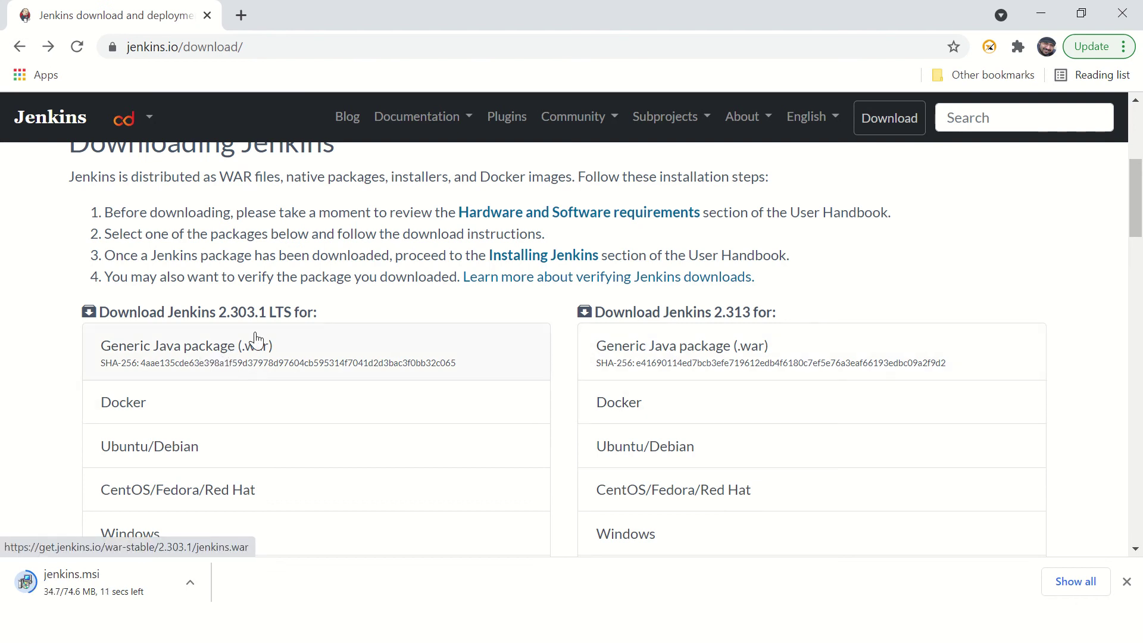
pyautogui.scroll(-3)
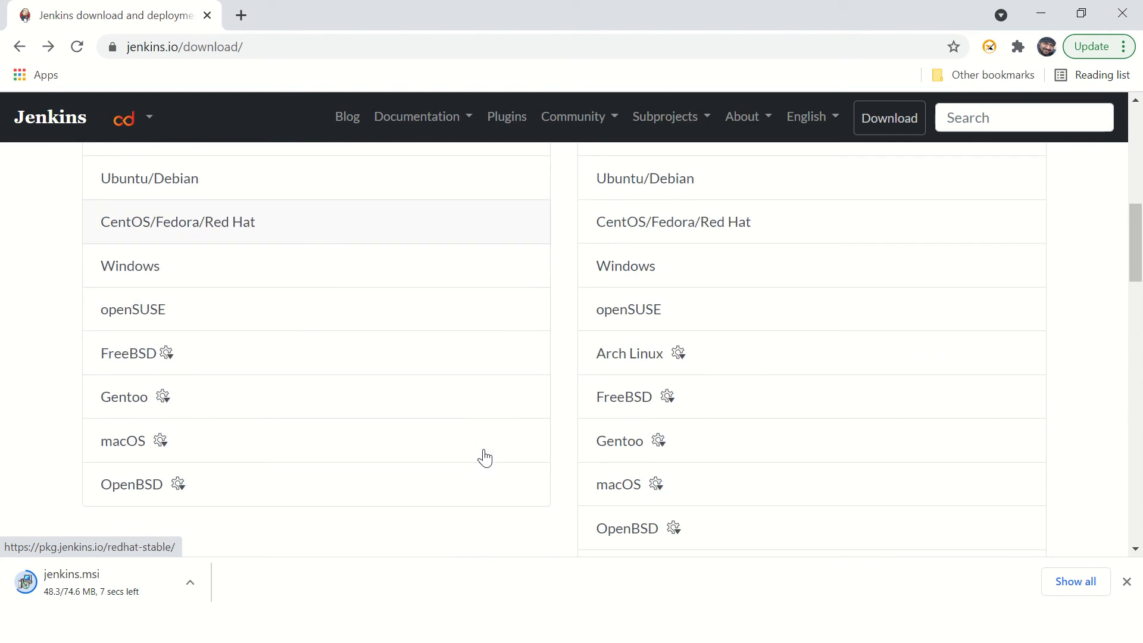
pyautogui.moveTo(190, 587)
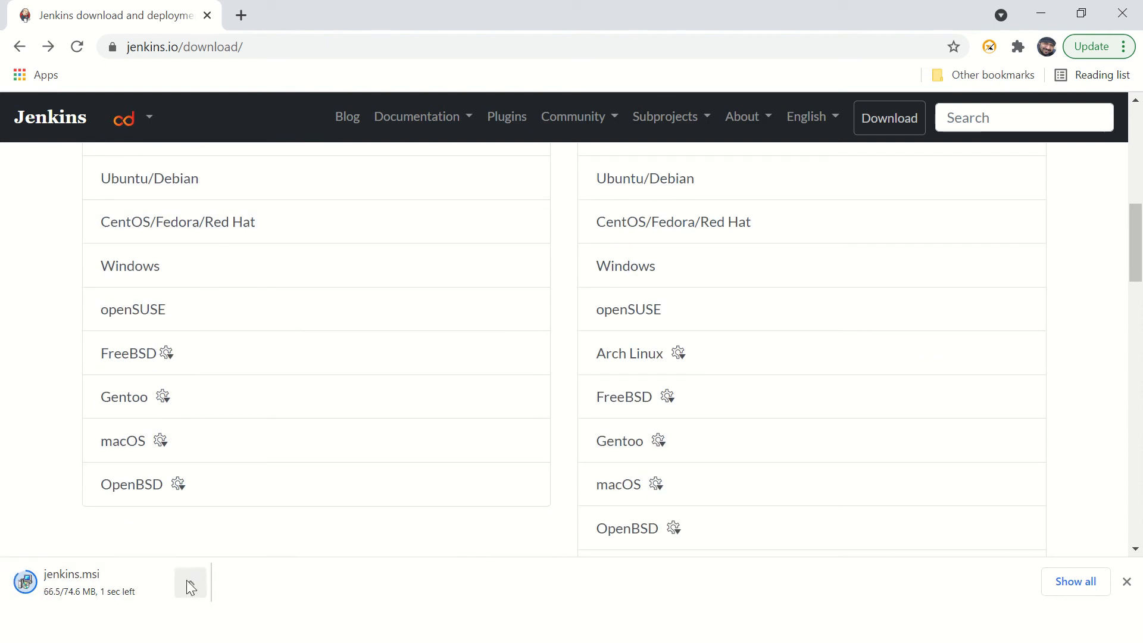
pyautogui.click(190, 583)
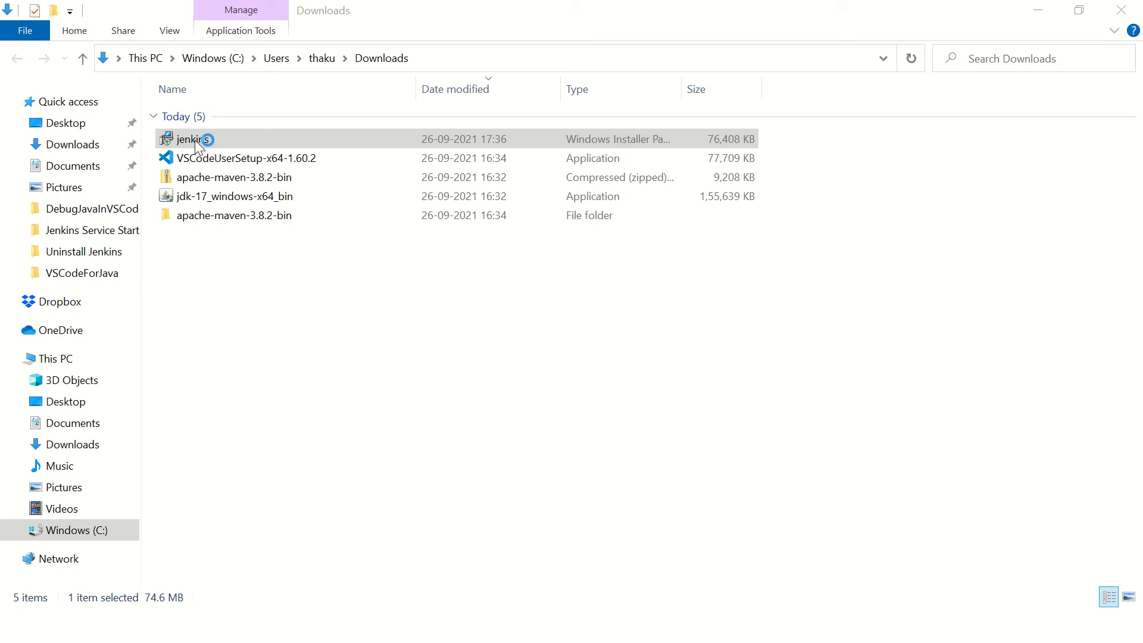
# - Launch jenkins.msi and keep the default C:\Program Files\Jenkins\ install folder
pyautogui.doubleClick(193, 139)
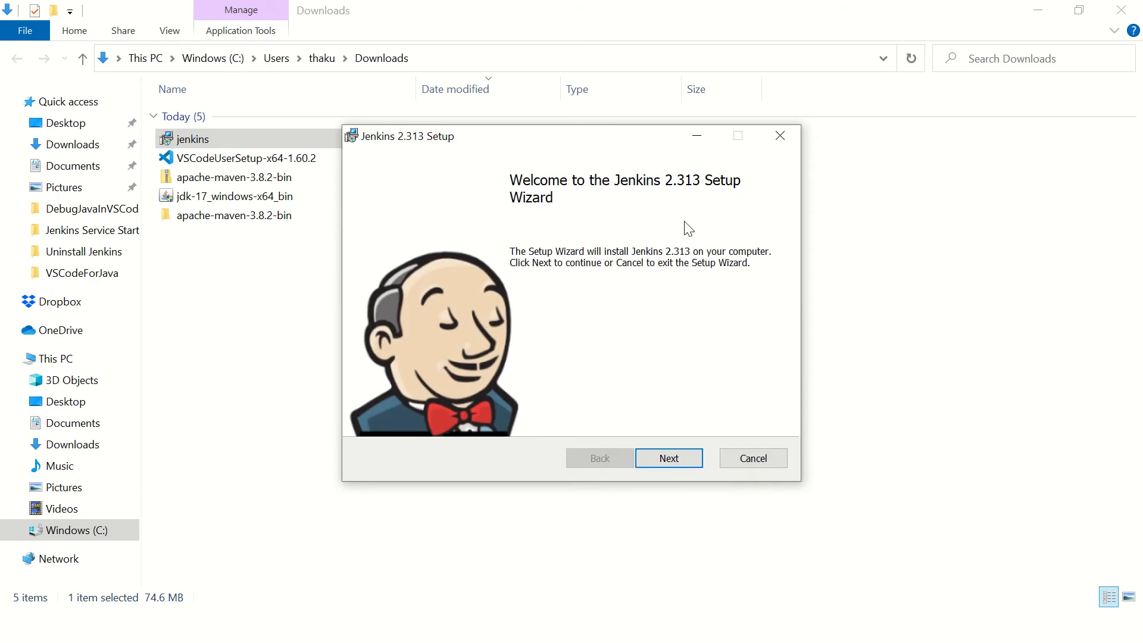
pyautogui.click(668, 457)
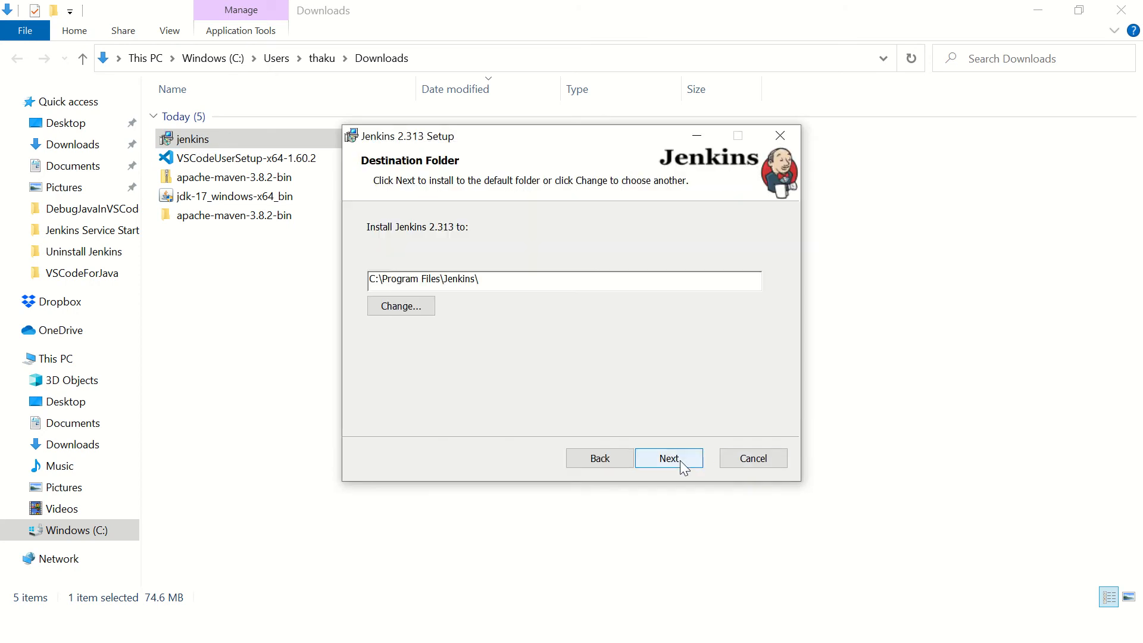
pyautogui.click(667, 458)
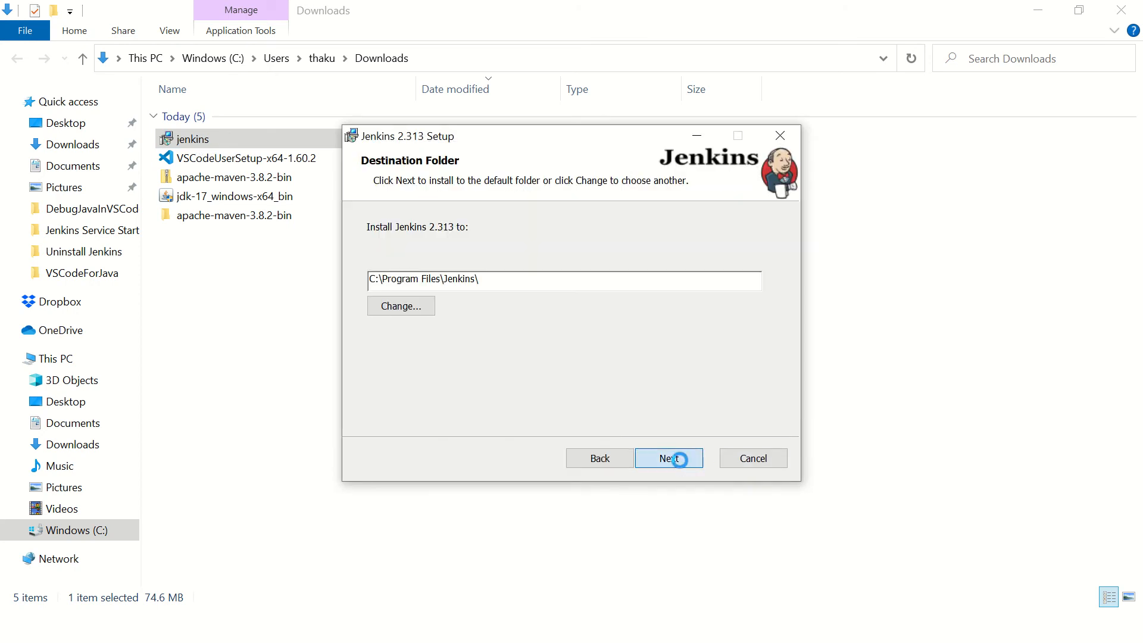
pyautogui.click(668, 457)
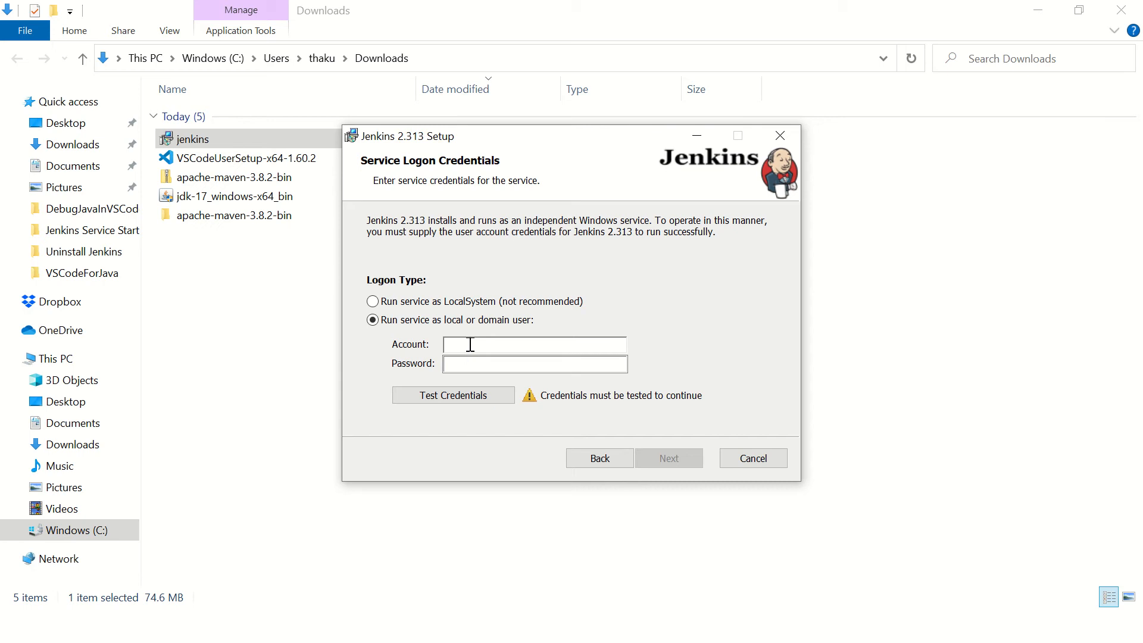
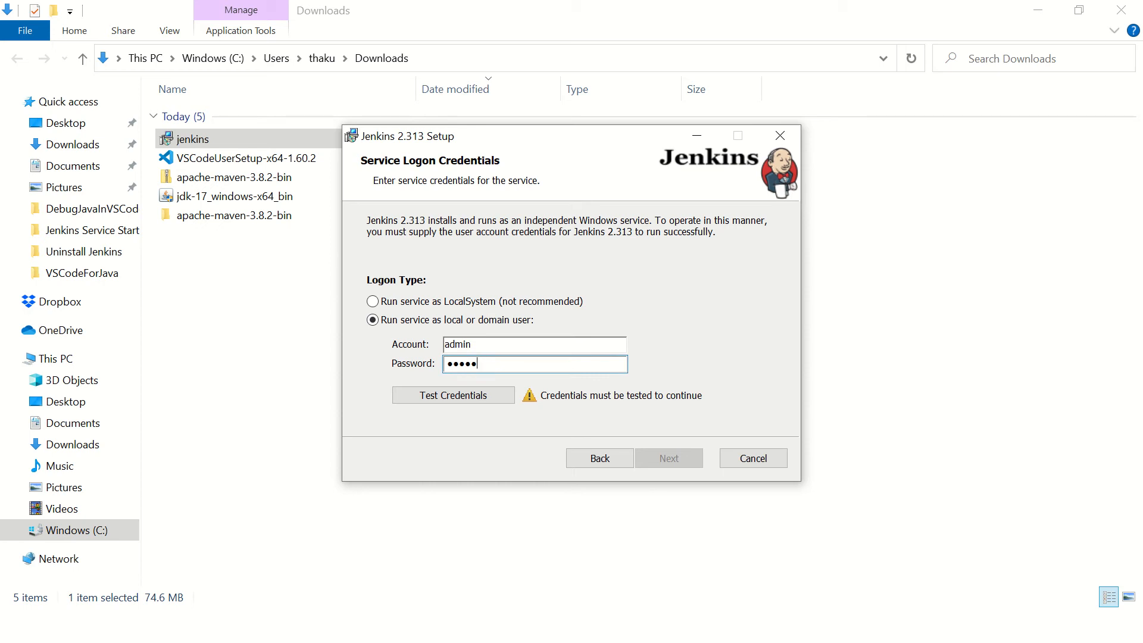
# - On Service Logon, try 'admin' credentials, then choose Run service as LocalSystem and continue
pyautogui.moveTo(433, 352)
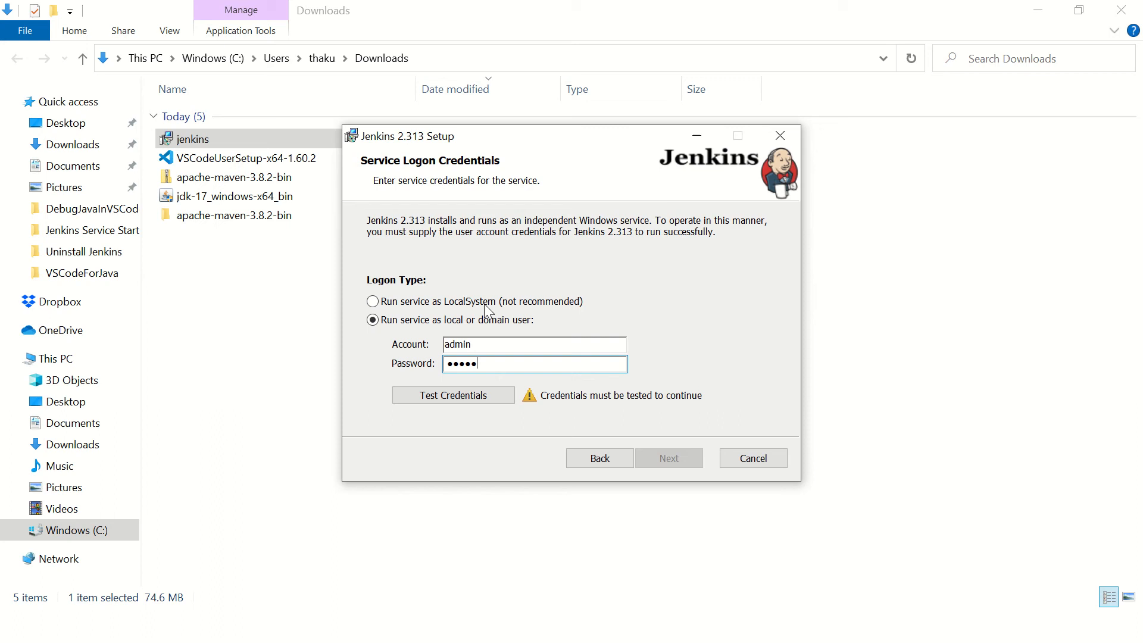
pyautogui.moveTo(439, 356)
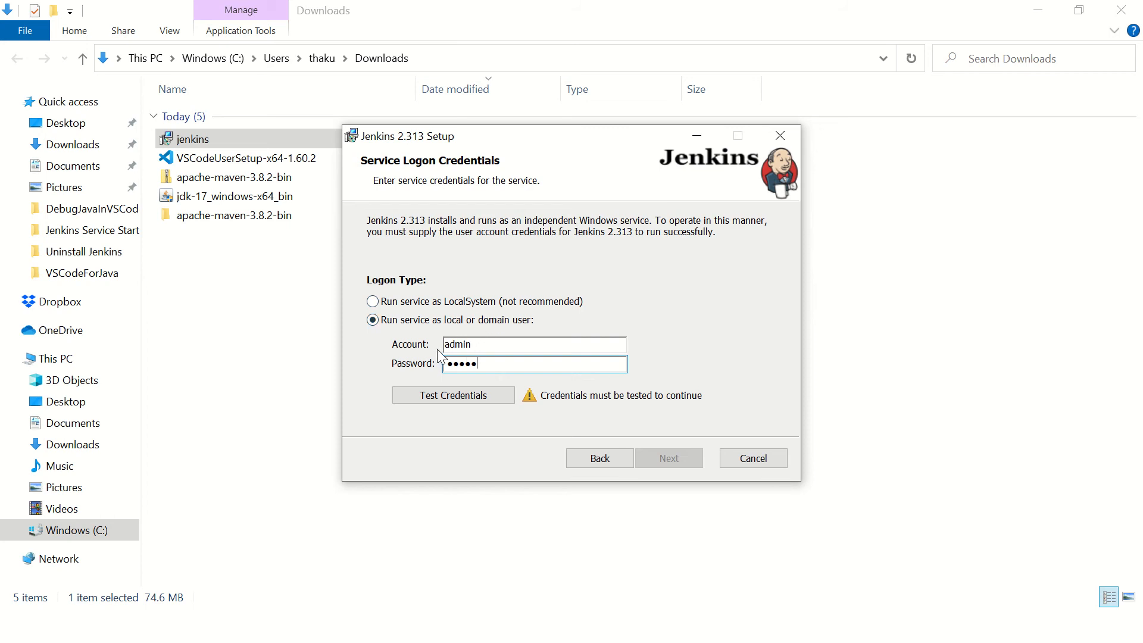
pyautogui.click(373, 301)
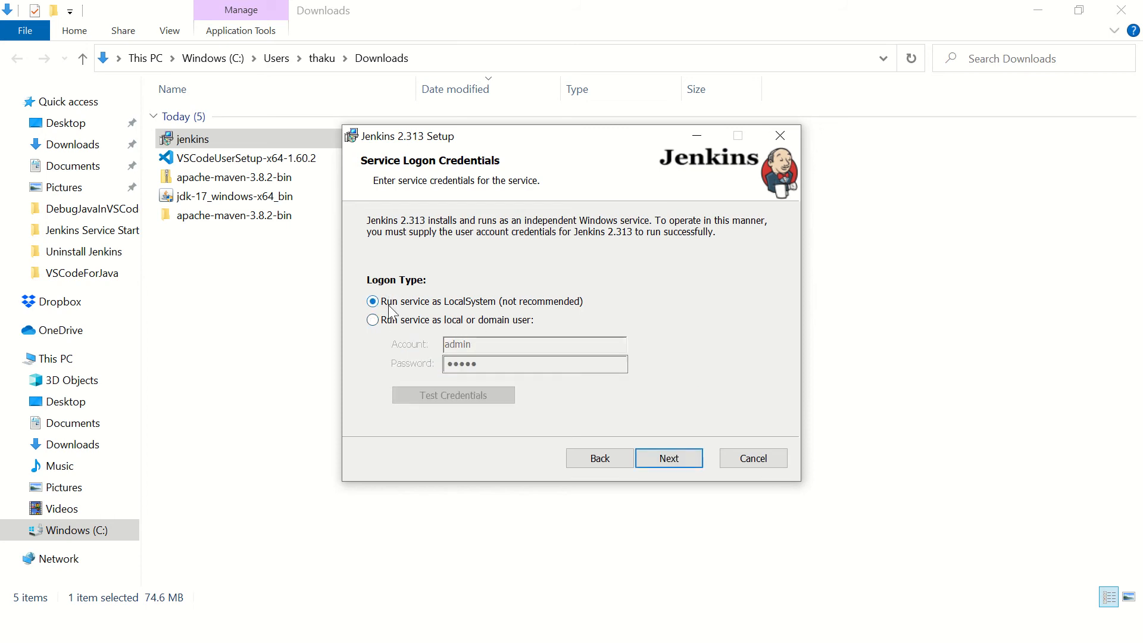
pyautogui.moveTo(392, 317)
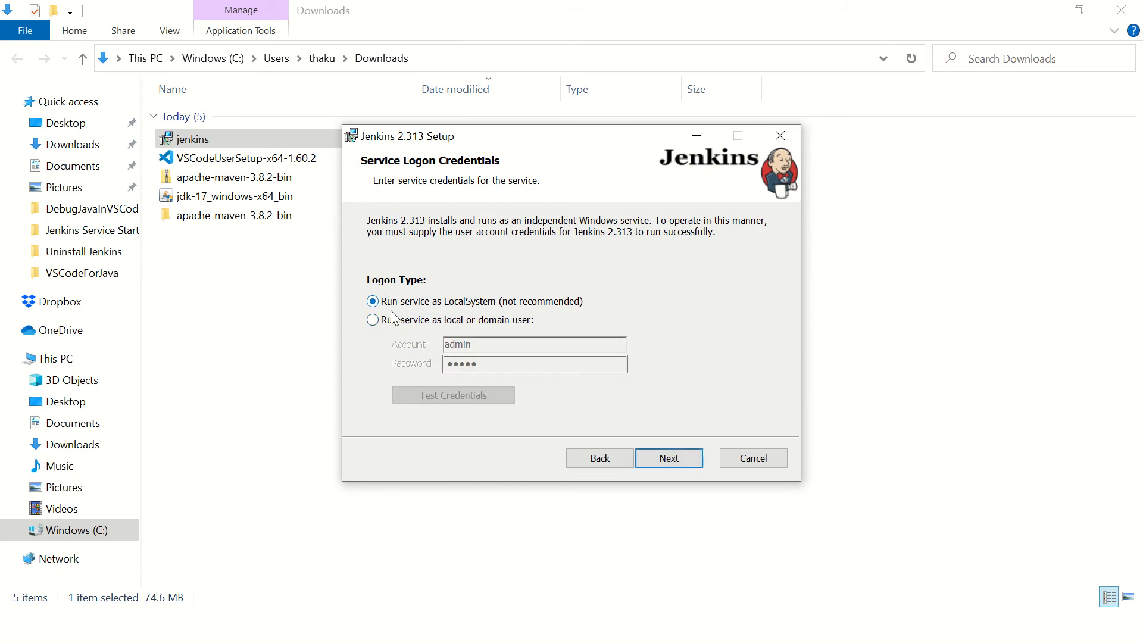
pyautogui.moveTo(518, 321)
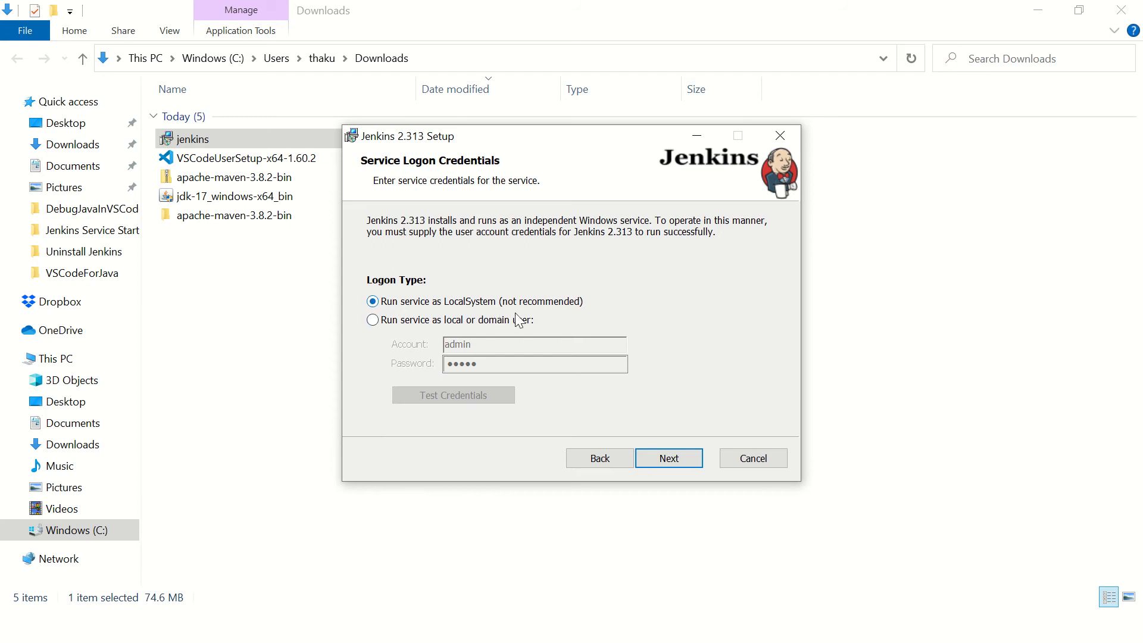
pyautogui.moveTo(404, 446)
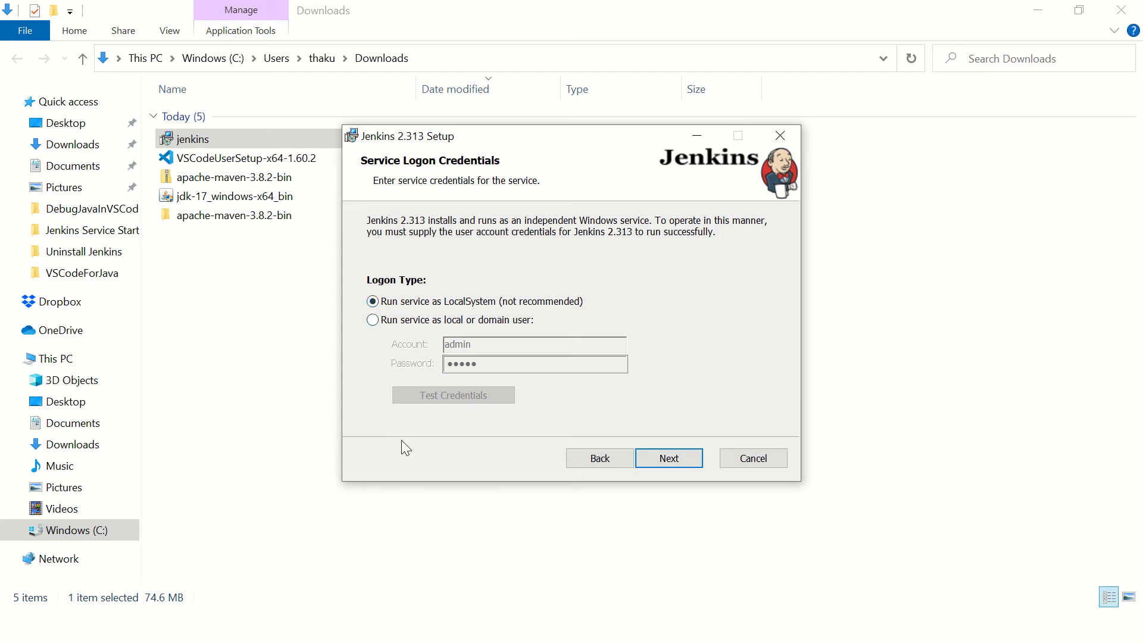
pyautogui.click(667, 457)
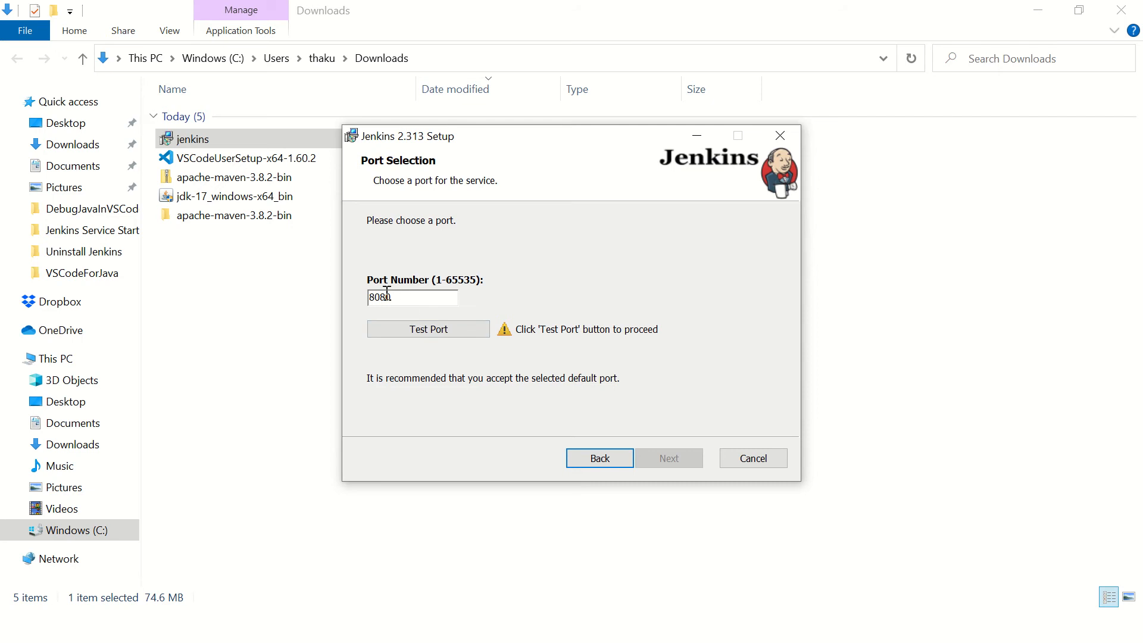
pyautogui.moveTo(609, 436)
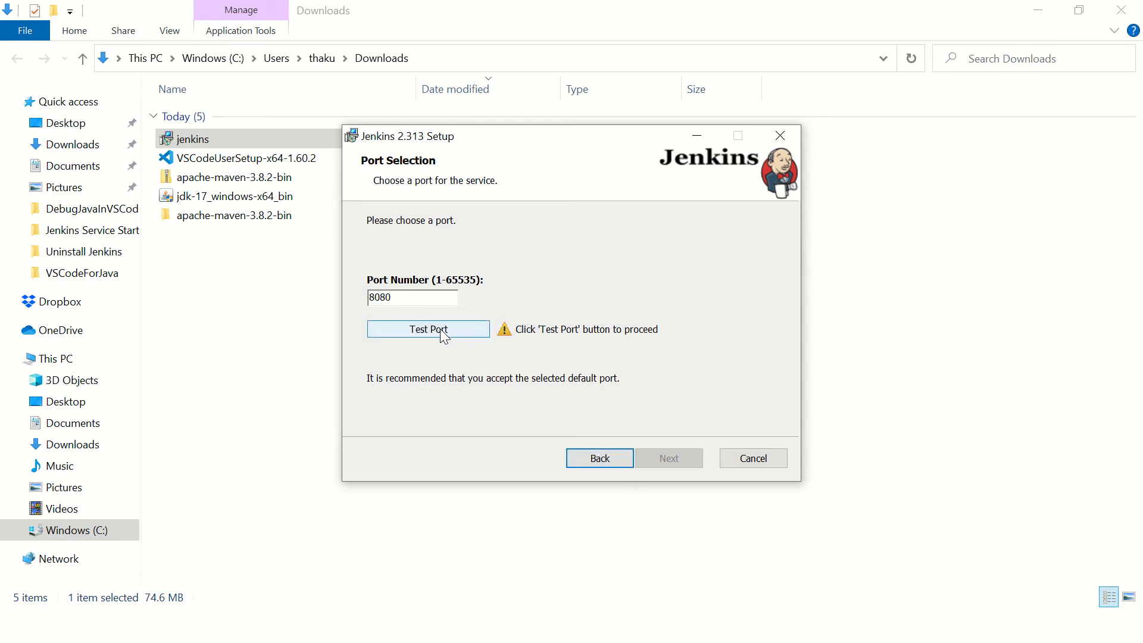
# - Test port 8080 until it passes the availability check
pyautogui.click(427, 330)
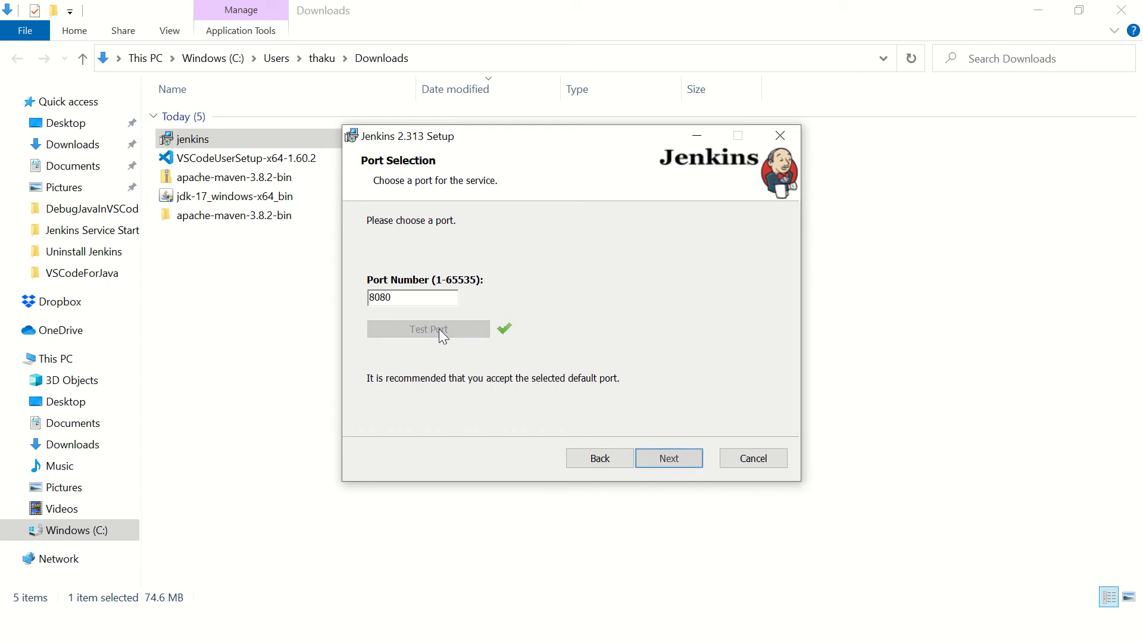
pyautogui.moveTo(483, 327)
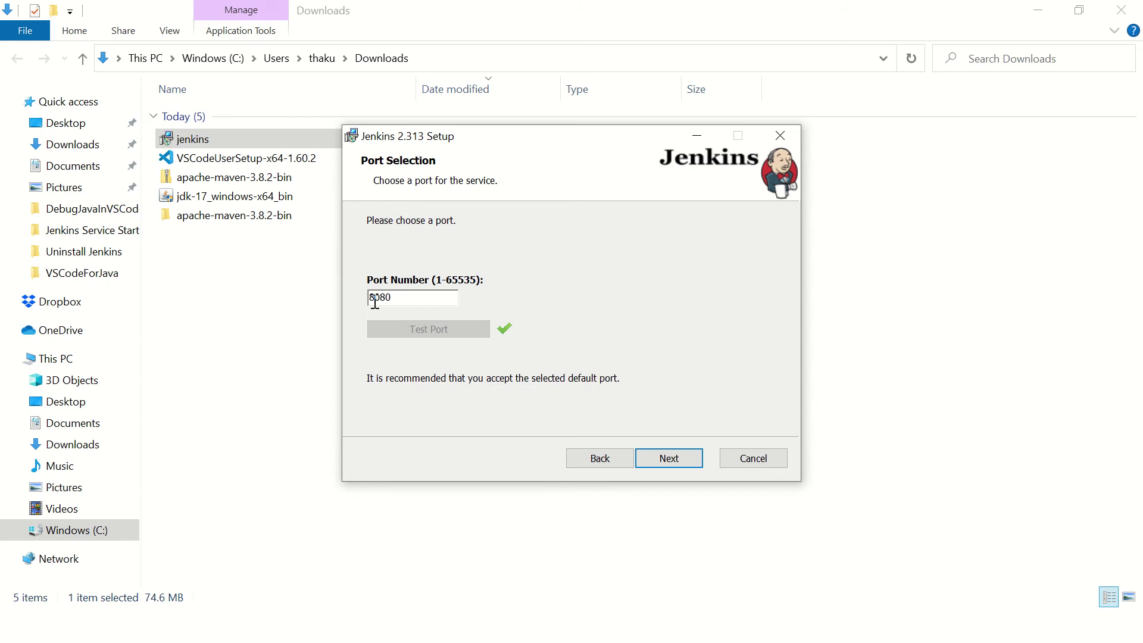
# - Continue to the Java home directory page prefilled with the JDK 17 path, then head to the Start menu
pyautogui.click(668, 457)
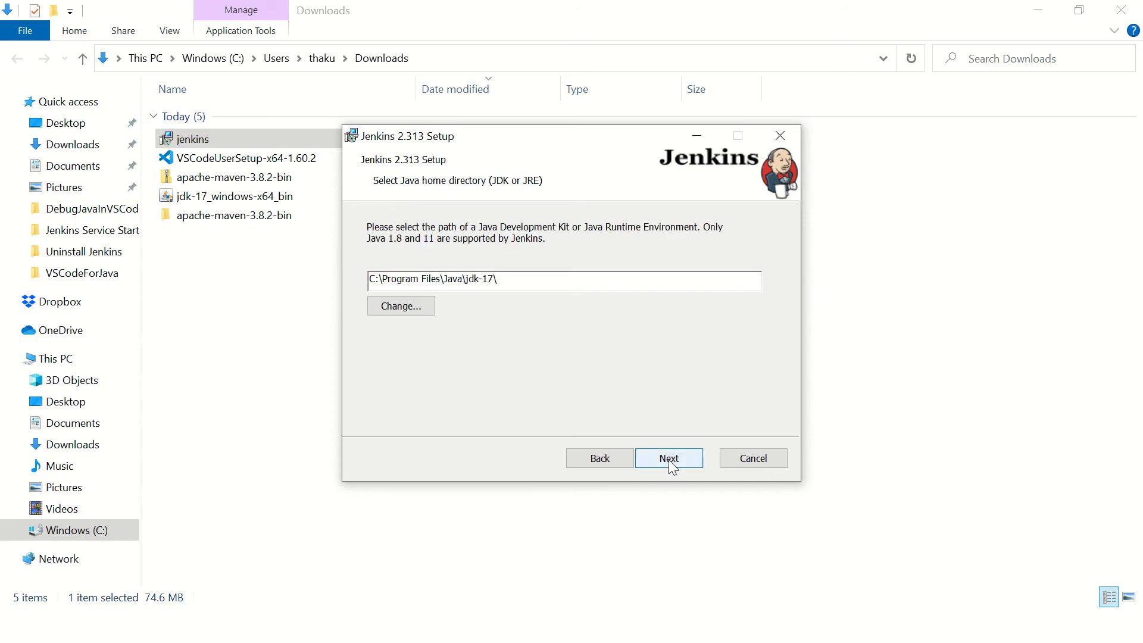
pyautogui.moveTo(475, 301)
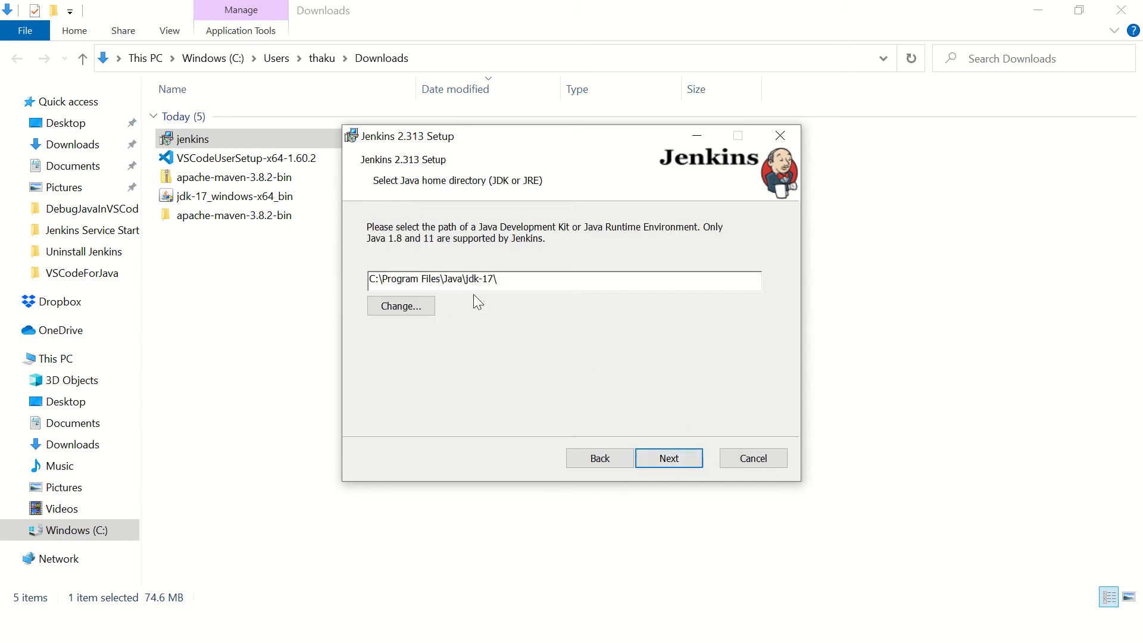
pyautogui.moveTo(412, 243)
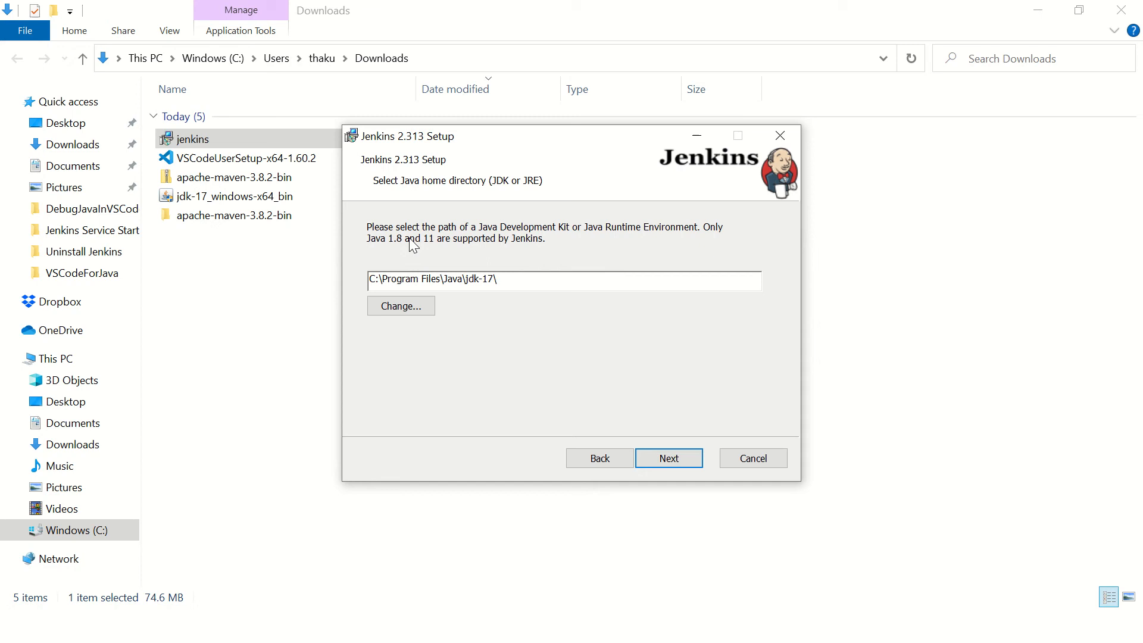
pyautogui.moveTo(421, 248)
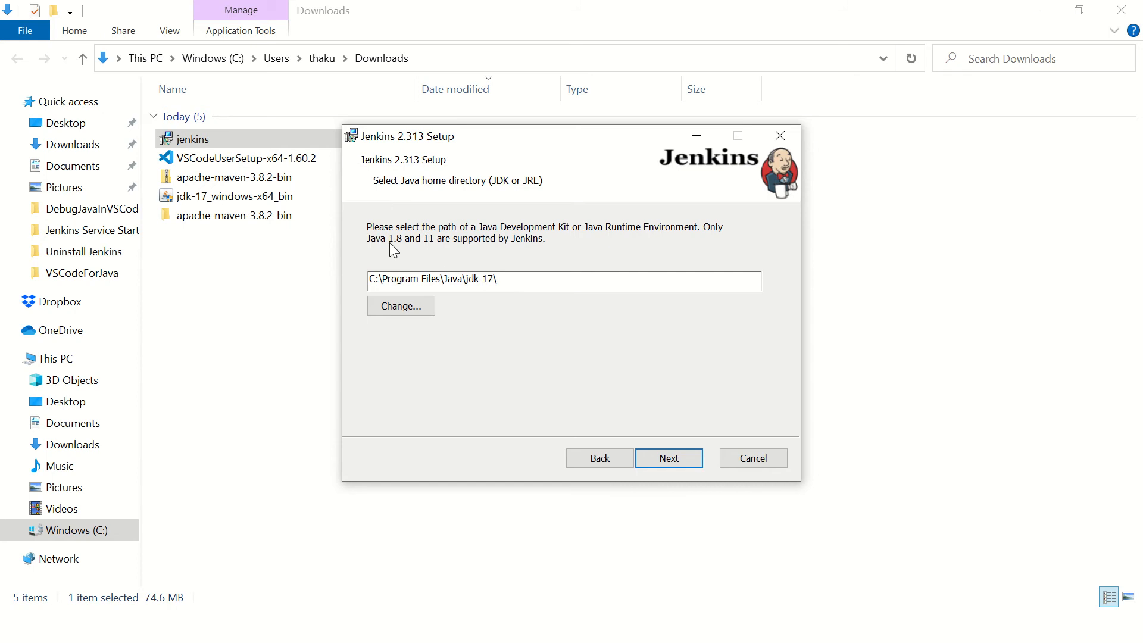
pyautogui.moveTo(490, 257)
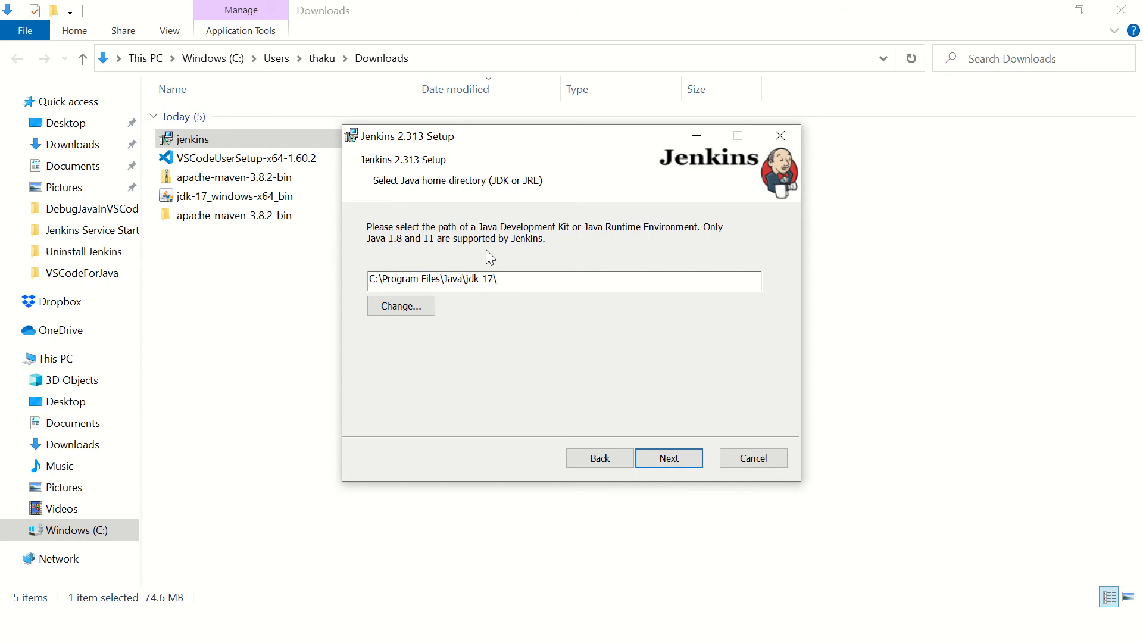
pyautogui.moveTo(515, 255)
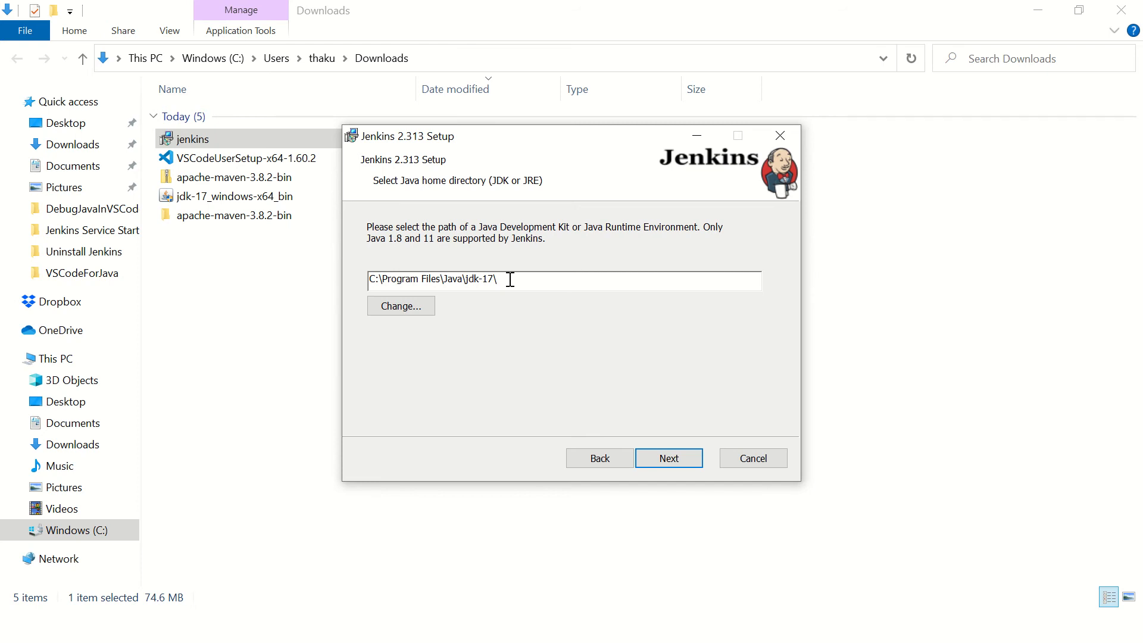
pyautogui.click(20, 625)
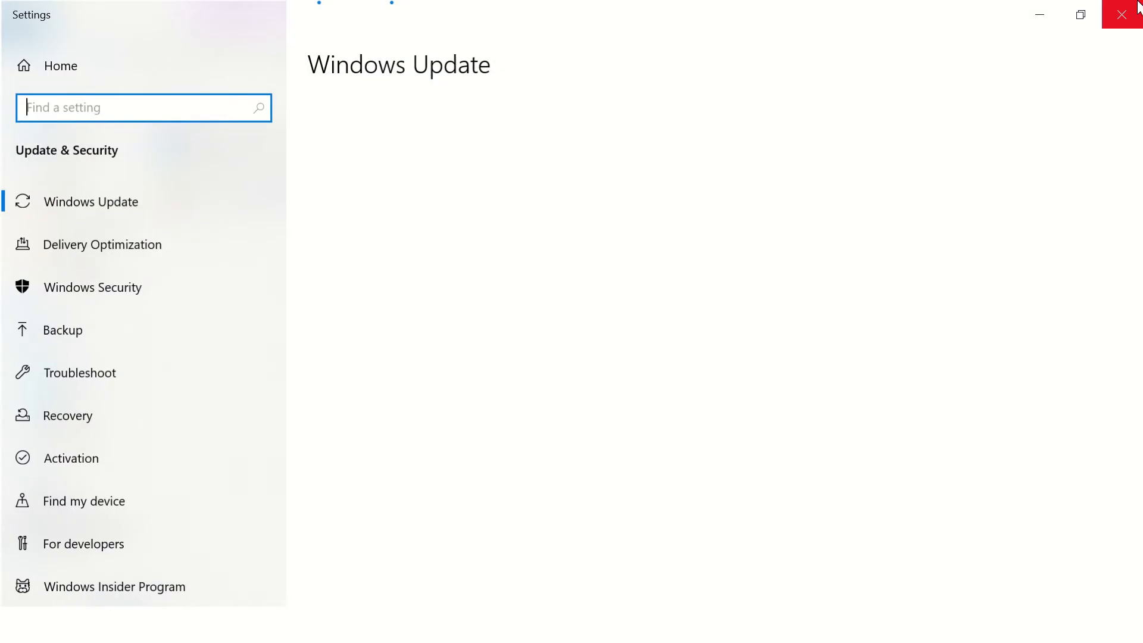
# - Search Google for 'download java 8' in Chrome and open the Download Java for Windows result
pyautogui.click(1128, 14)
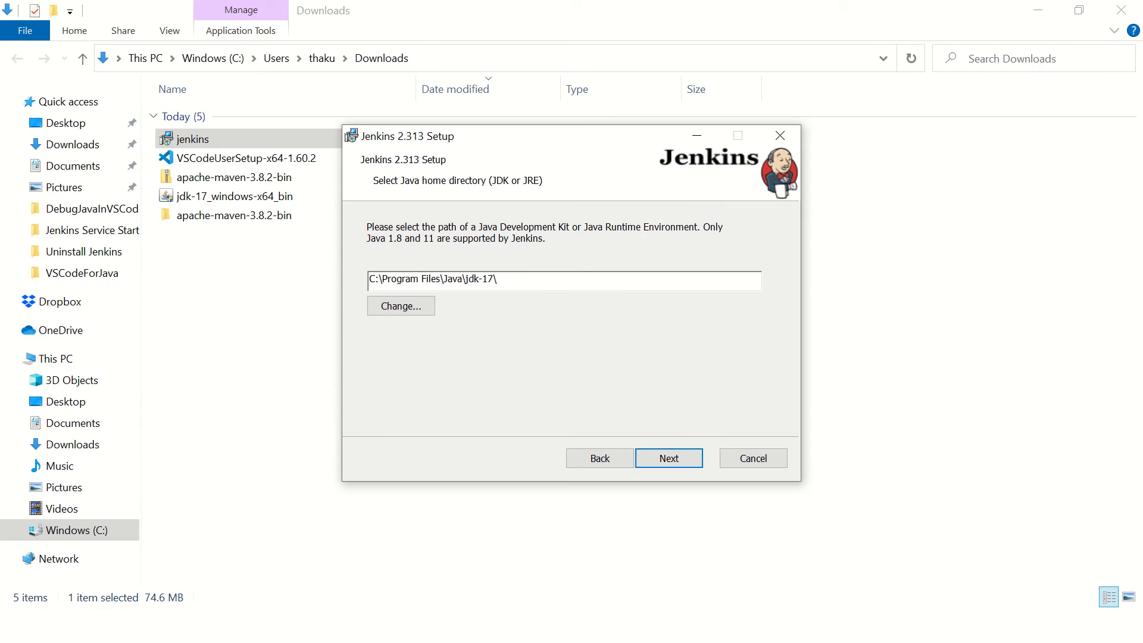
pyautogui.click(18, 625)
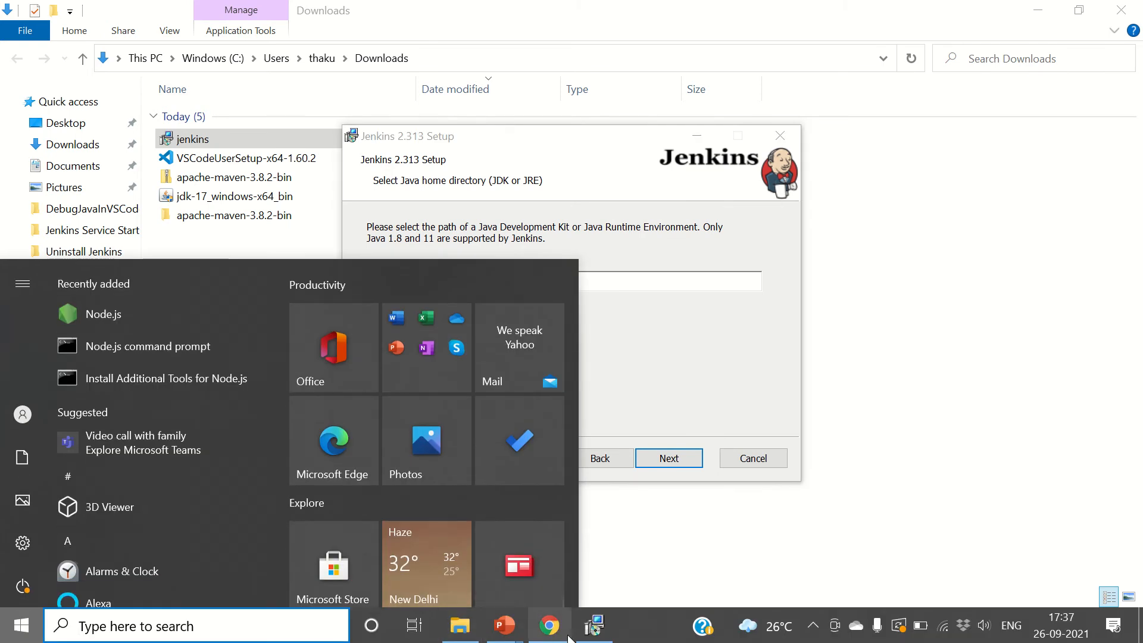
pyautogui.click(549, 625)
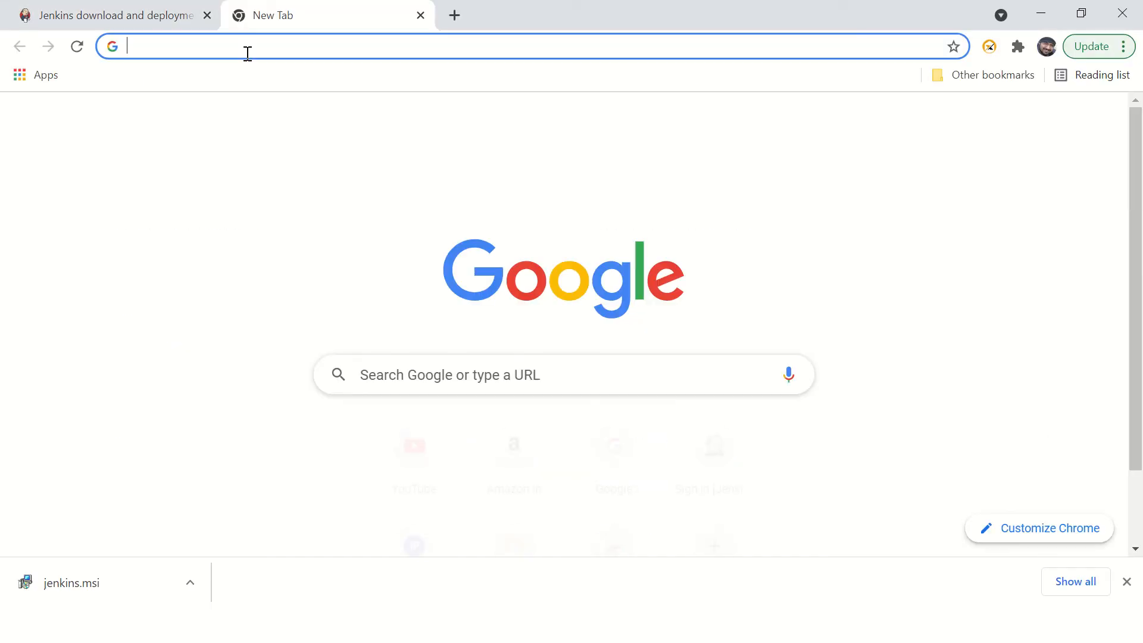
pyautogui.write('download java')
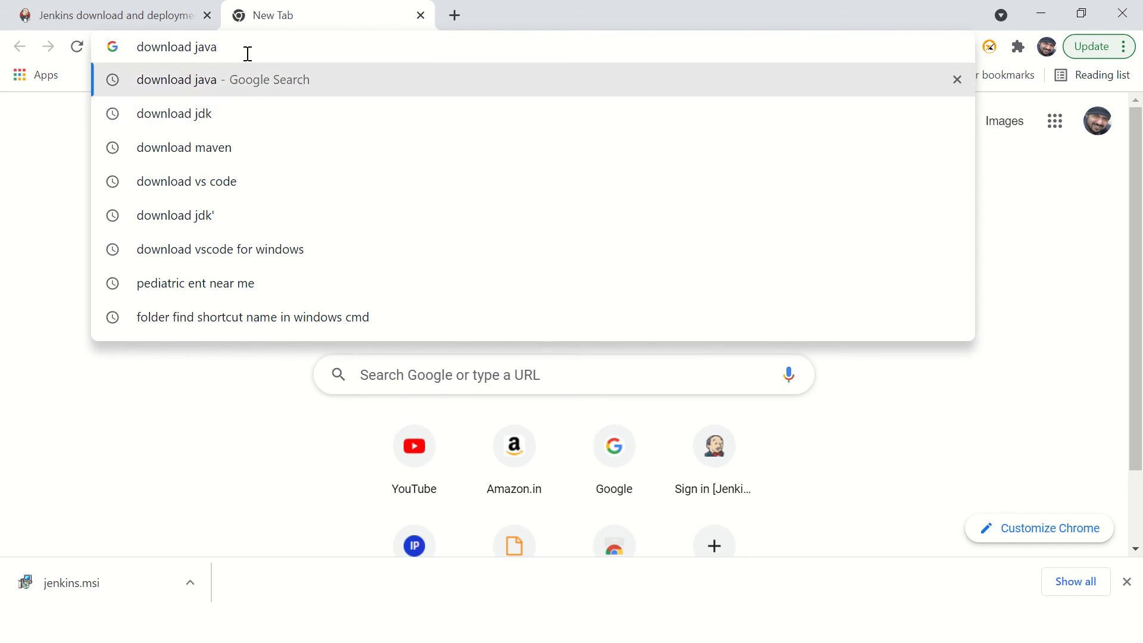
pyautogui.write('8')
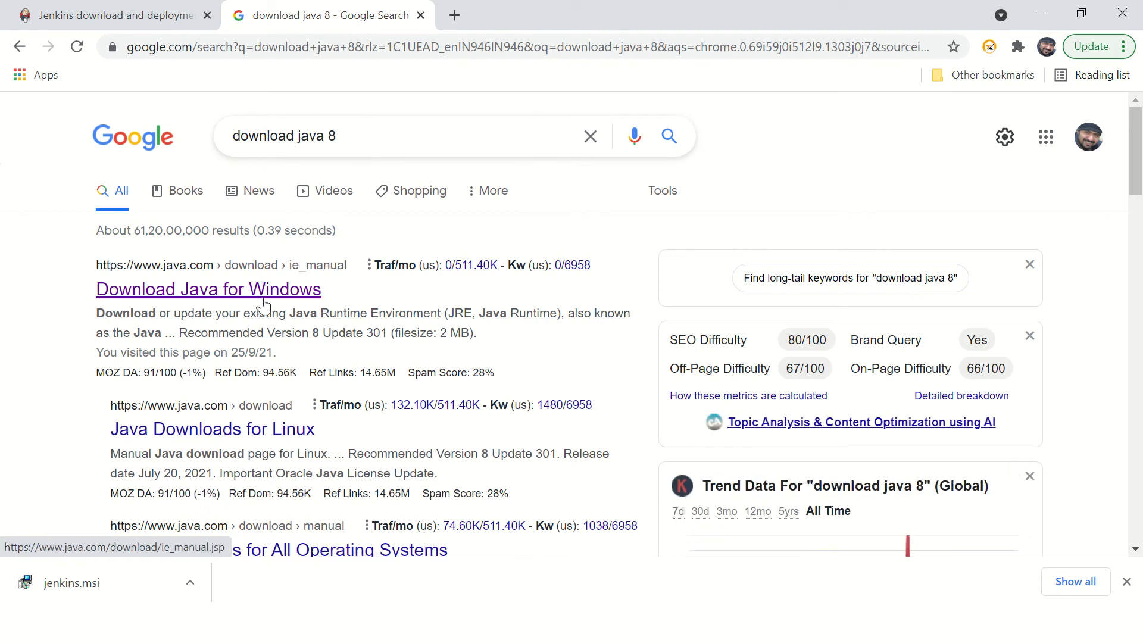
pyautogui.click(207, 288)
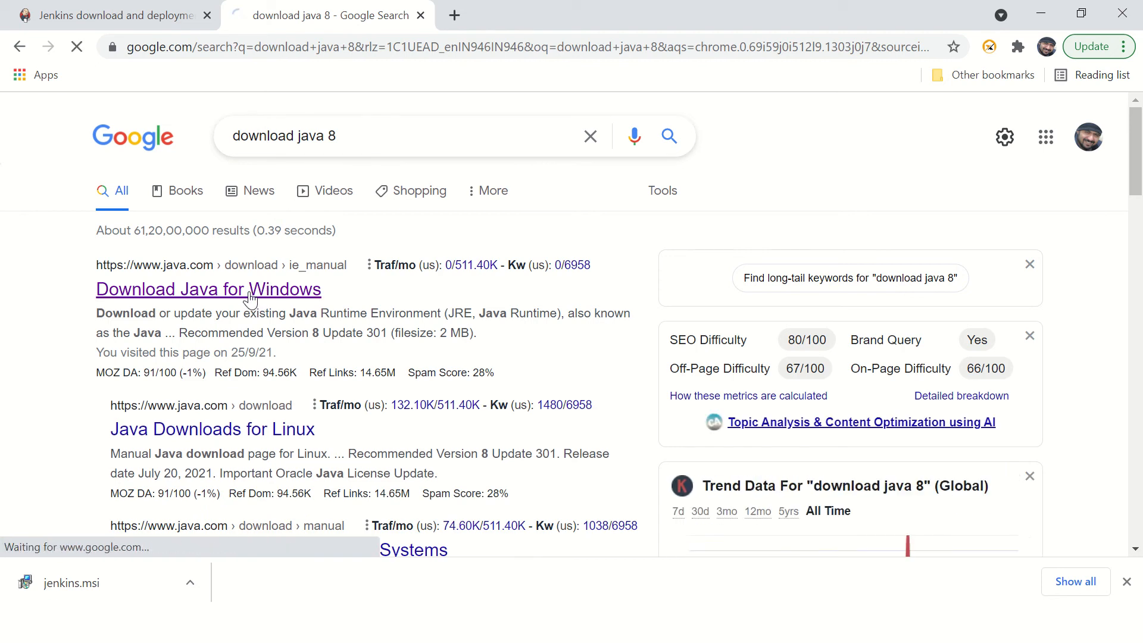
pyautogui.click(207, 288)
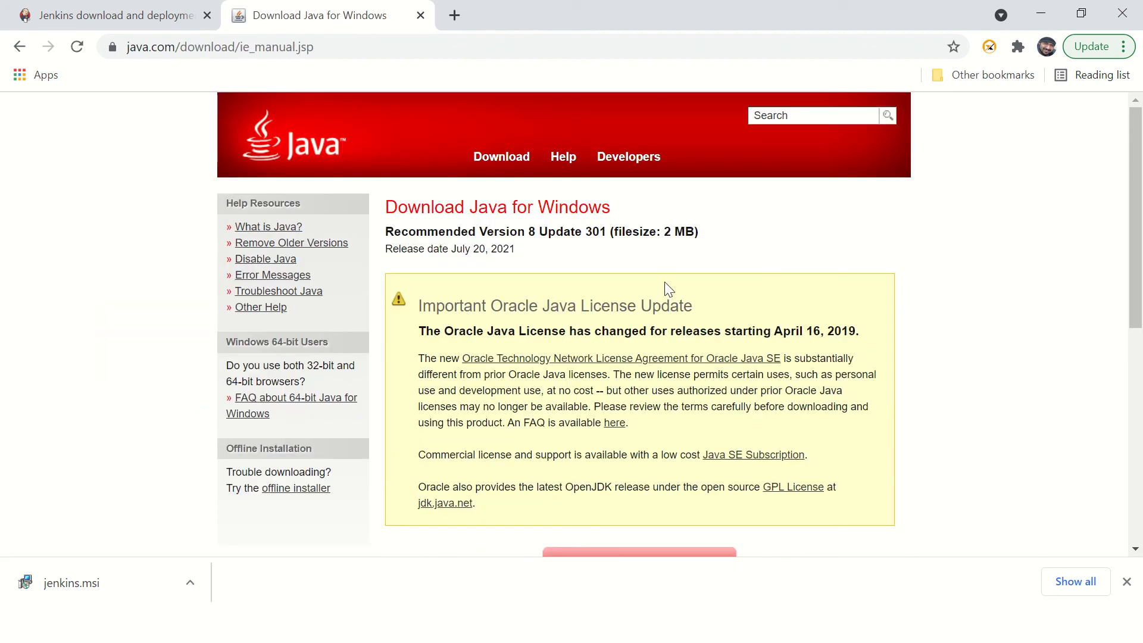
# - Agree to the license to download JavaSetup8u301.exe and show it in the Downloads folder
pyautogui.scroll(-3)
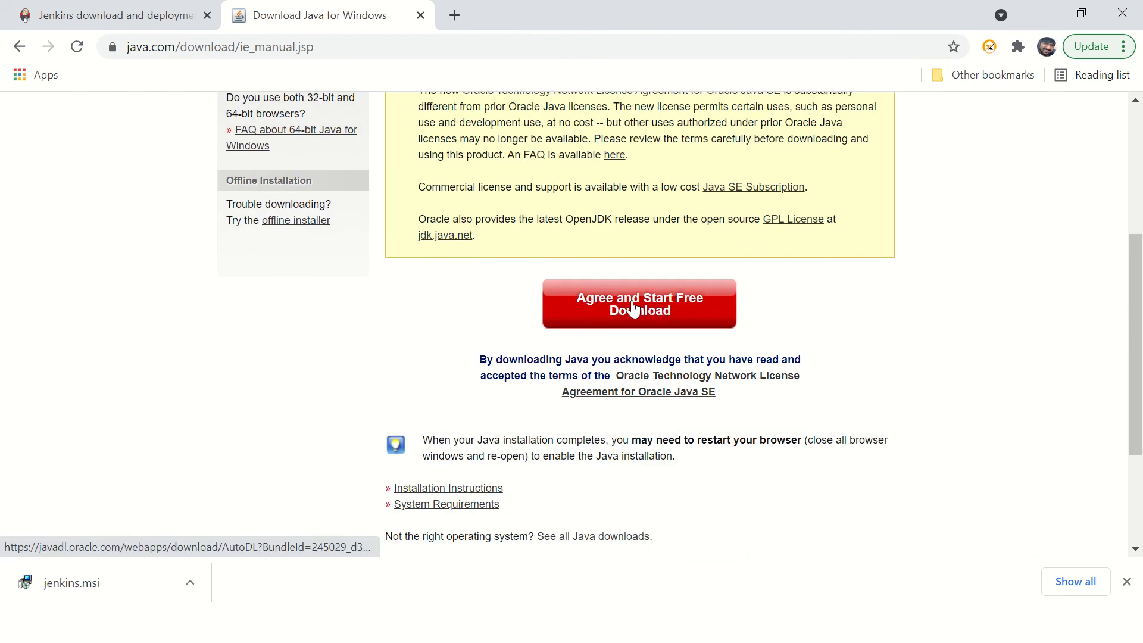
pyautogui.click(638, 304)
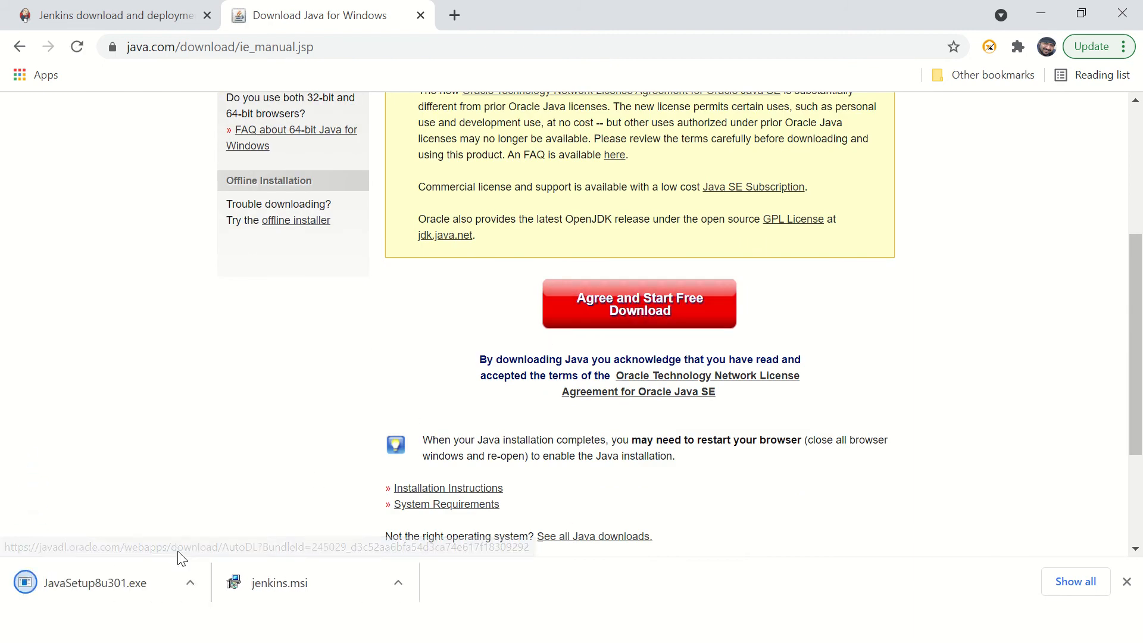
pyautogui.click(190, 582)
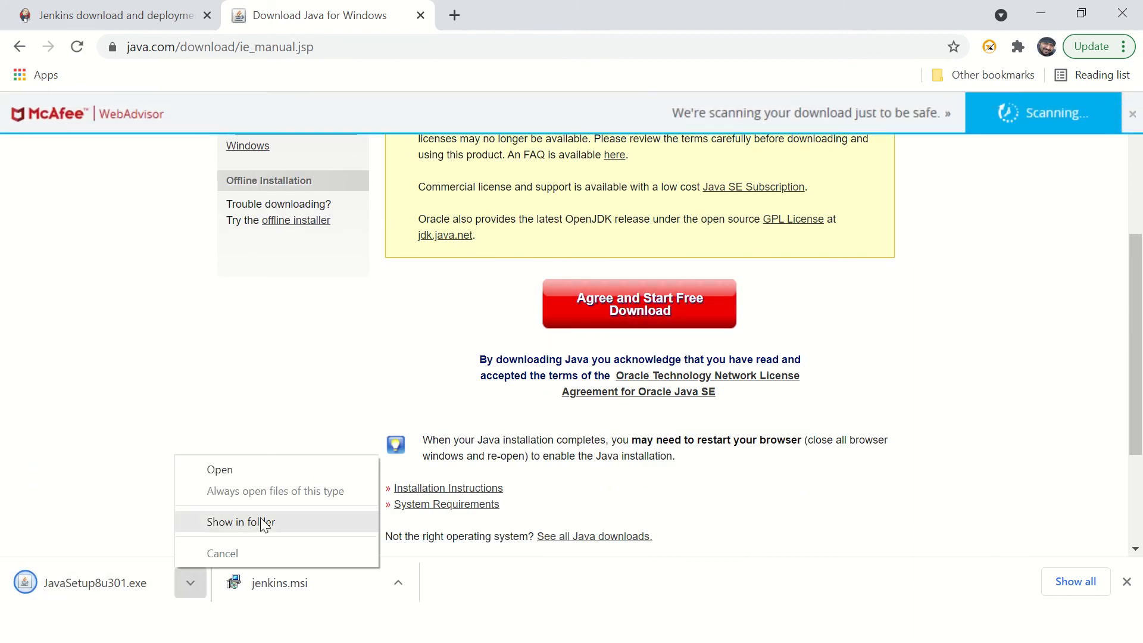
pyautogui.click(240, 521)
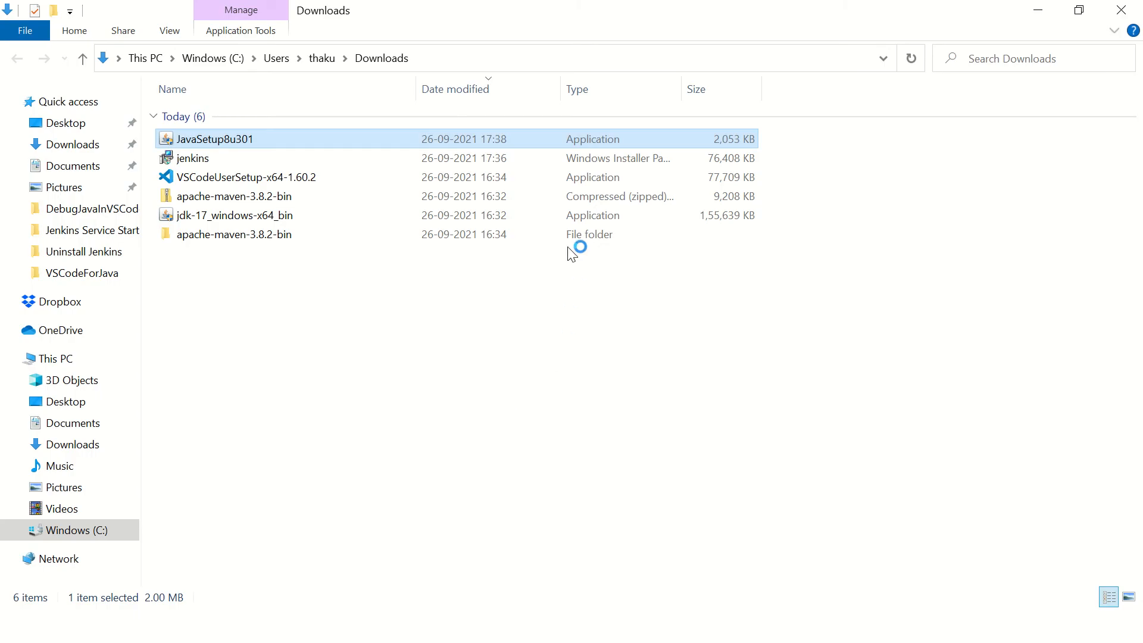
# - Run JavaSetup8u301 and install Java 8 Update 301
pyautogui.doubleClick(215, 138)
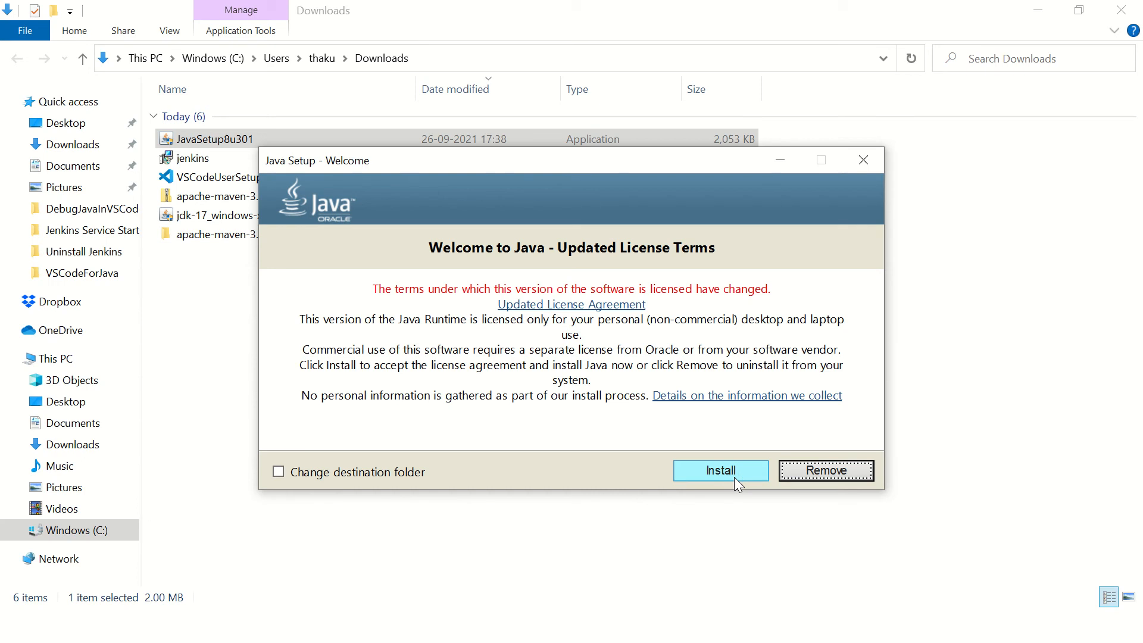
pyautogui.click(719, 470)
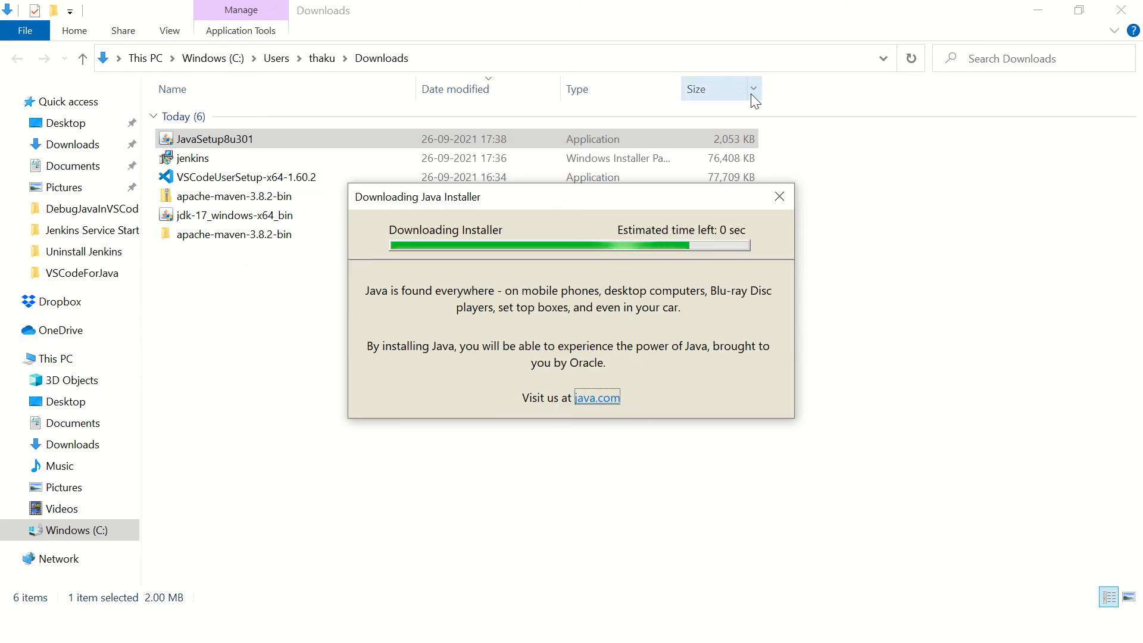
pyautogui.click(778, 196)
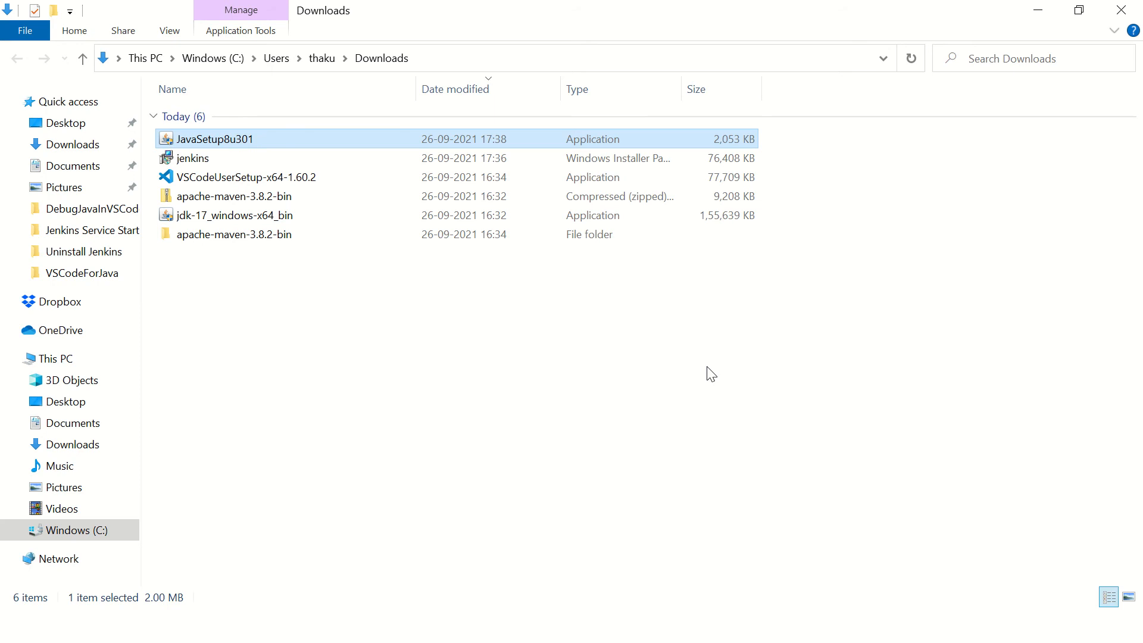
# - Browse File Explorer to C:\Program Files (x86)\Java to find the jre1.8.0_301 folder
pyautogui.click(212, 57)
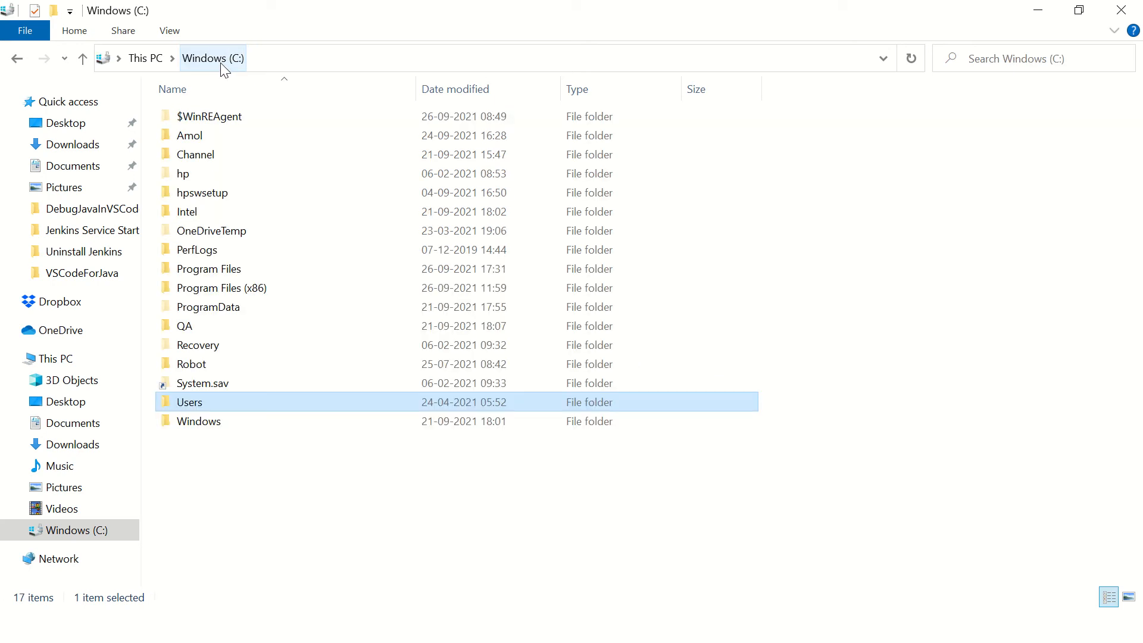
pyautogui.doubleClick(208, 268)
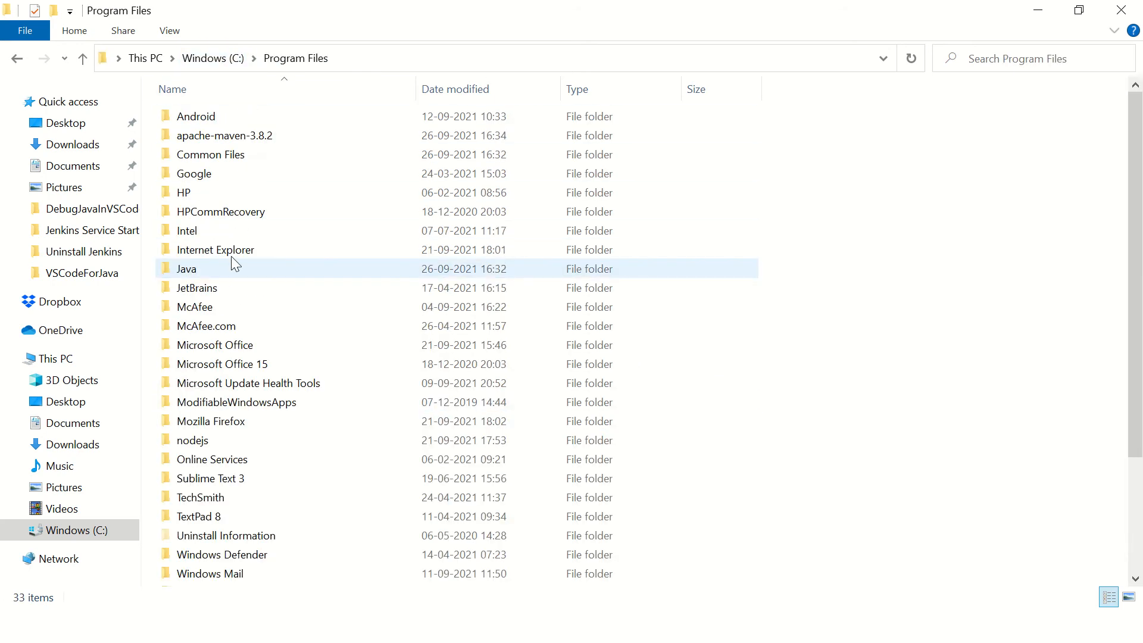
pyautogui.doubleClick(187, 268)
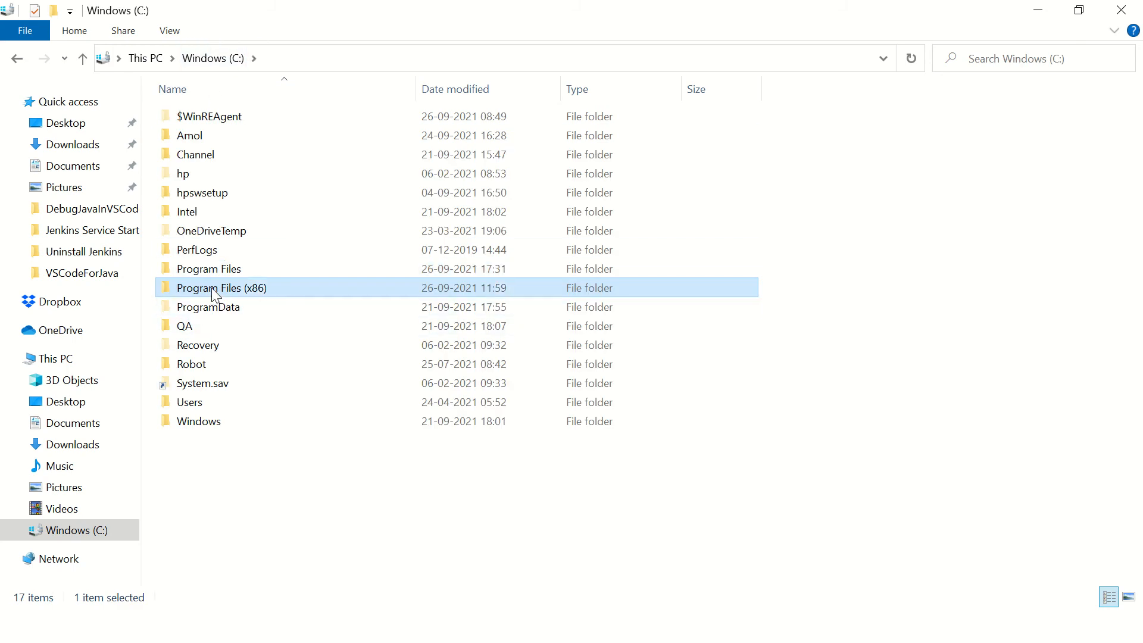
pyautogui.doubleClick(221, 287)
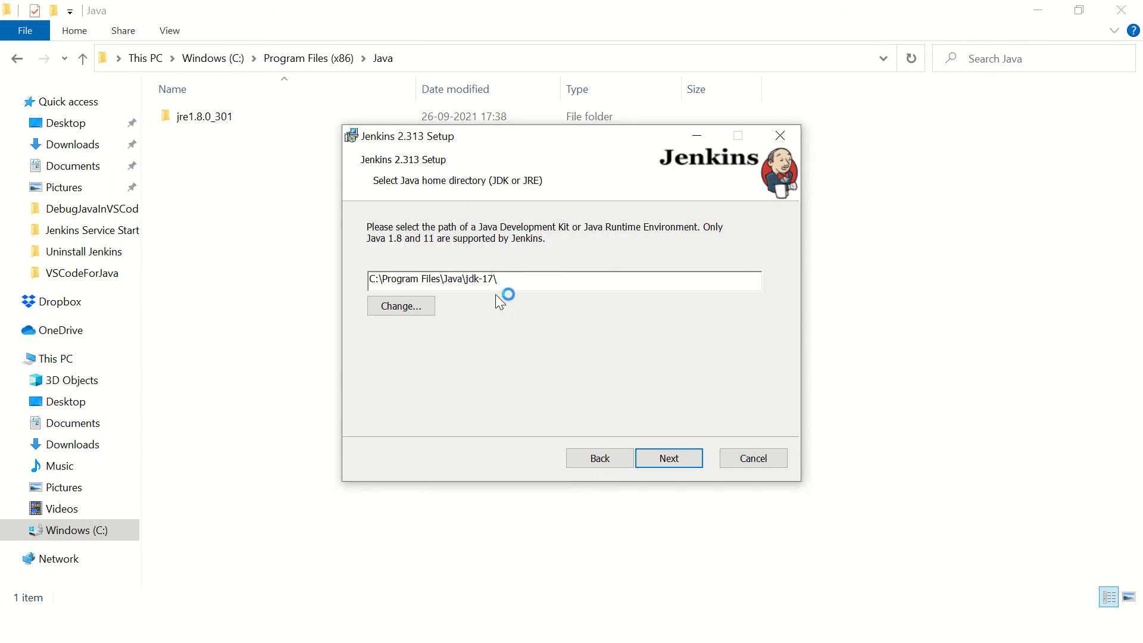
pyautogui.moveTo(400, 305)
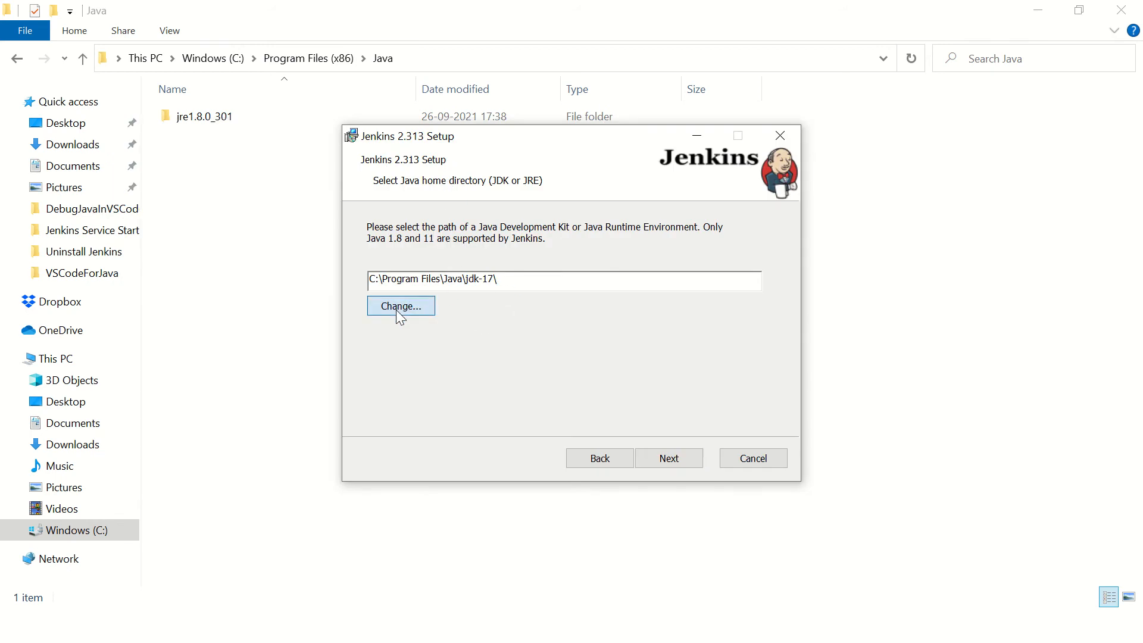
# - Change the Java home directory to C:\Program Files (x86)\Java\jre1.8.0_301\ instead of jdk-17
pyautogui.click(400, 306)
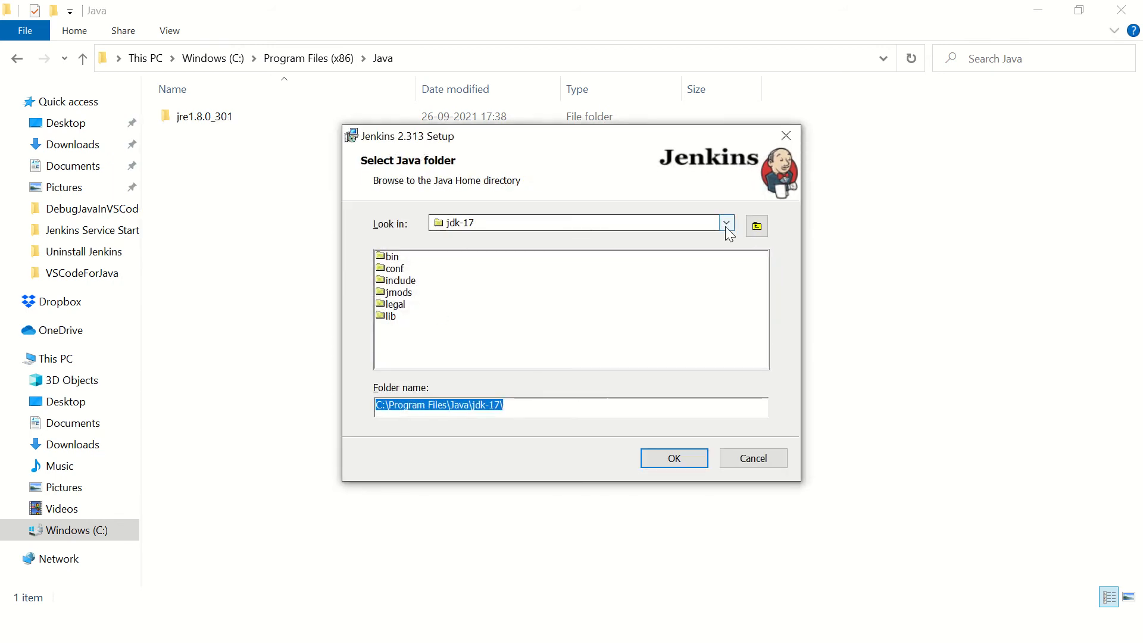
pyautogui.click(725, 223)
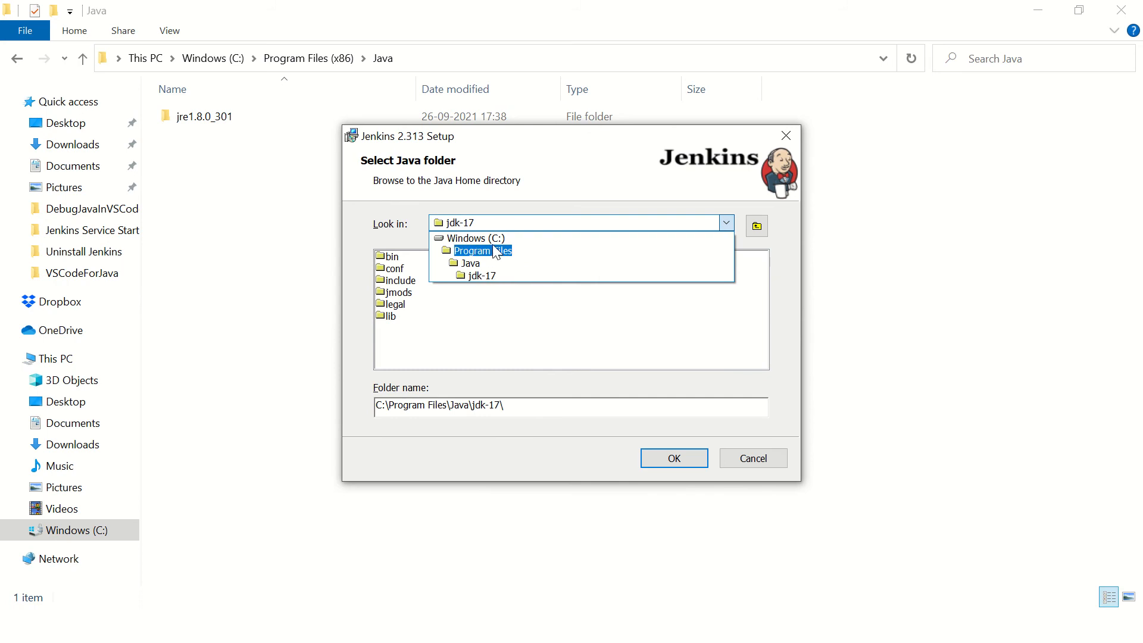
pyautogui.click(473, 238)
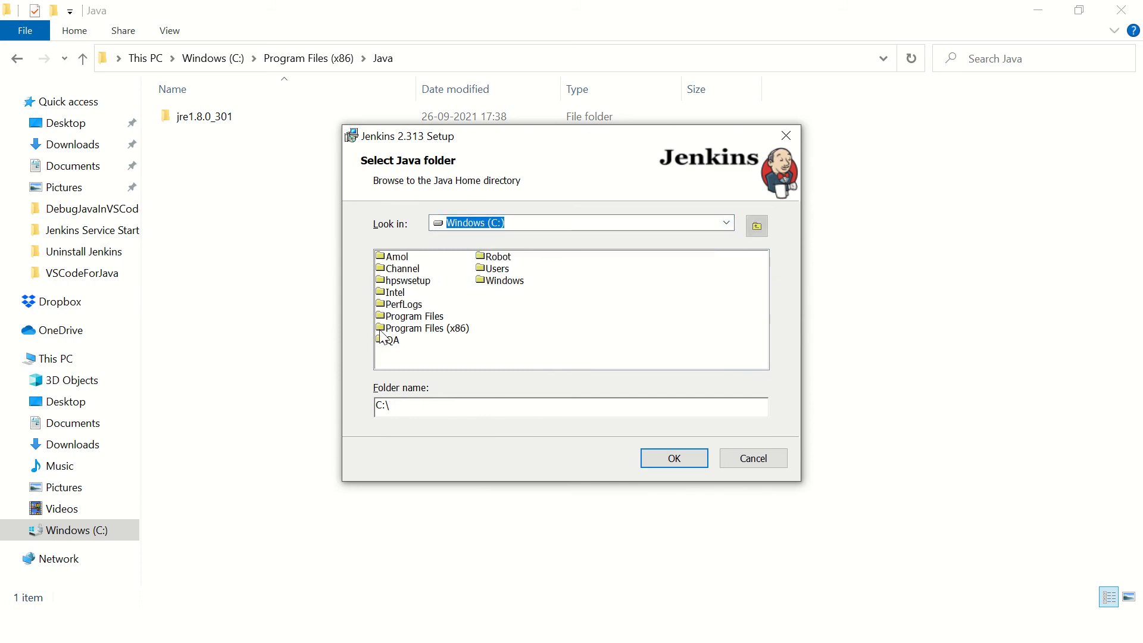
pyautogui.doubleClick(426, 329)
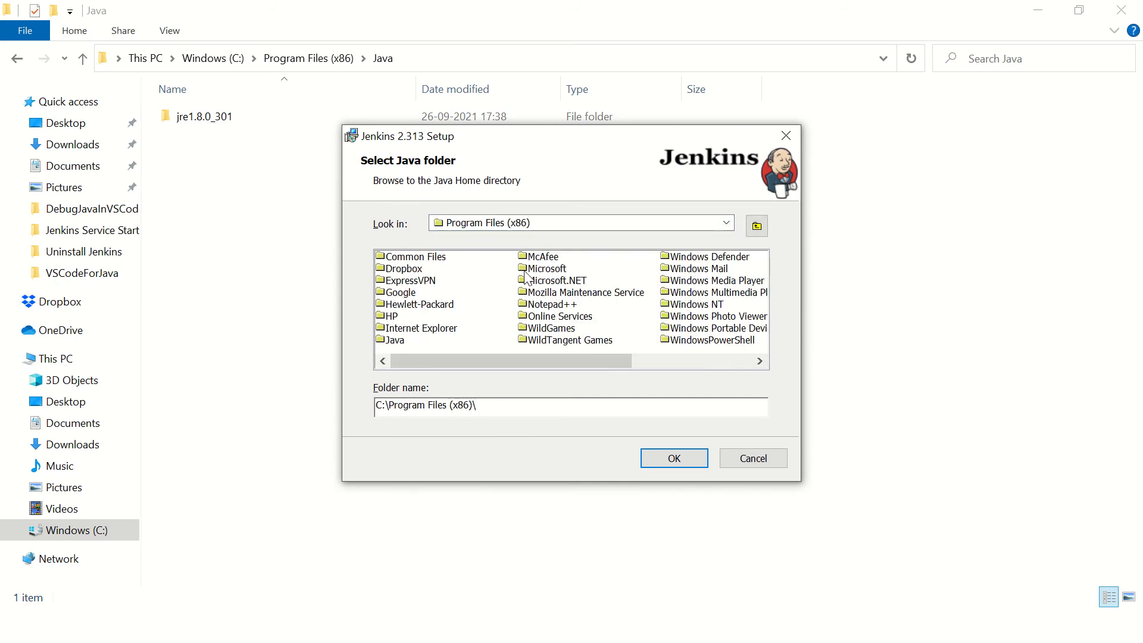
pyautogui.doubleClick(394, 340)
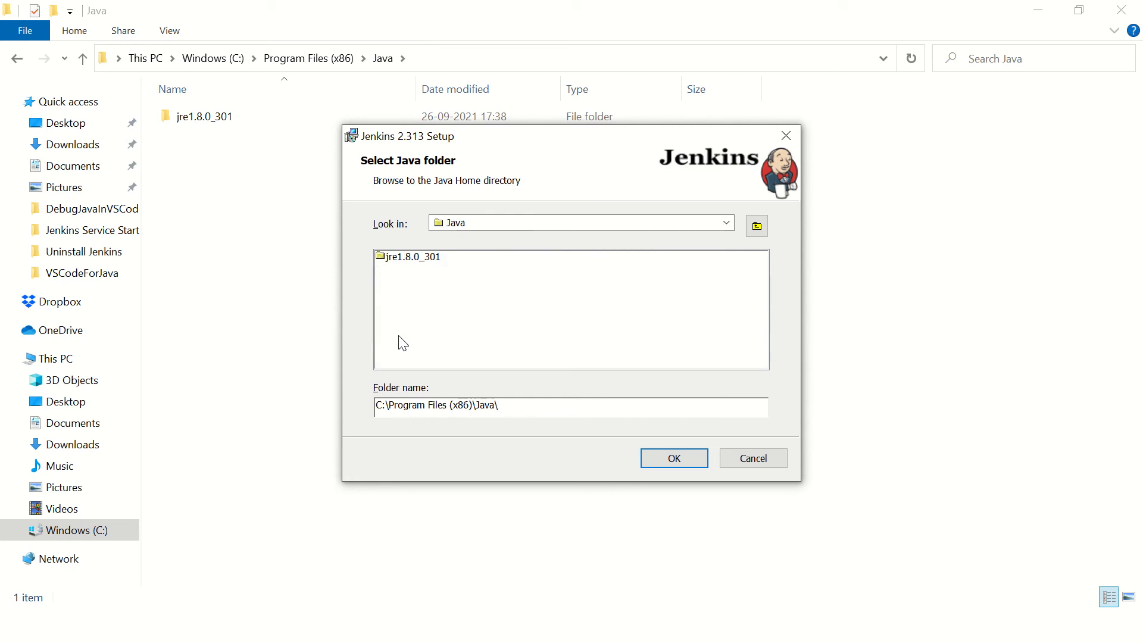
pyautogui.doubleClick(411, 257)
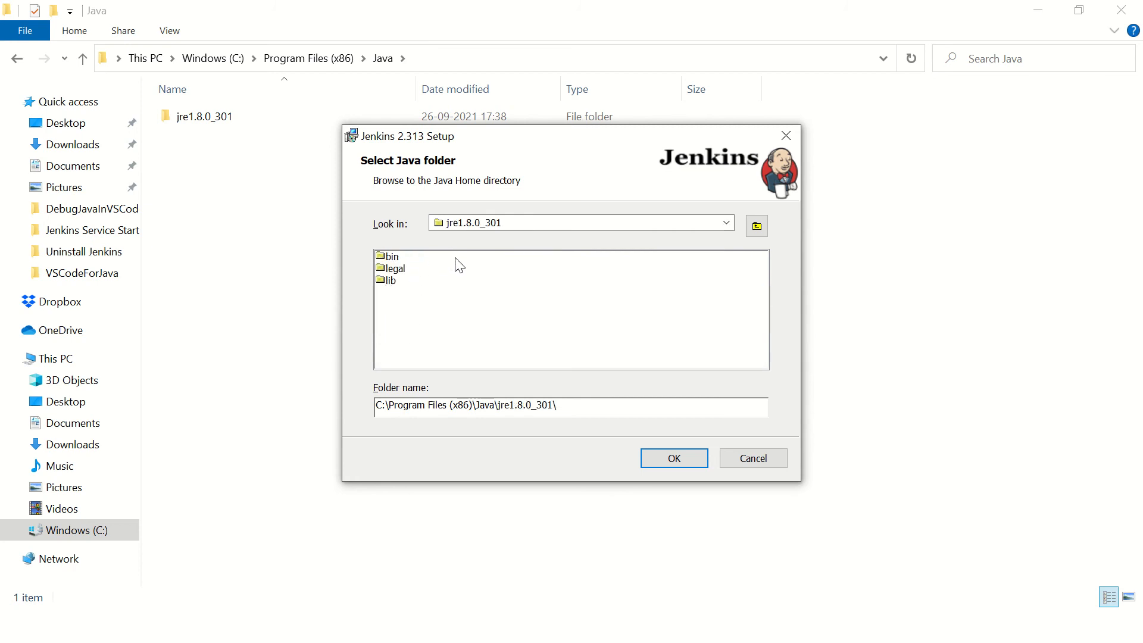
pyautogui.moveTo(459, 244)
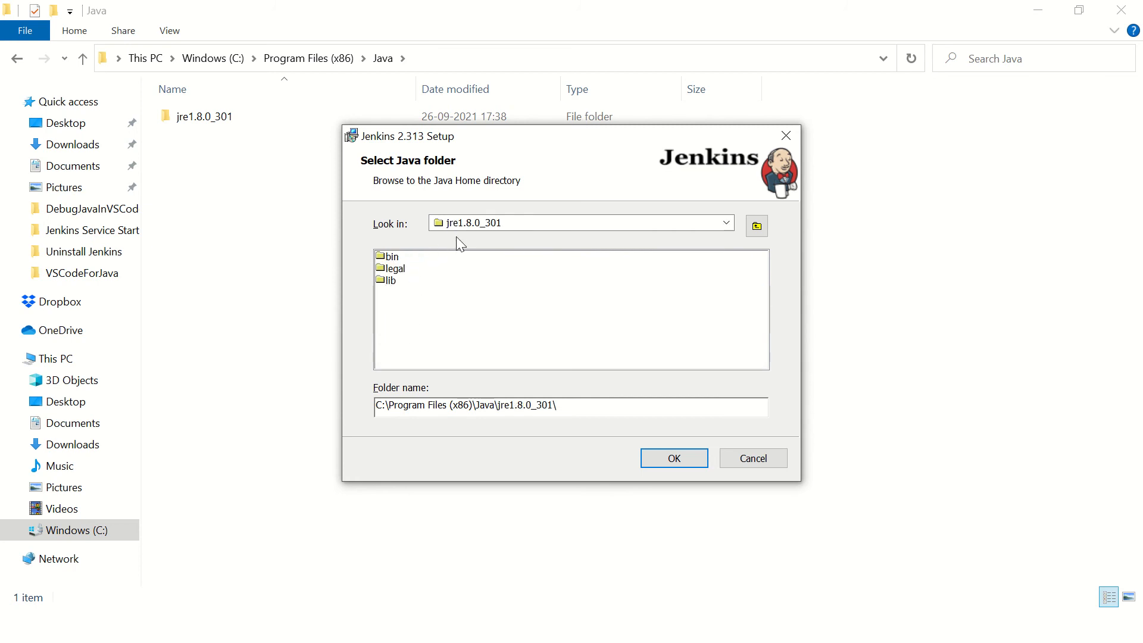
pyautogui.moveTo(605, 424)
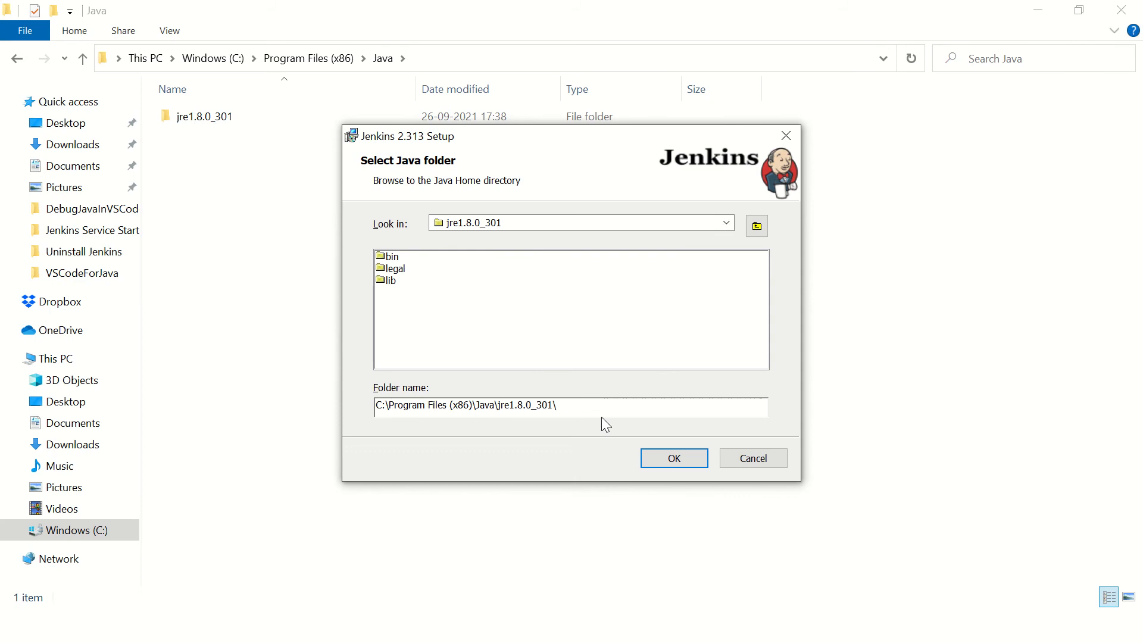
pyautogui.click(672, 457)
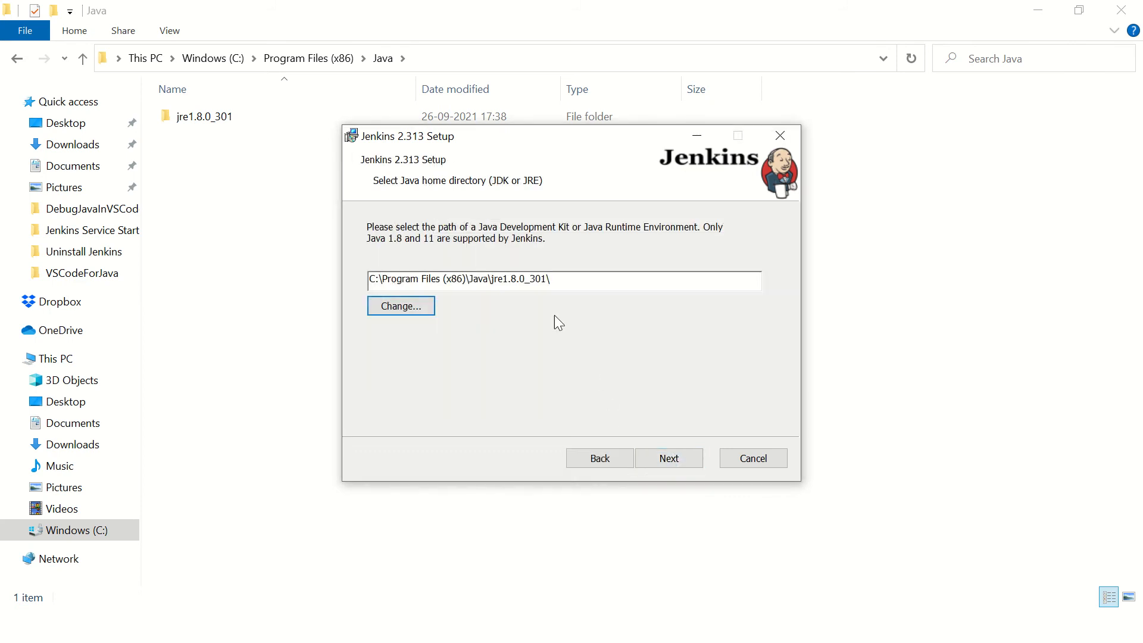
# - Install Jenkins 2.313 with the default features and finish the setup wizard
pyautogui.click(668, 457)
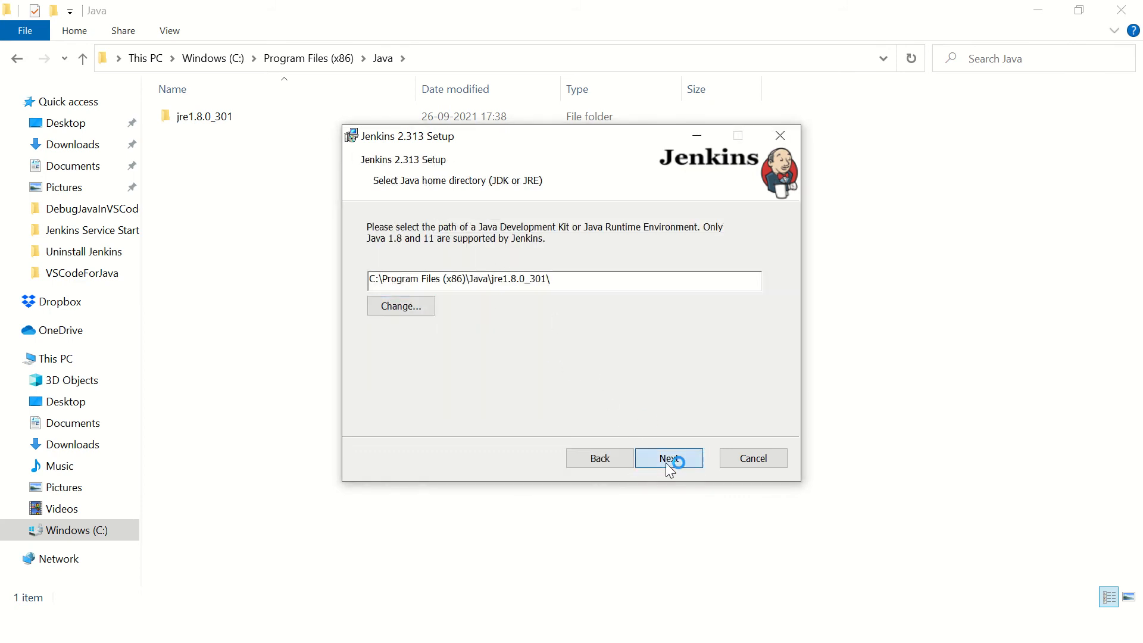
pyautogui.click(667, 457)
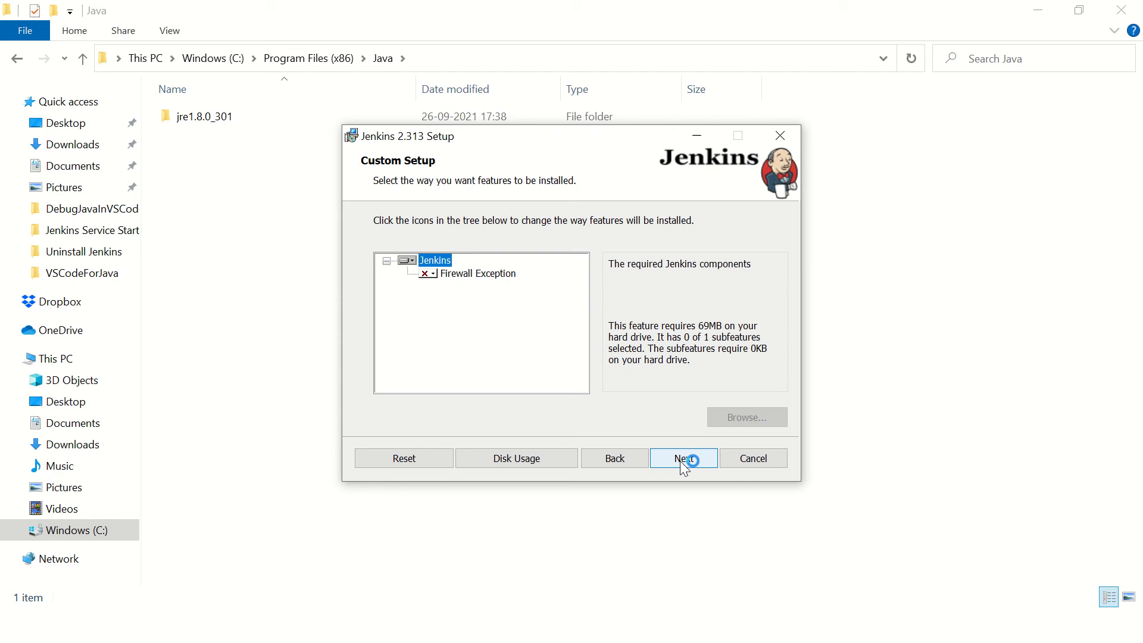
pyautogui.click(682, 457)
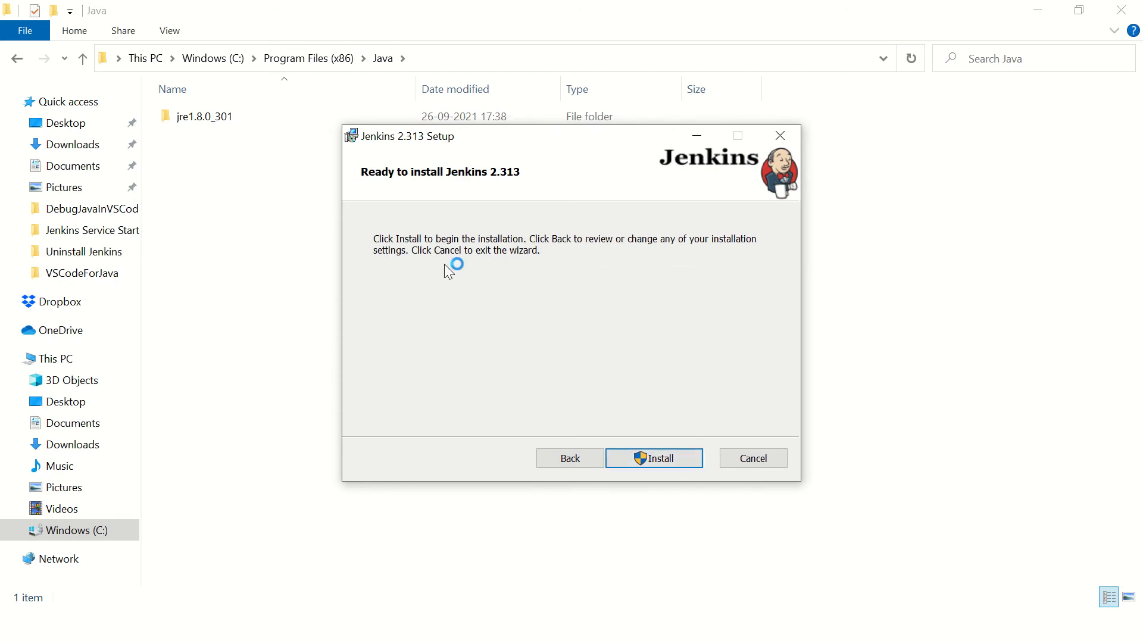
pyautogui.moveTo(664, 457)
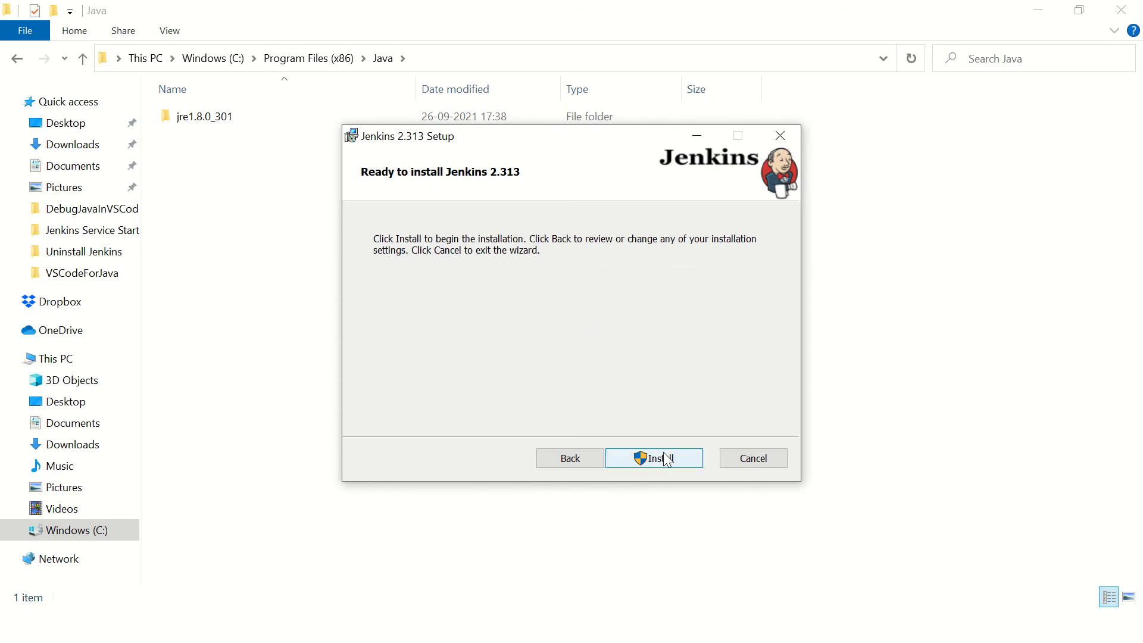
pyautogui.click(653, 457)
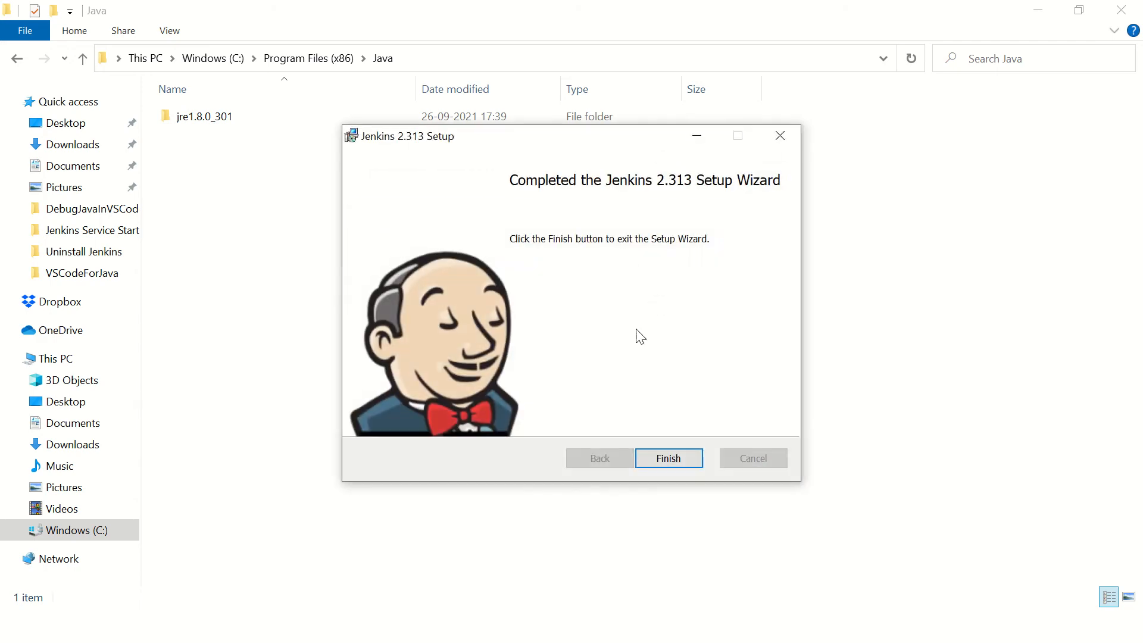
pyautogui.click(666, 457)
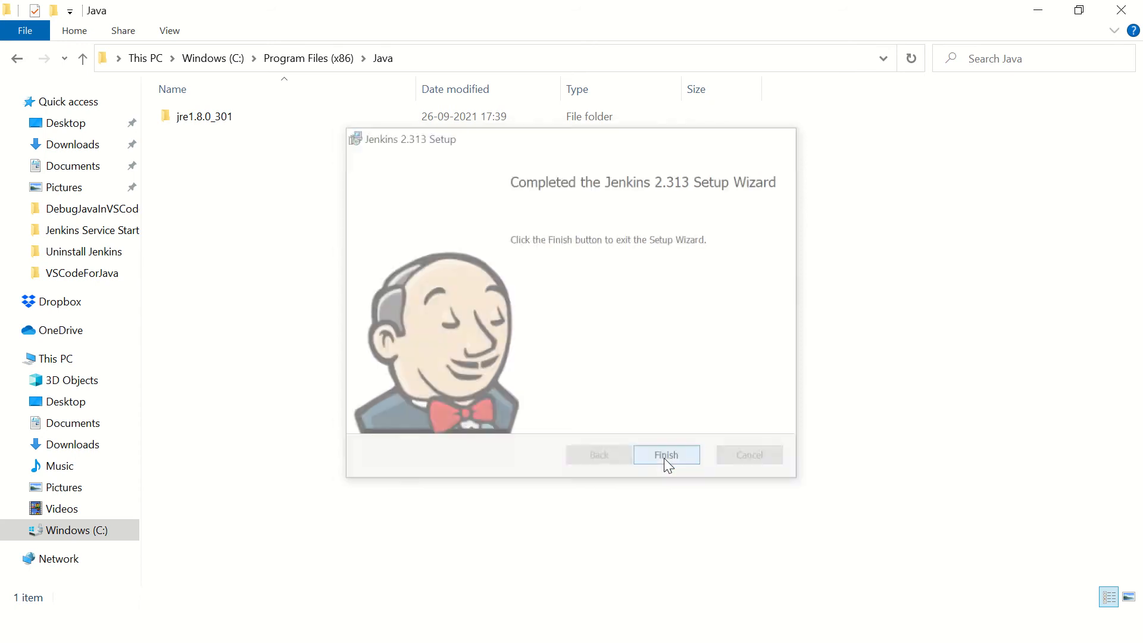
pyautogui.click(665, 454)
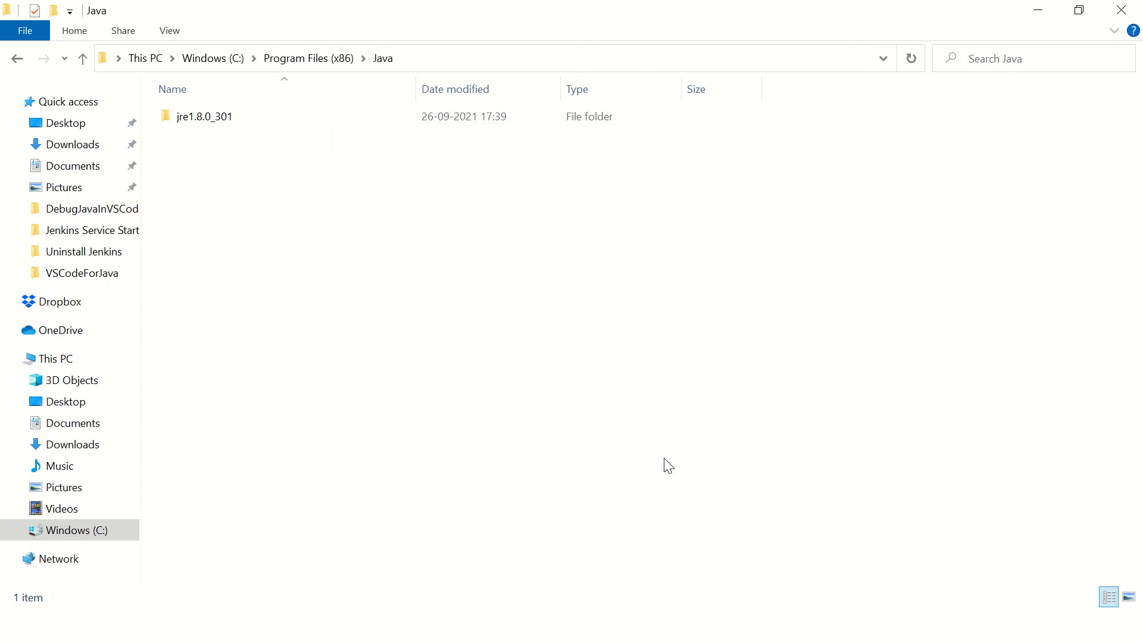
# - Open Services to confirm the Jenkins service is running, then launch Chrome
pyautogui.write('services')
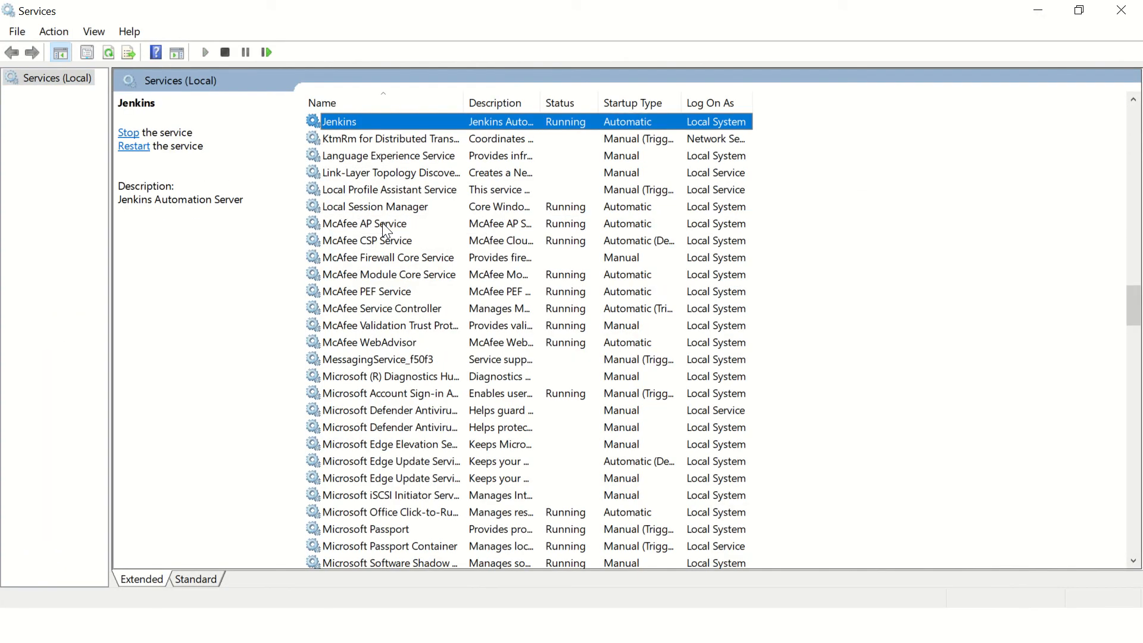
pyautogui.moveTo(559, 131)
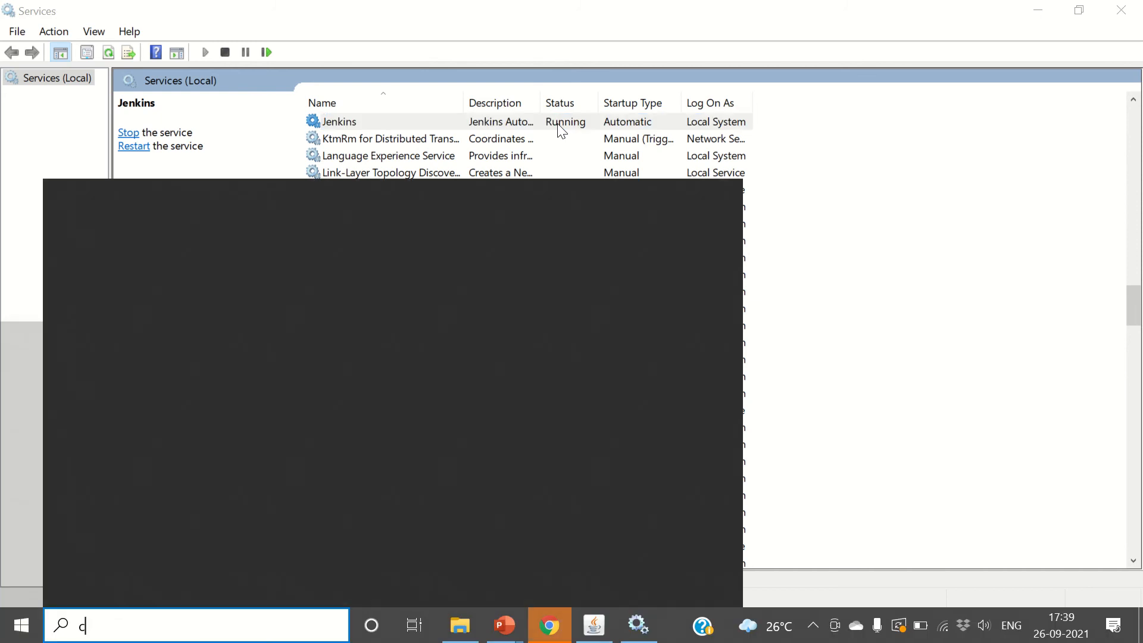
pyautogui.click(550, 625)
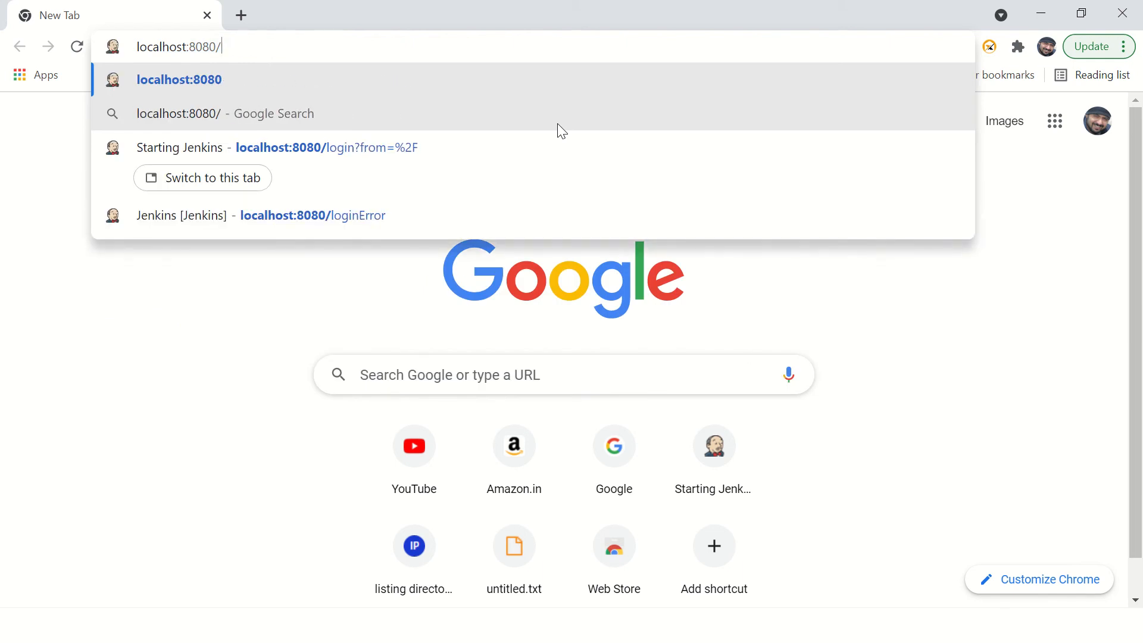
# - Load localhost:8080 in Chrome and let Jenkins show its getting-ready startup page
pyautogui.click(278, 148)
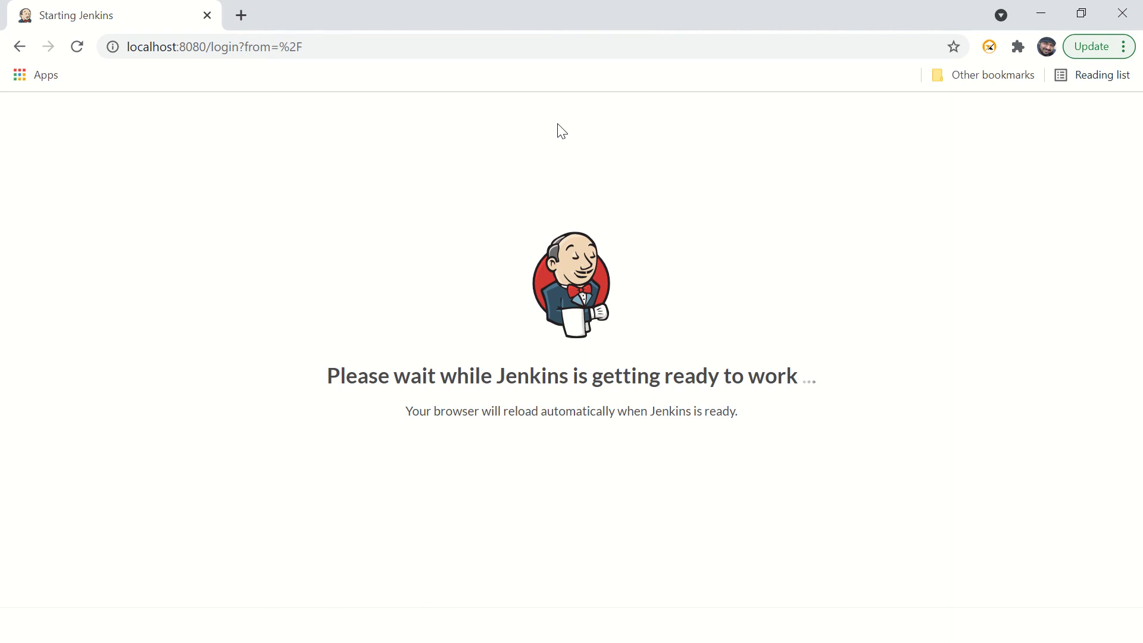
pyautogui.moveTo(599, 187)
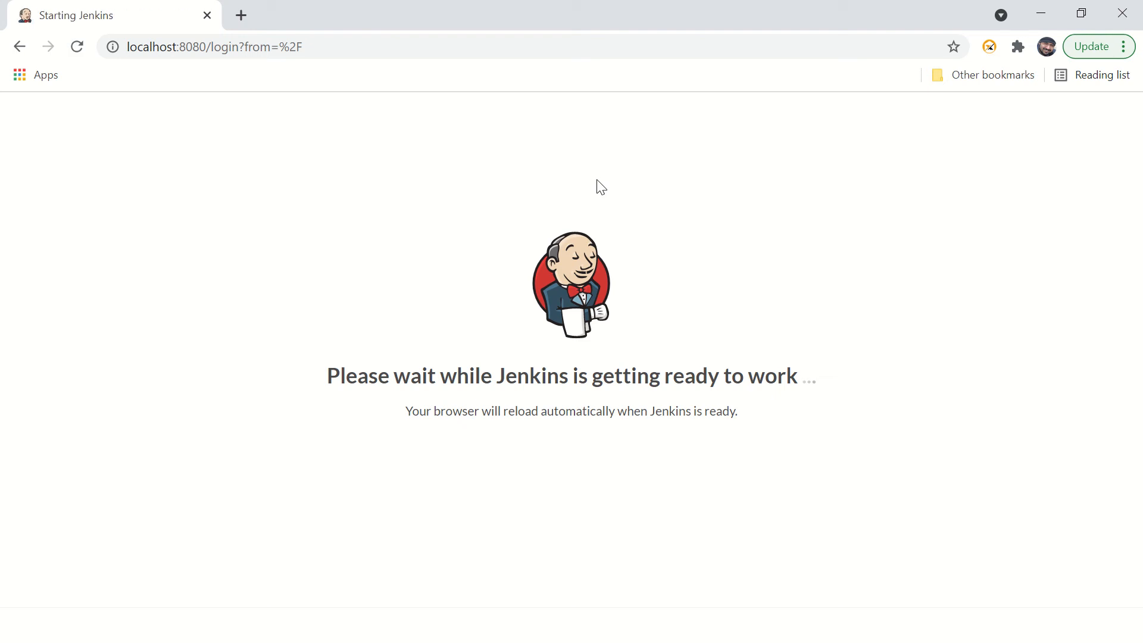
pyautogui.moveTo(612, 150)
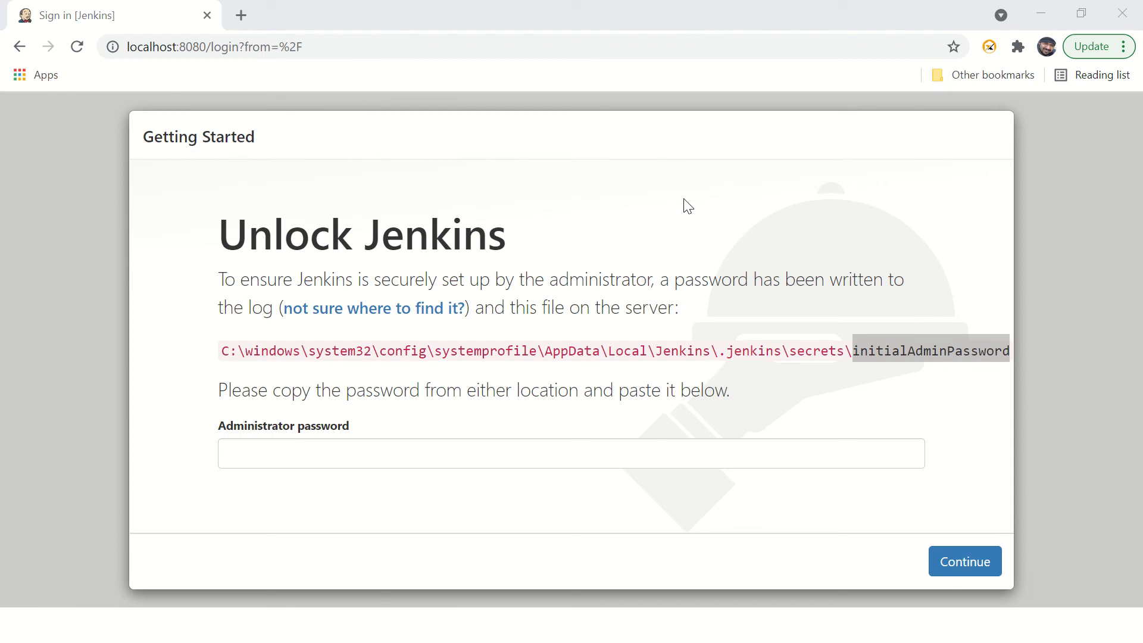
# - Launch the Windows Services app from Start search and reach the Jenkins service
pyautogui.click(21, 625)
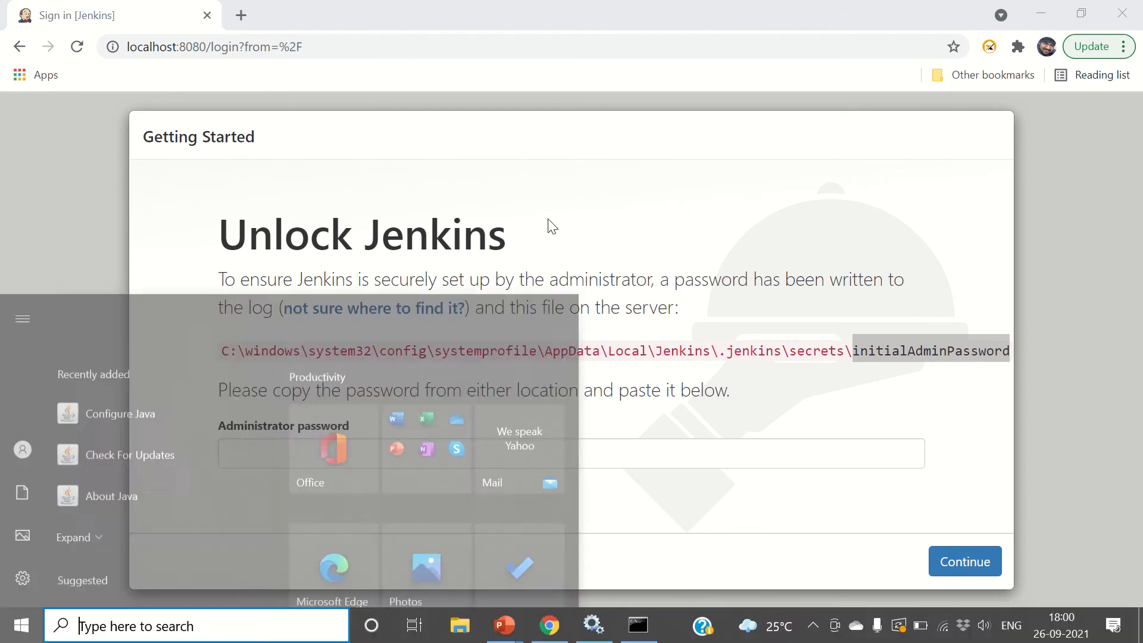
pyautogui.click(677, 191)
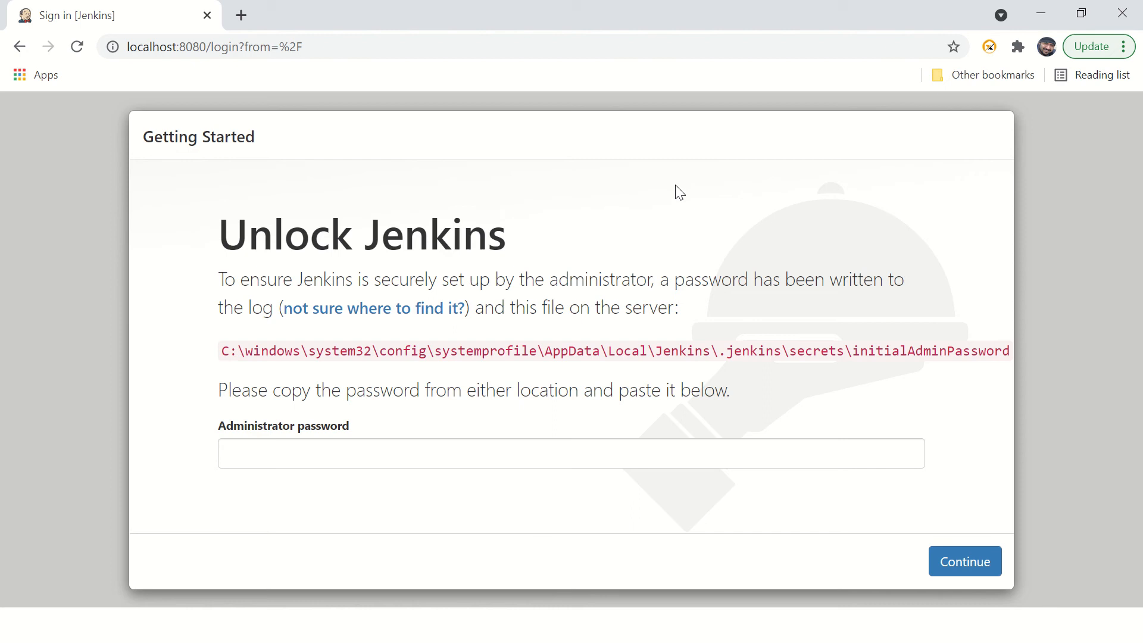
pyautogui.click(19, 625)
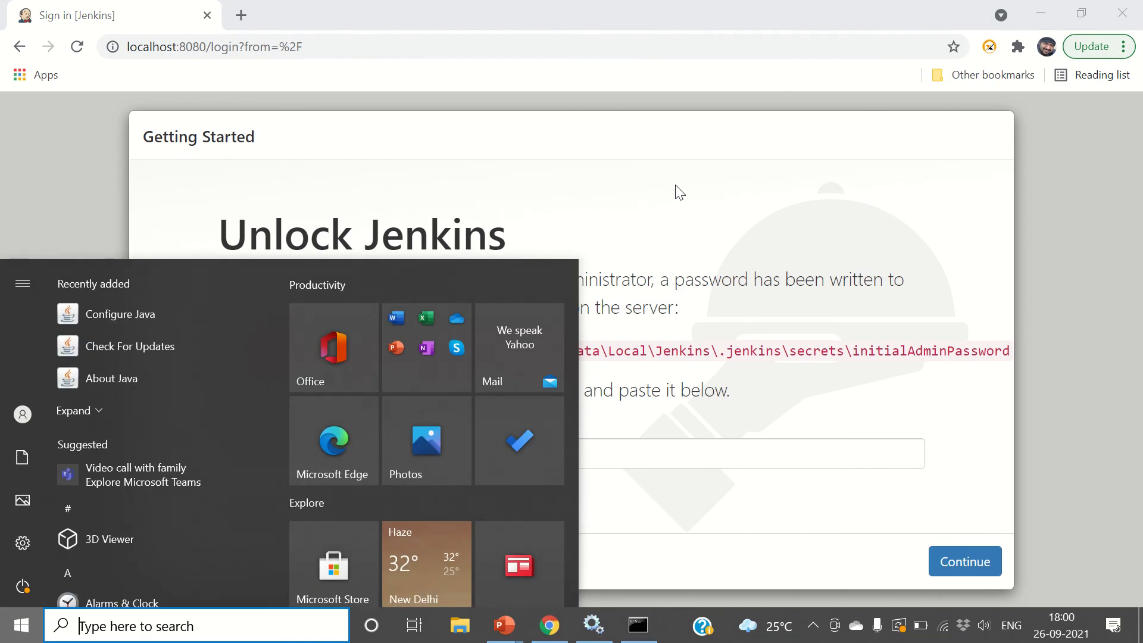
pyautogui.write('services')
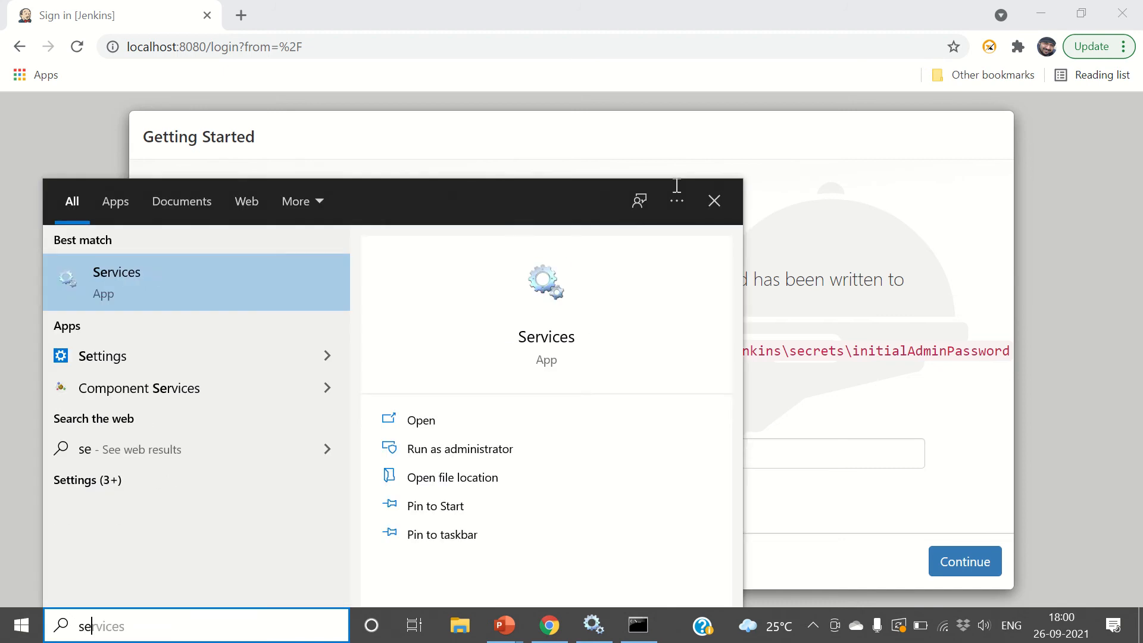
pyautogui.click(420, 420)
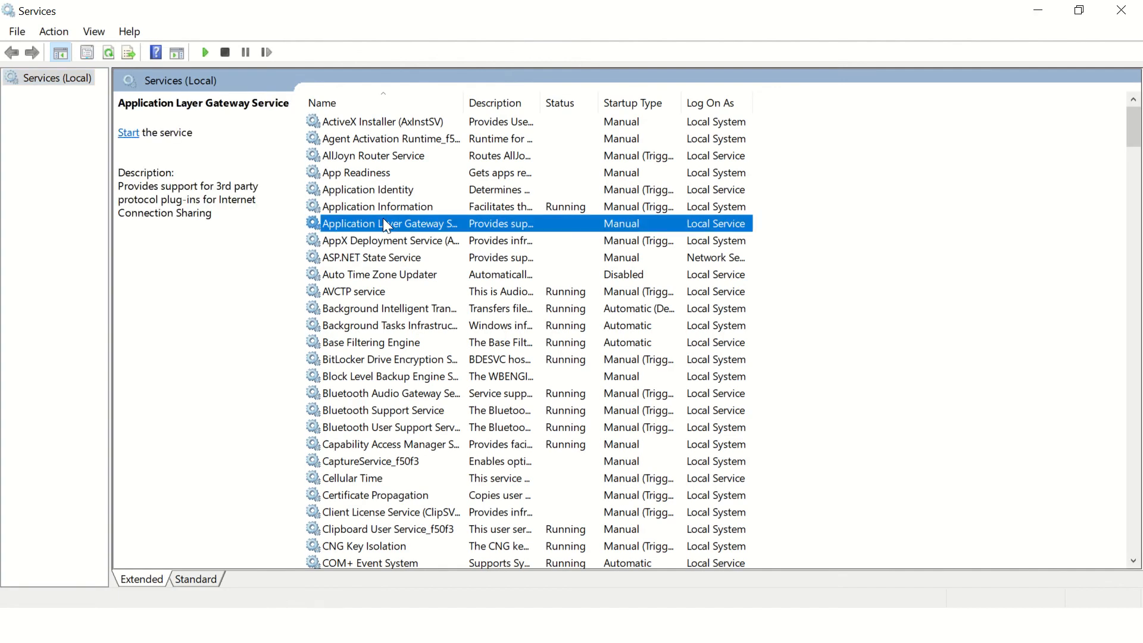
pyautogui.rightClick(339, 121)
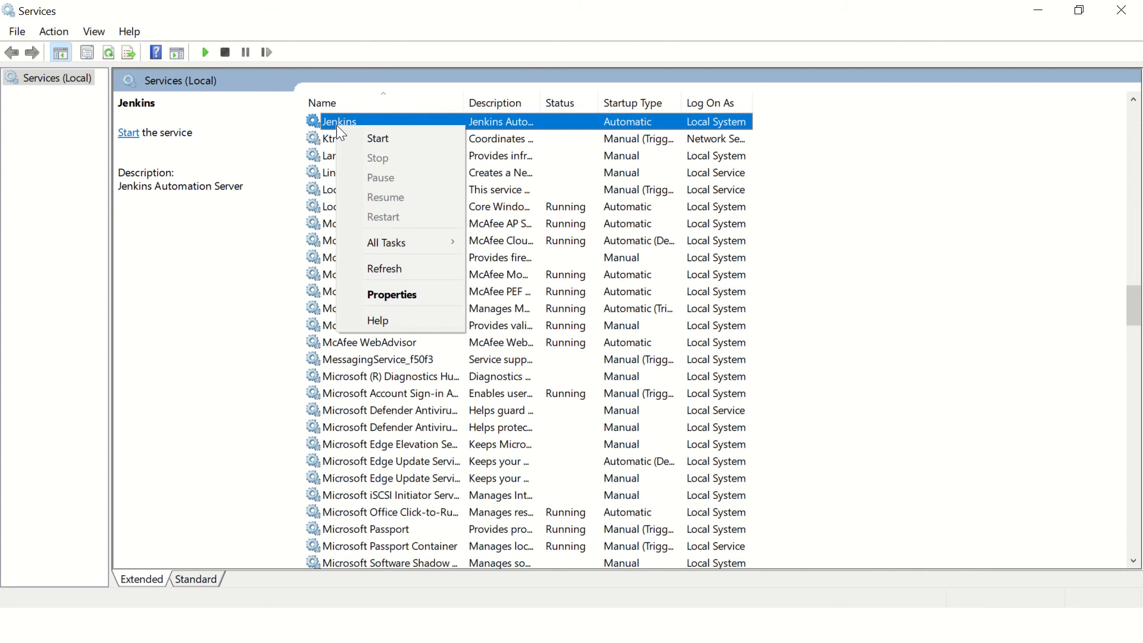
pyautogui.moveTo(408, 294)
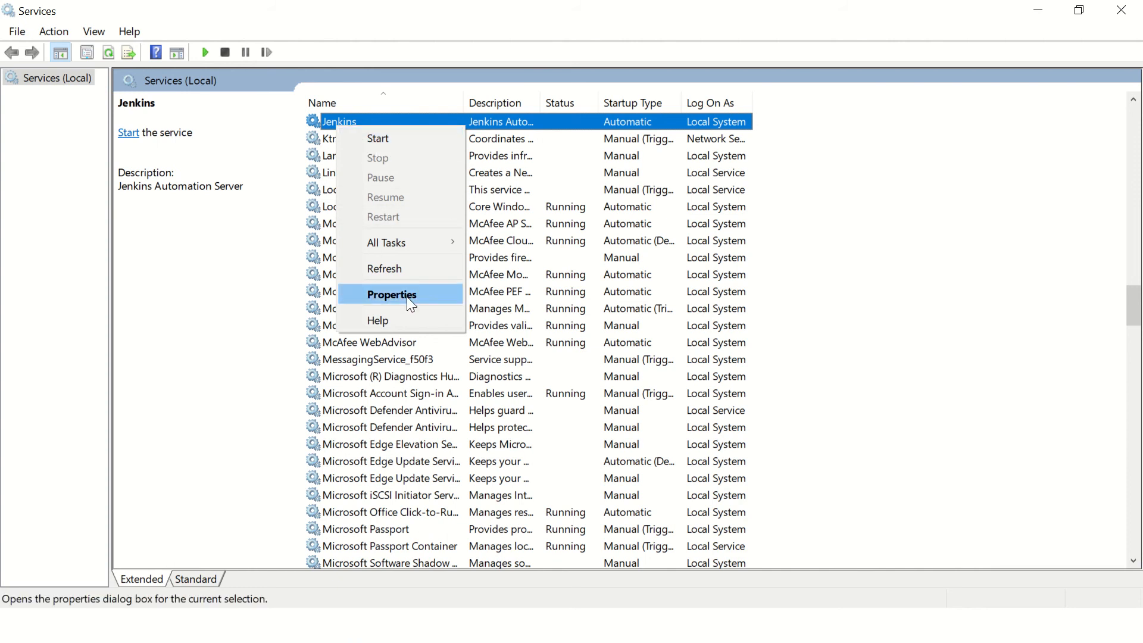
# - Copy the Jenkins install folder path C:\Program Files\Jenkins from the service's properties
pyautogui.click(391, 294)
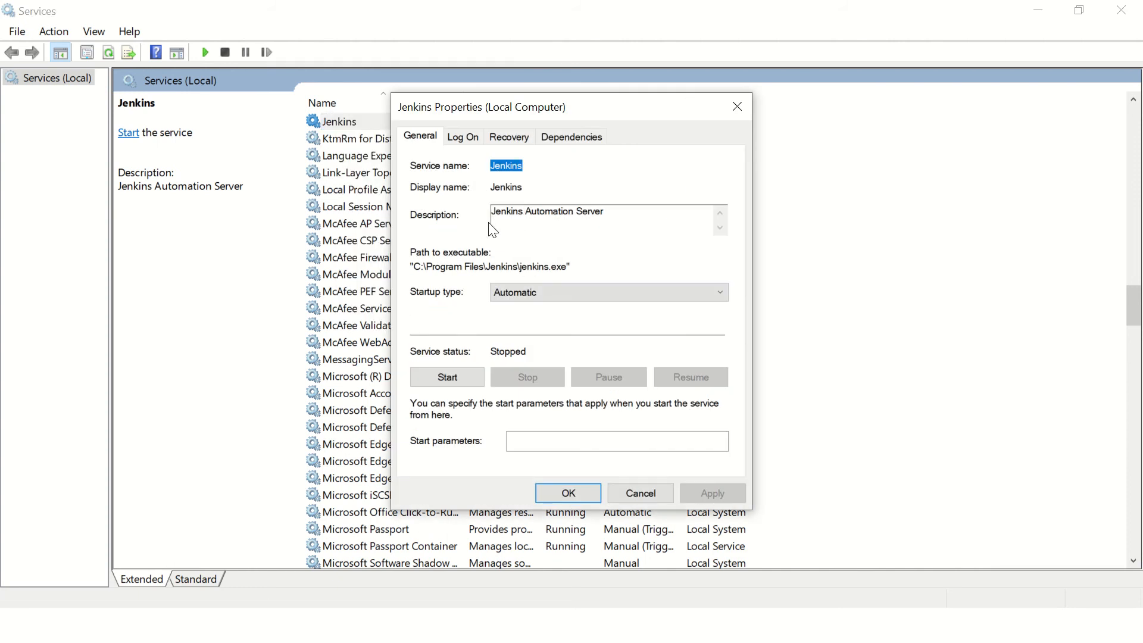
pyautogui.moveTo(530, 266)
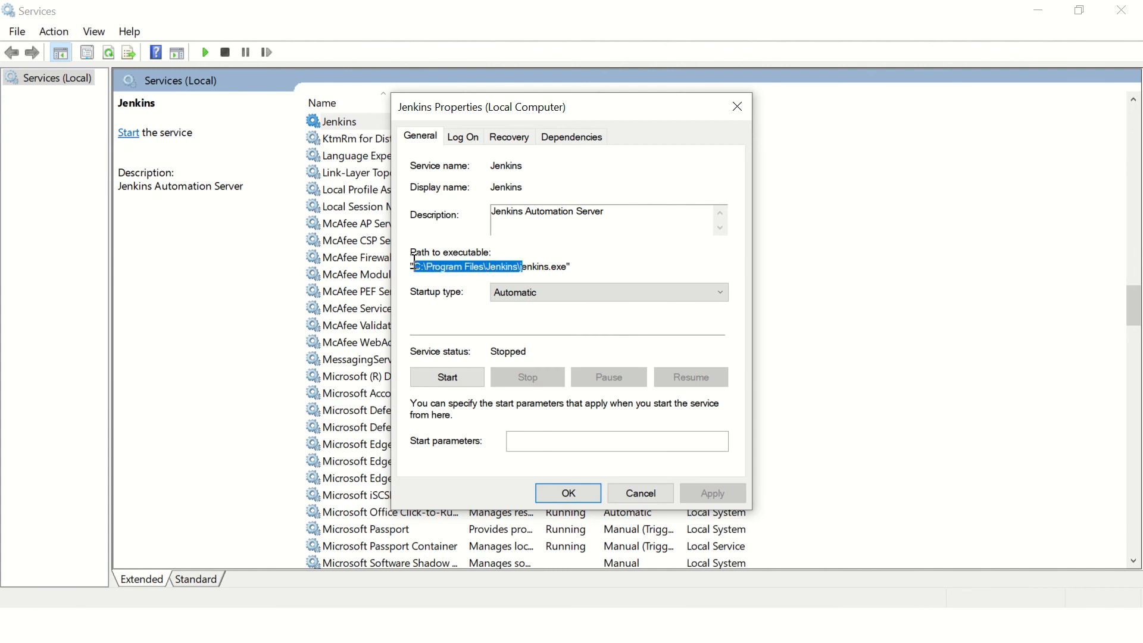
pyautogui.press('alt+tab')
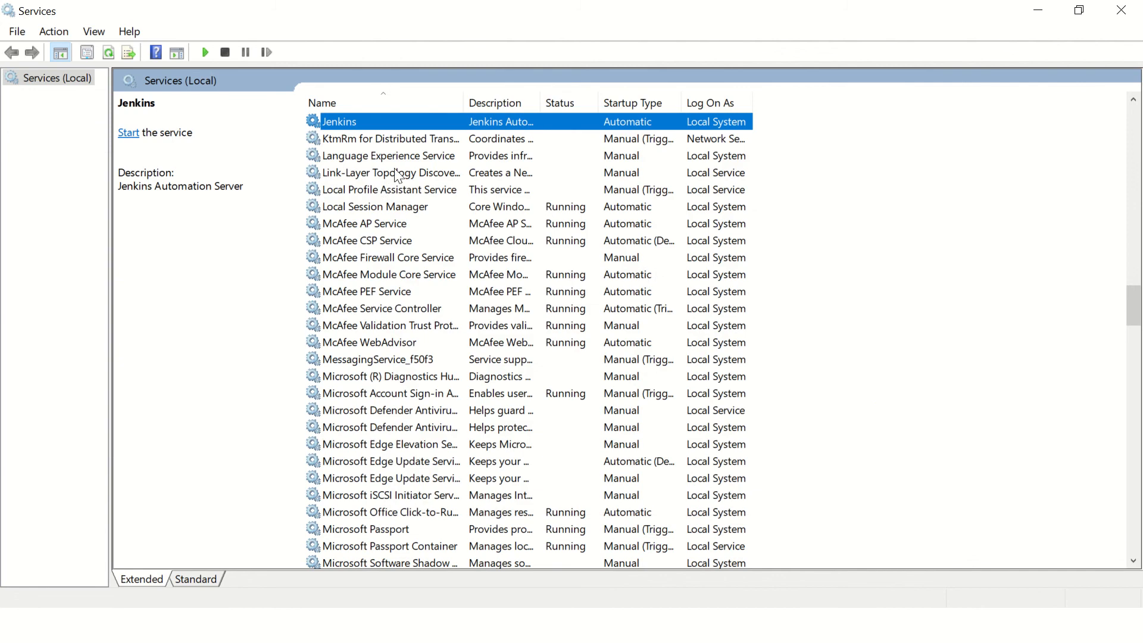
pyautogui.click(20, 625)
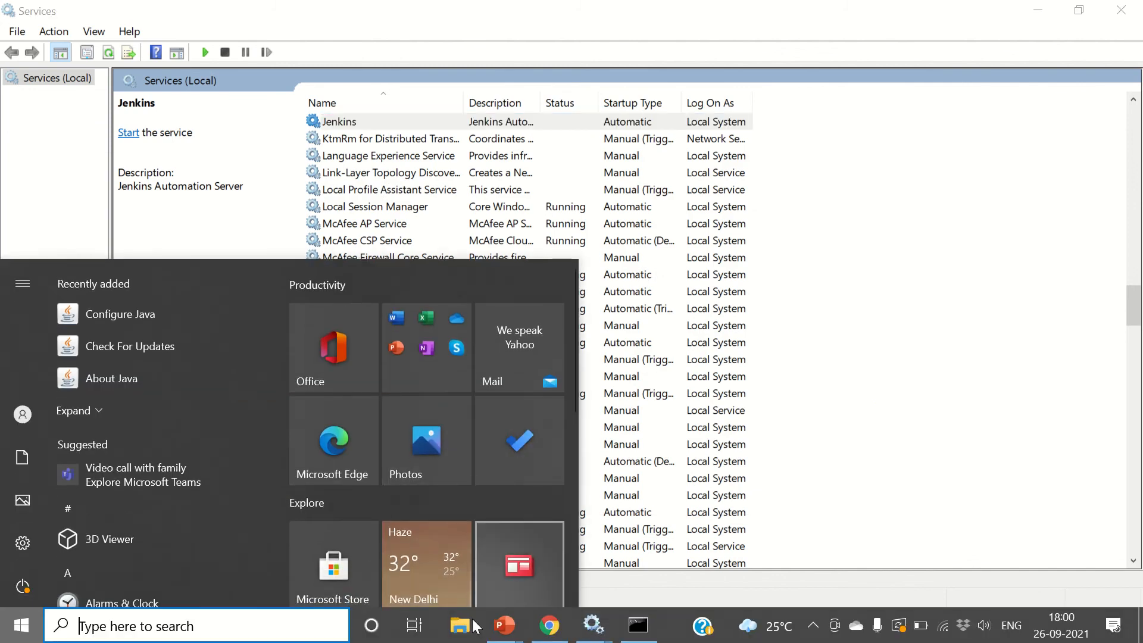
# - Browse File Explorer to C:\Program Files\ and select the Jenkins folder
pyautogui.click(460, 625)
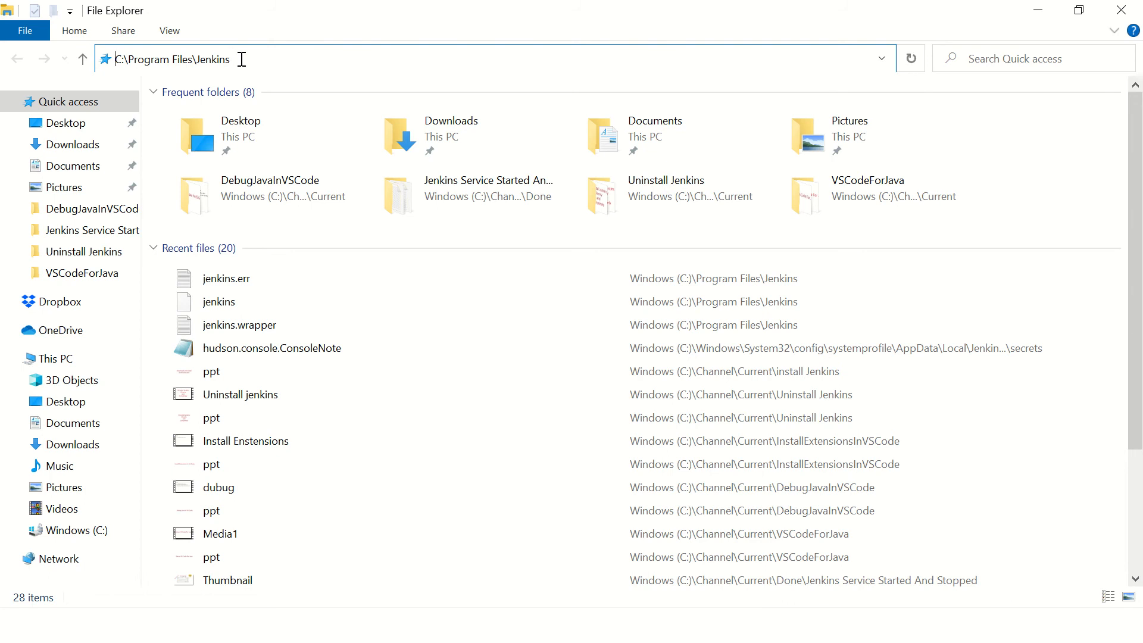
pyautogui.write('C:\\Program Files\\')
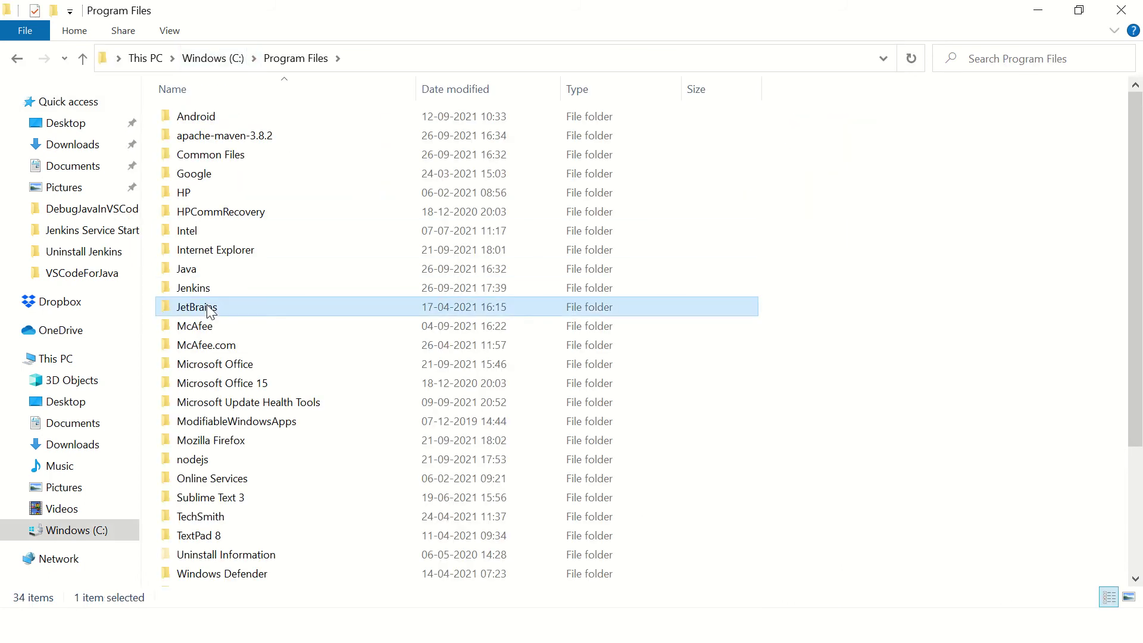
pyautogui.click(192, 287)
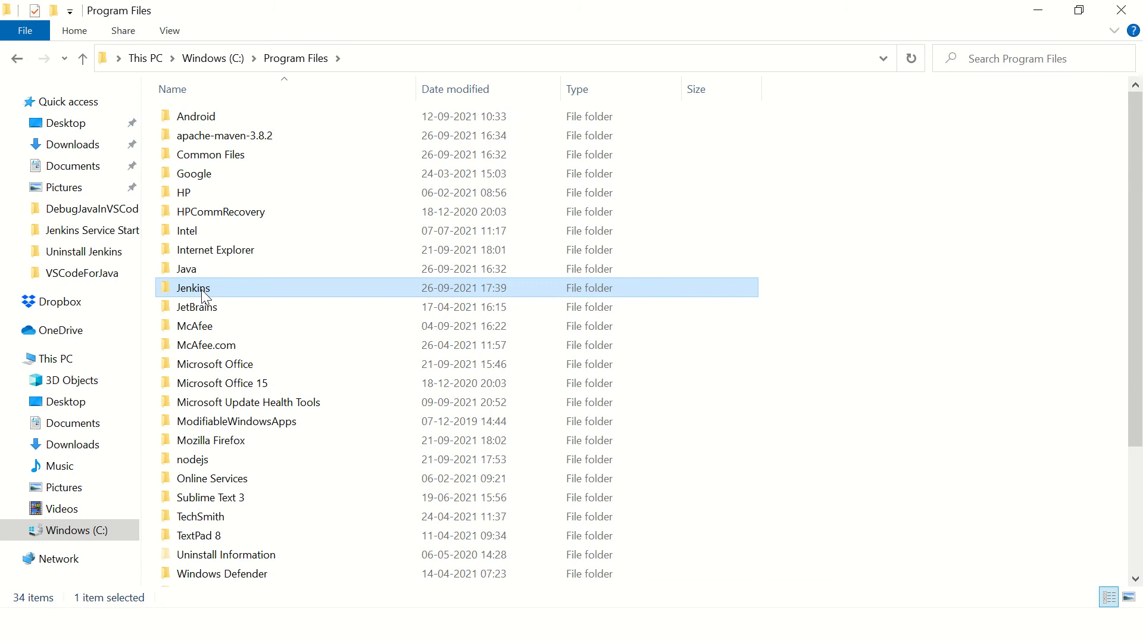
pyautogui.click(14, 625)
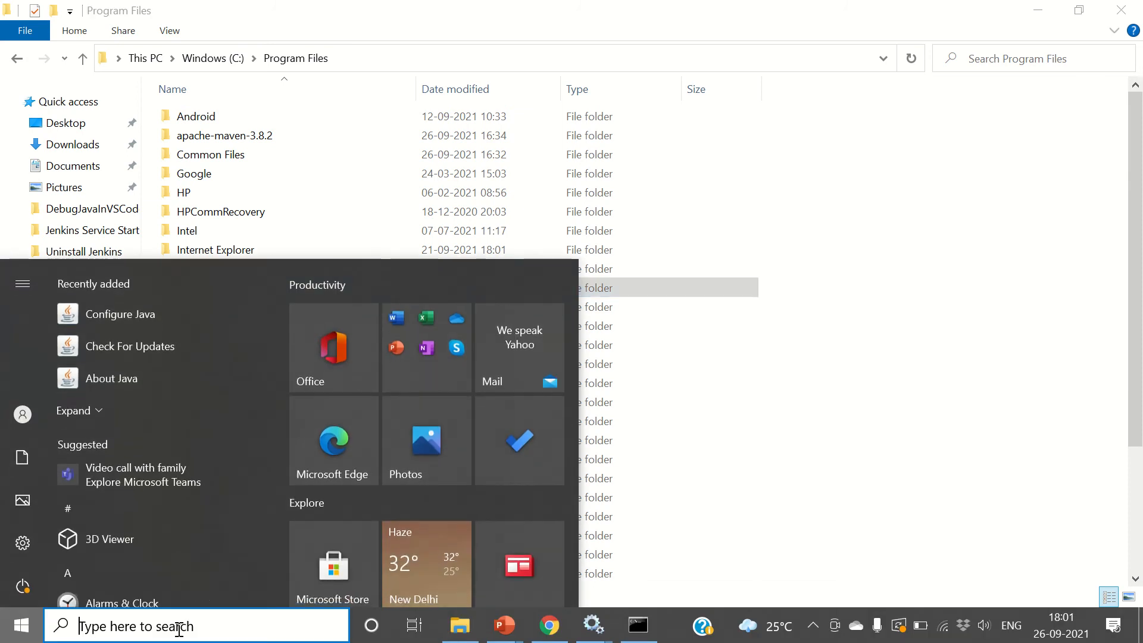
# - Launch Command Prompt as administrator via the Start search for cmd
pyautogui.write('cmd')
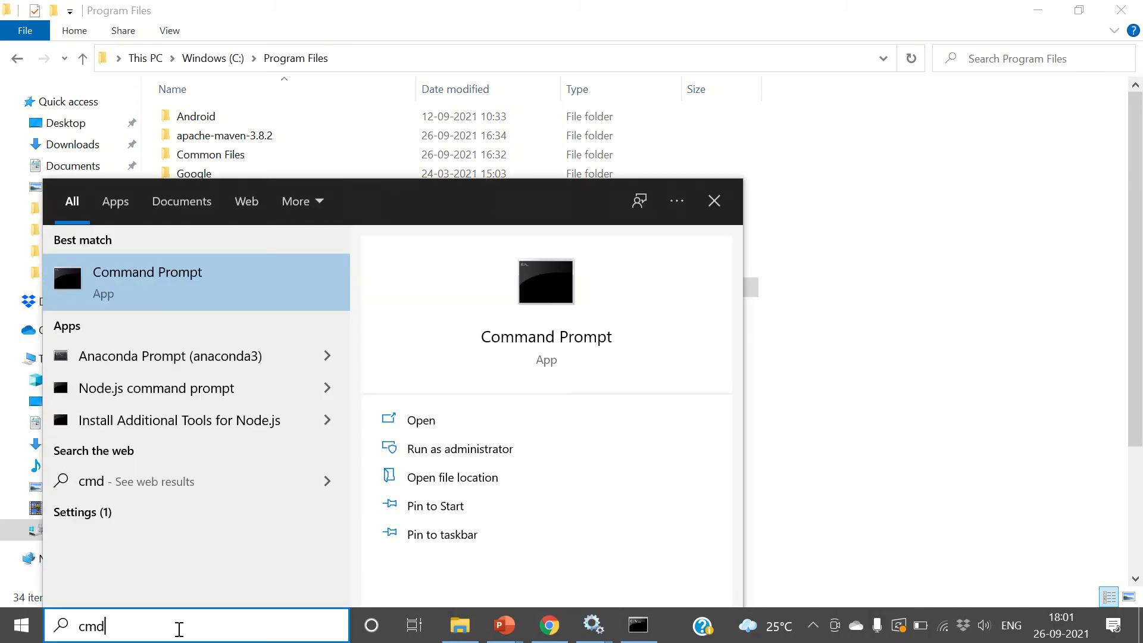
pyautogui.moveTo(158, 298)
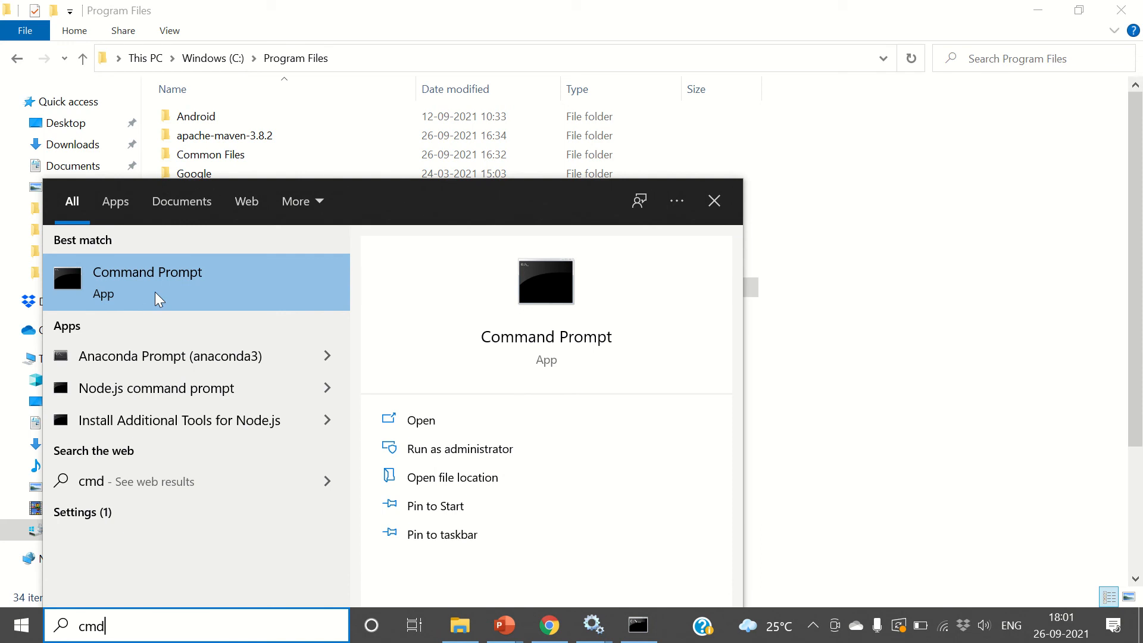
pyautogui.moveTo(212, 291)
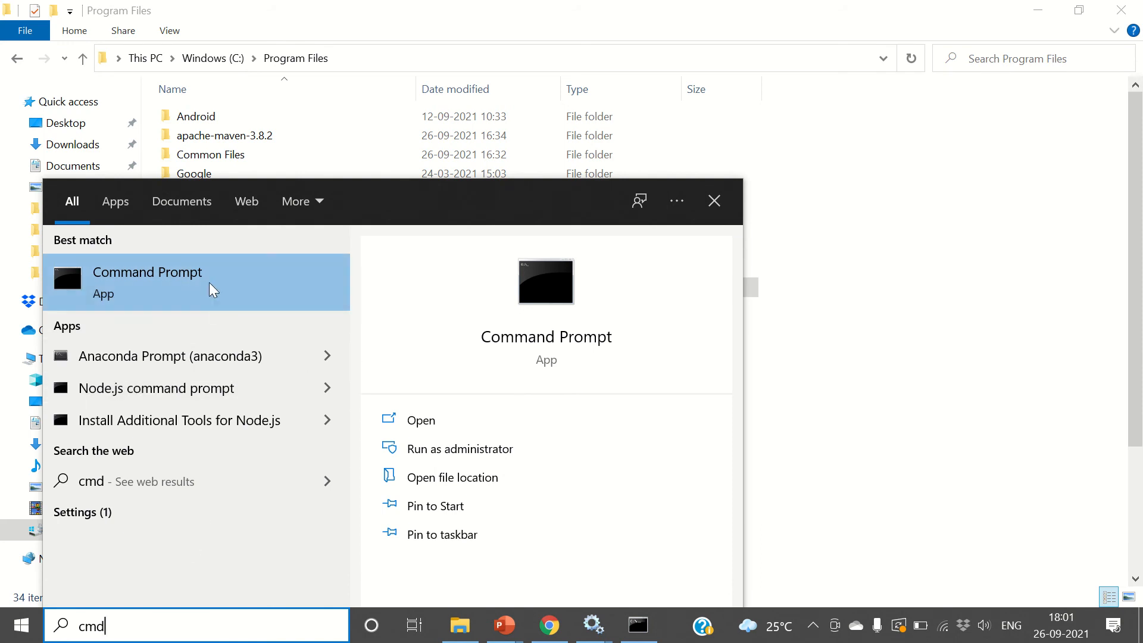
pyautogui.moveTo(195, 286)
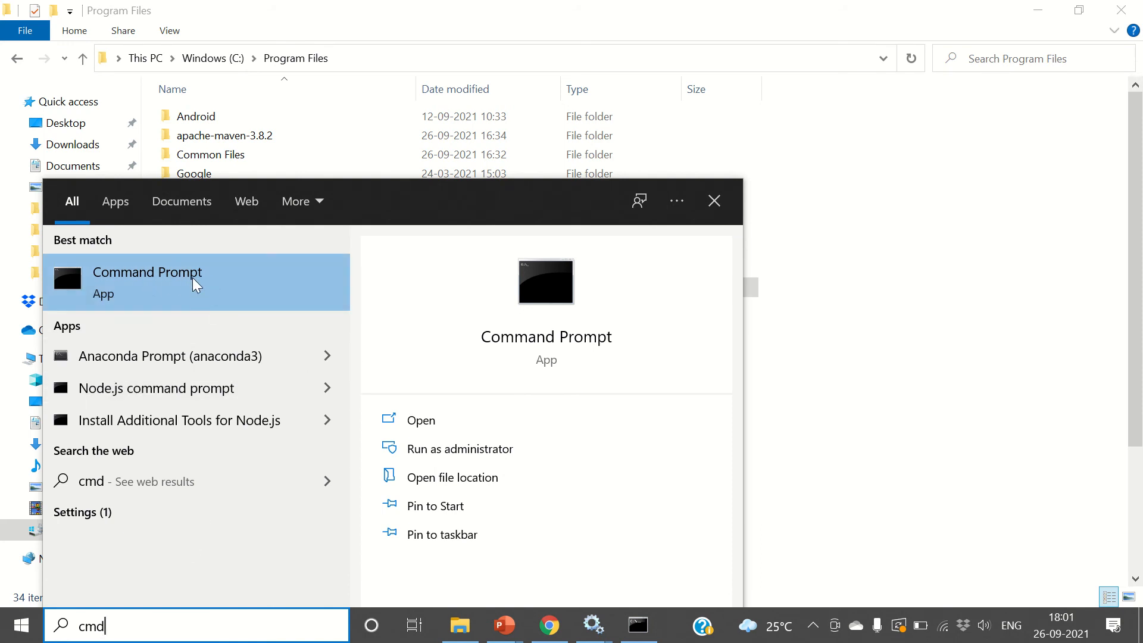
pyautogui.rightClick(146, 282)
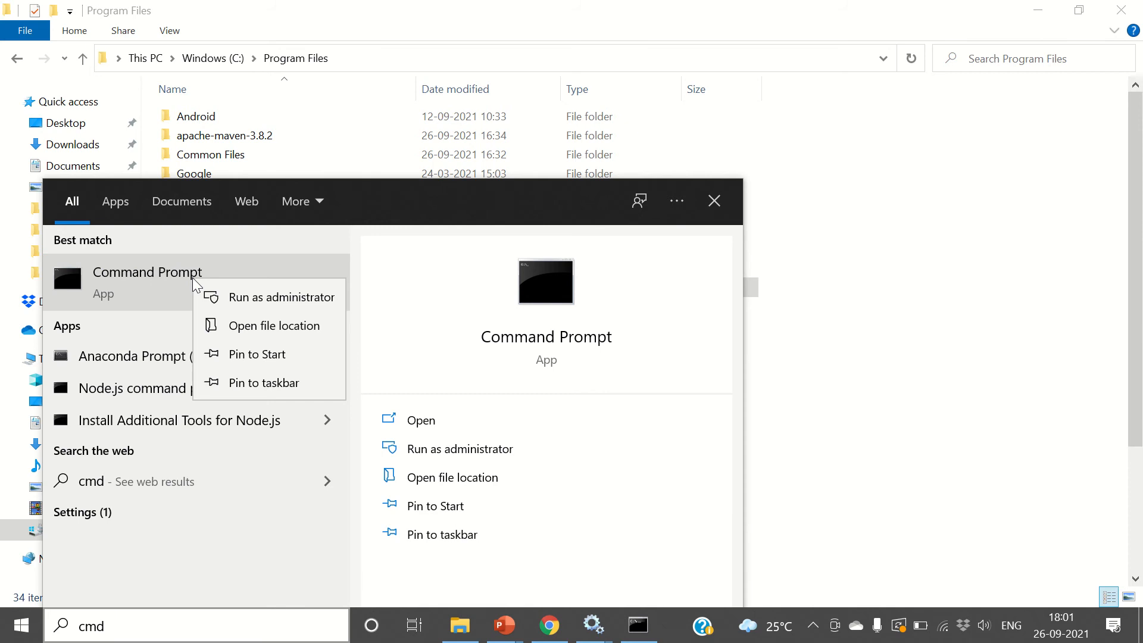
pyautogui.moveTo(251, 296)
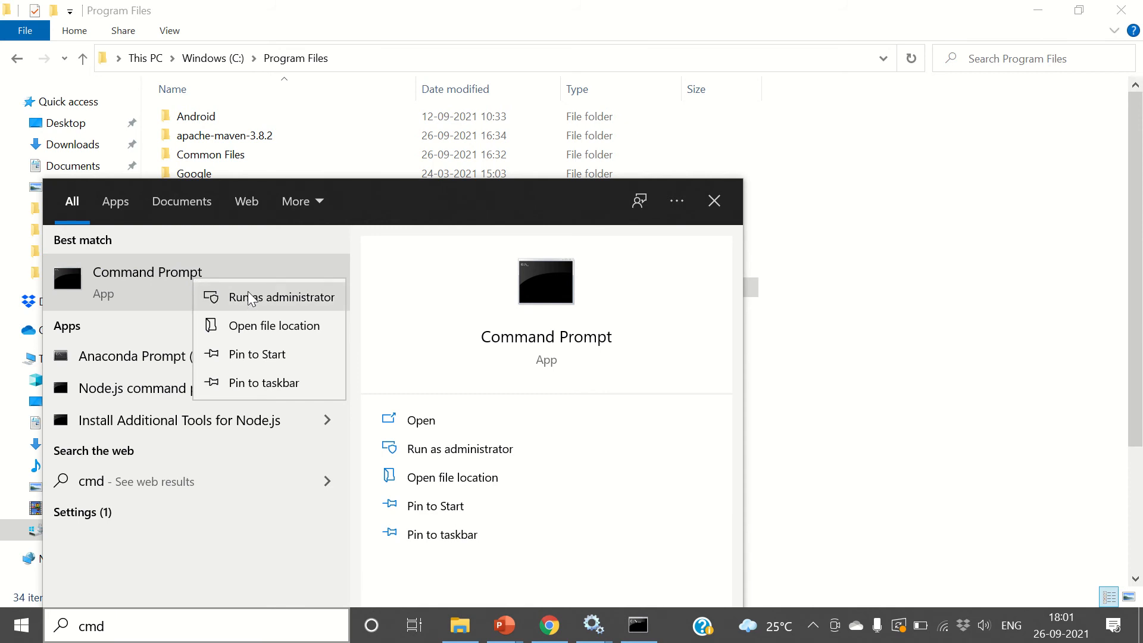
pyautogui.click(284, 297)
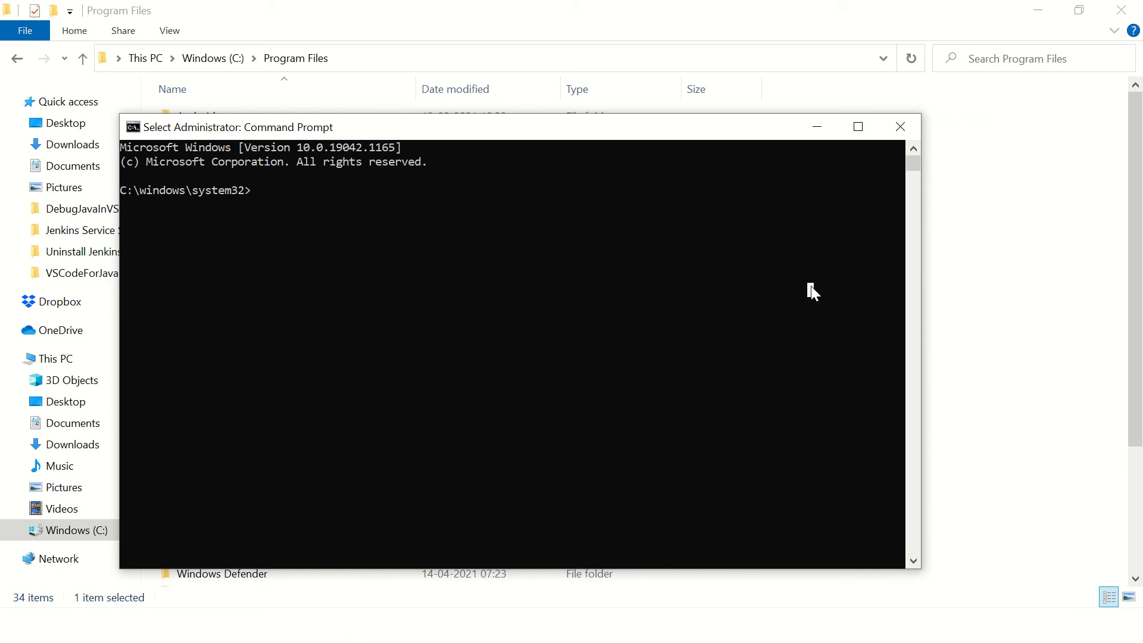
# - Change directory to C:\Program Files\Jenkins and list its files with dir
pyautogui.write('cd')
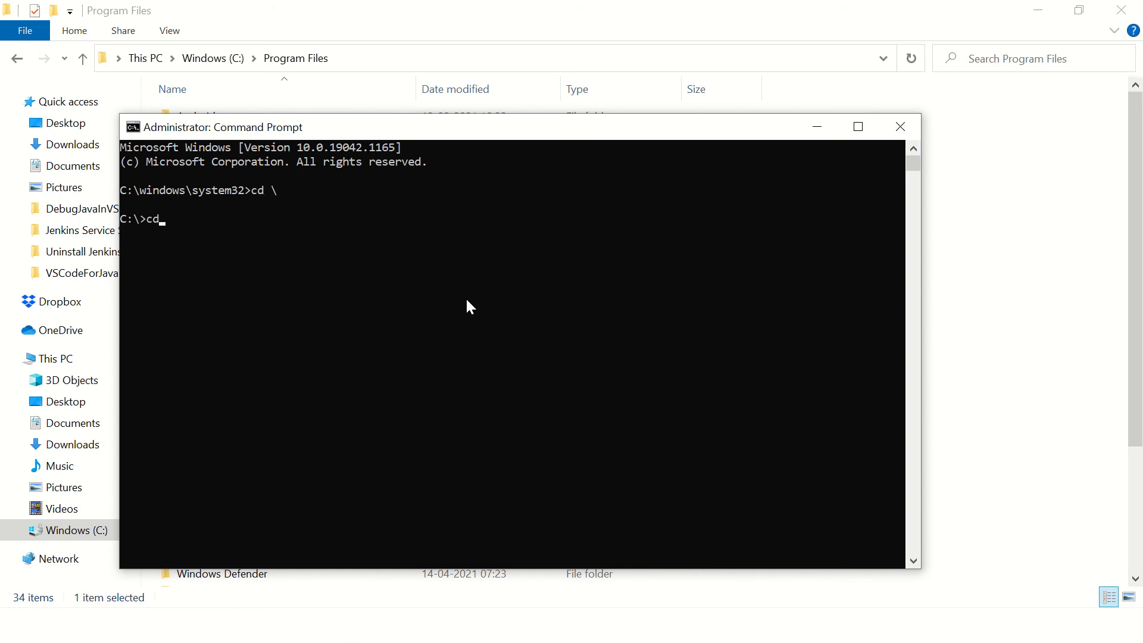
pyautogui.write('"Program Files"')
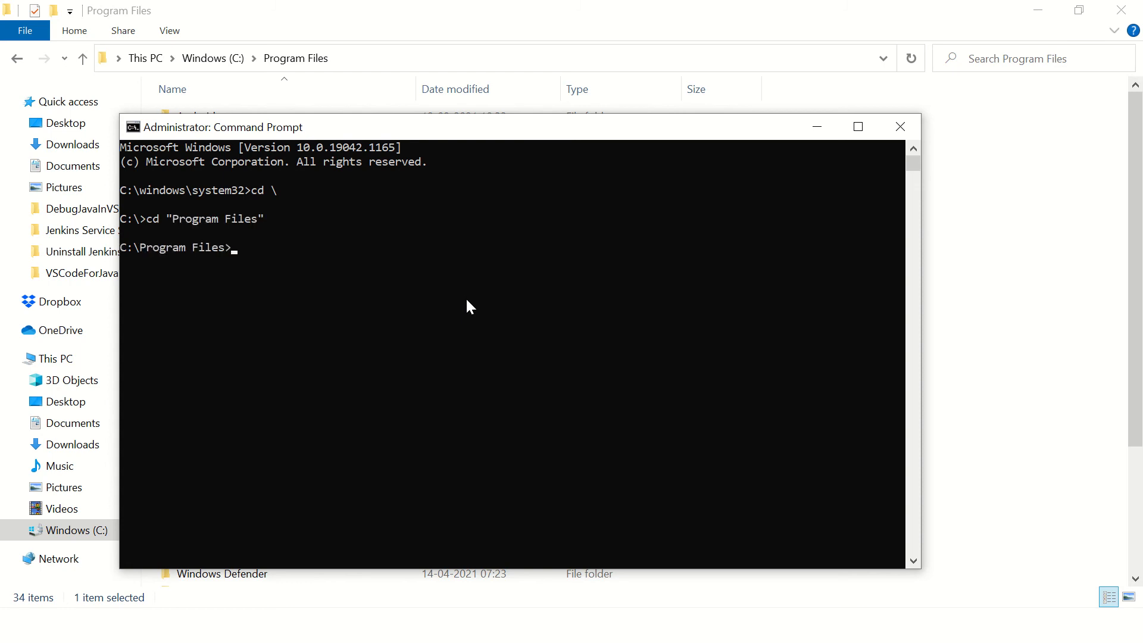
pyautogui.write('cd Jenkins')
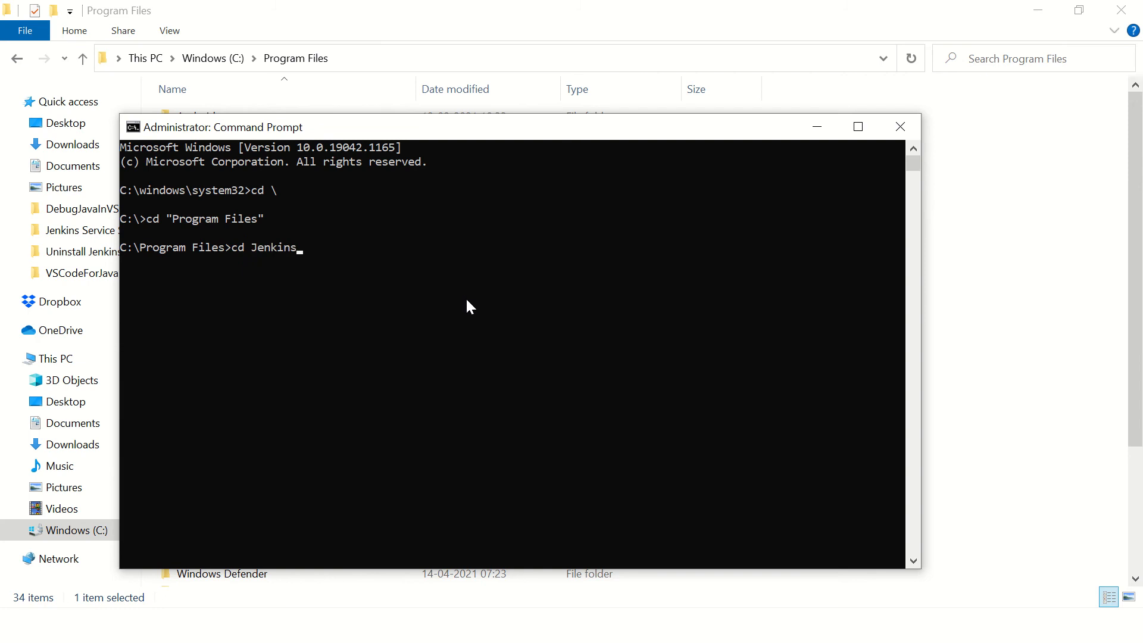
pyautogui.press('Return')
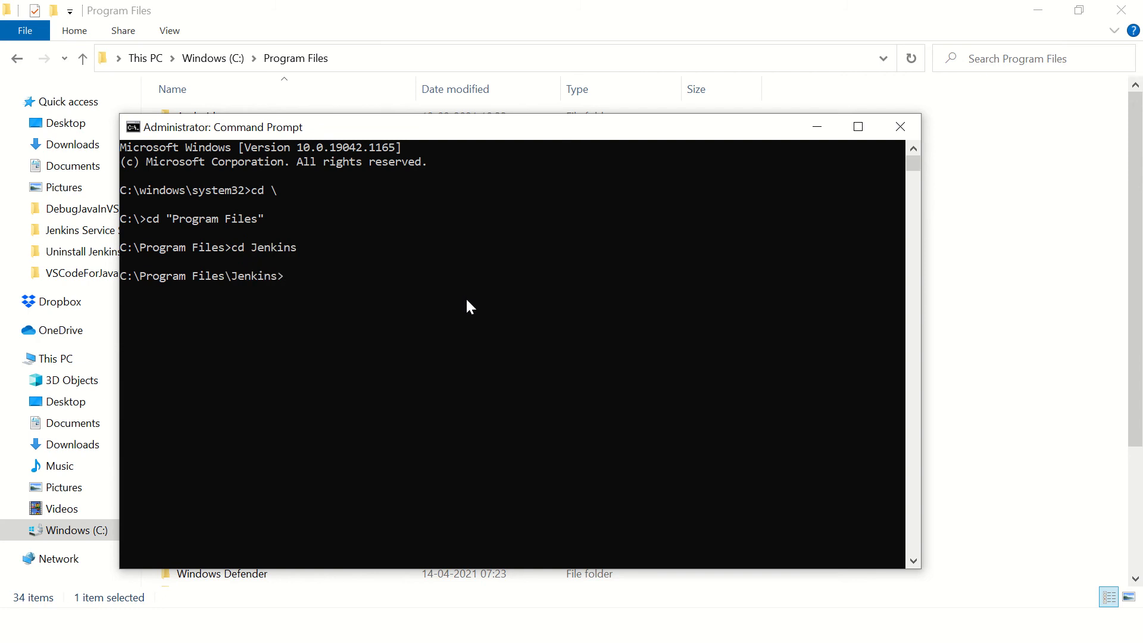
pyautogui.write('dir')
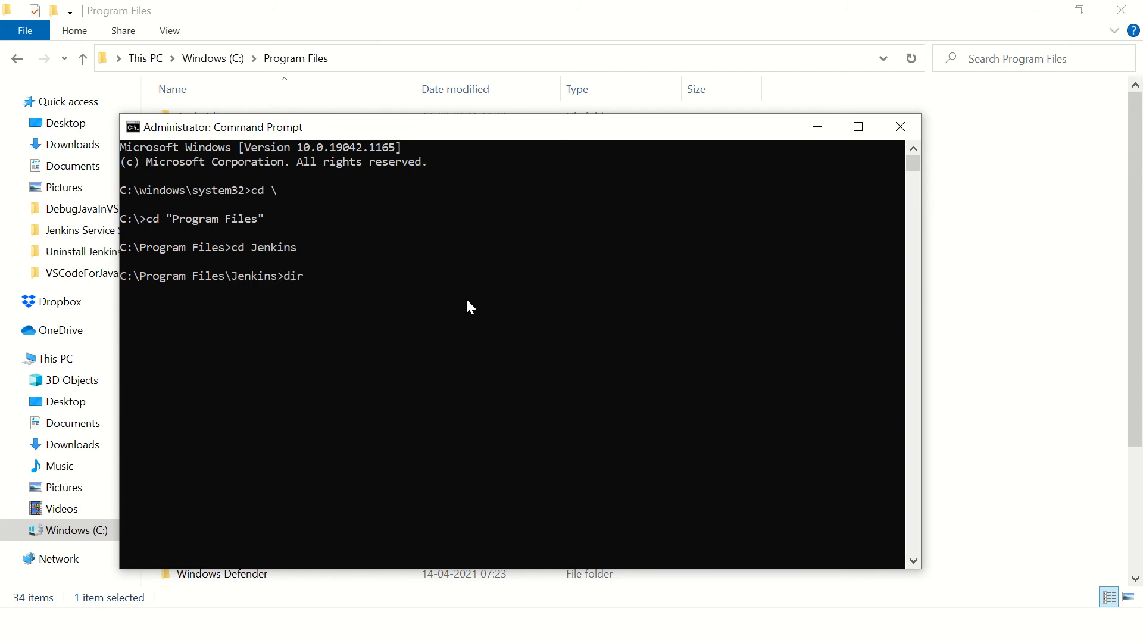
pyautogui.press('Return')
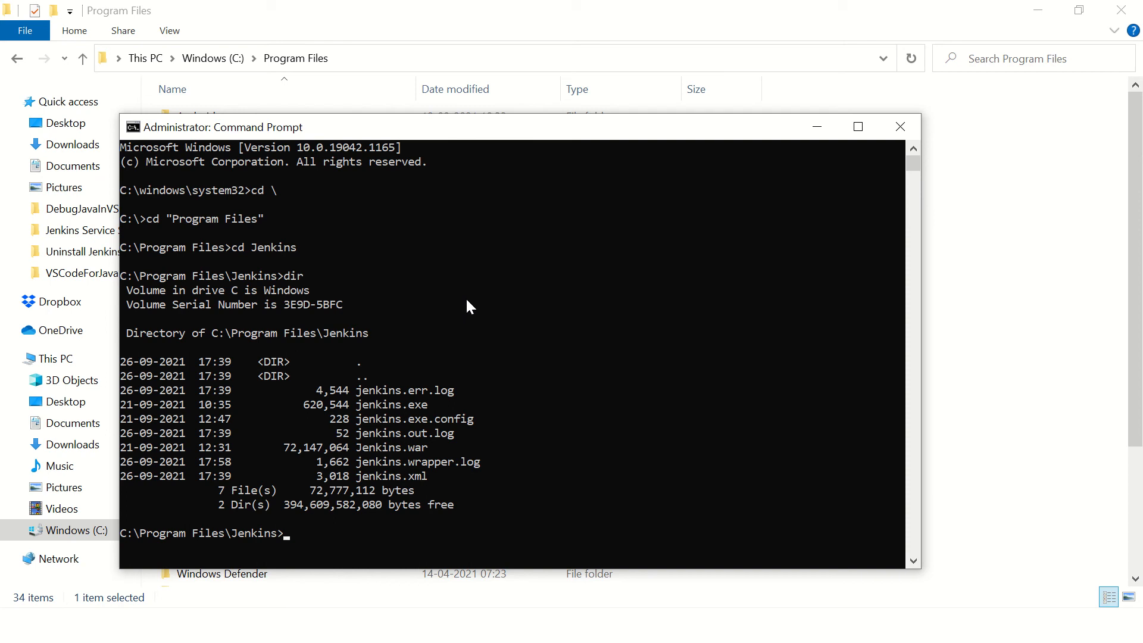
pyautogui.moveTo(370, 425)
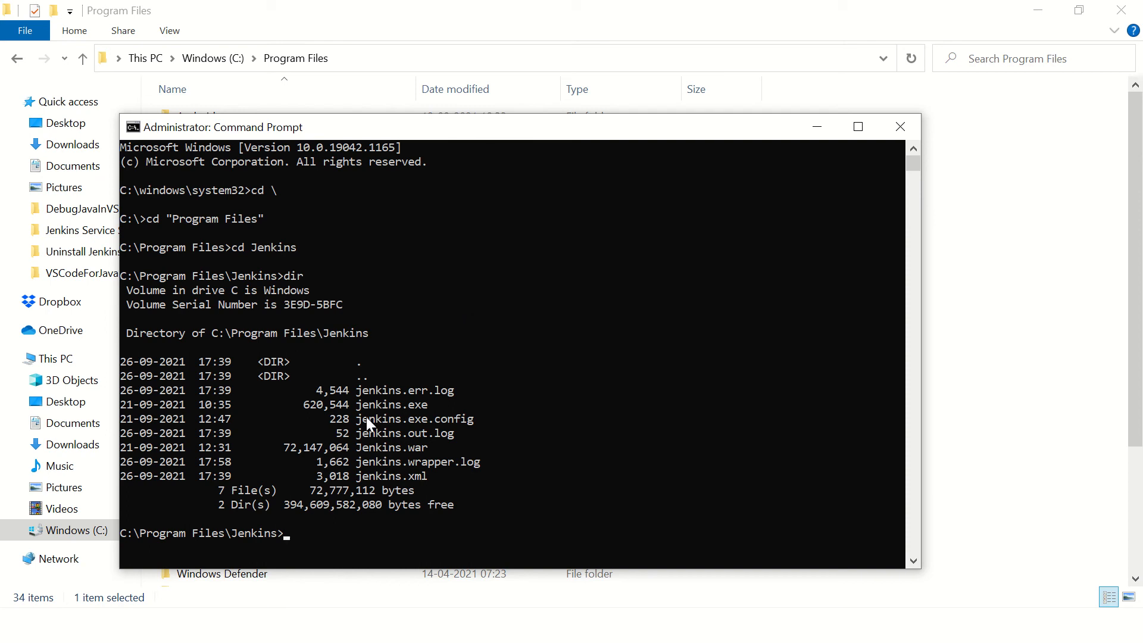
pyautogui.moveTo(432, 401)
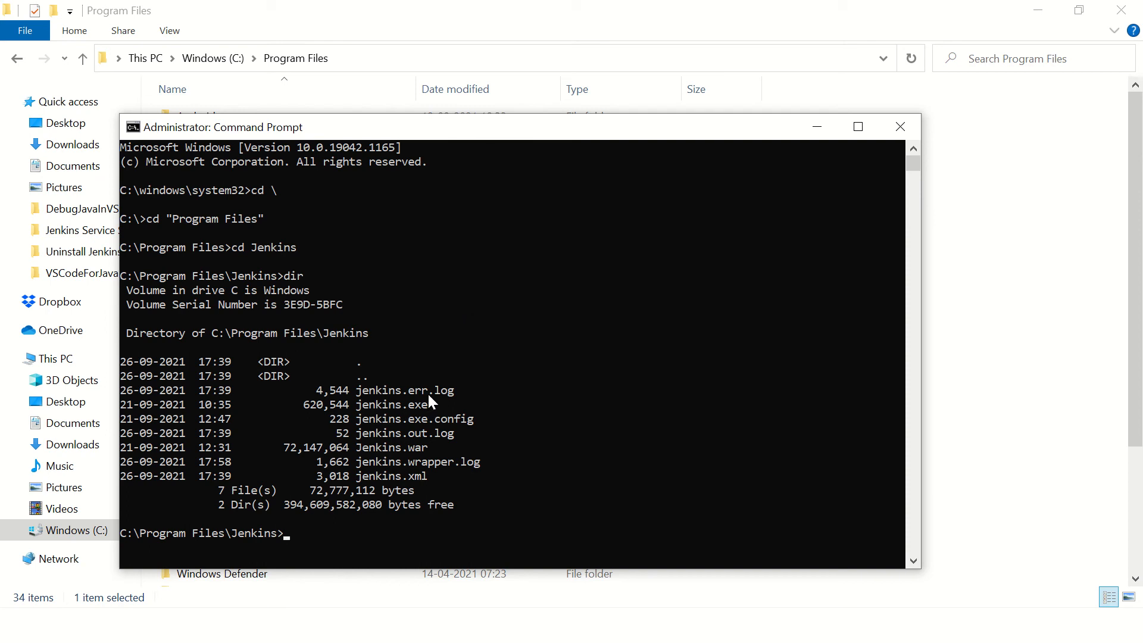
pyautogui.moveTo(471, 407)
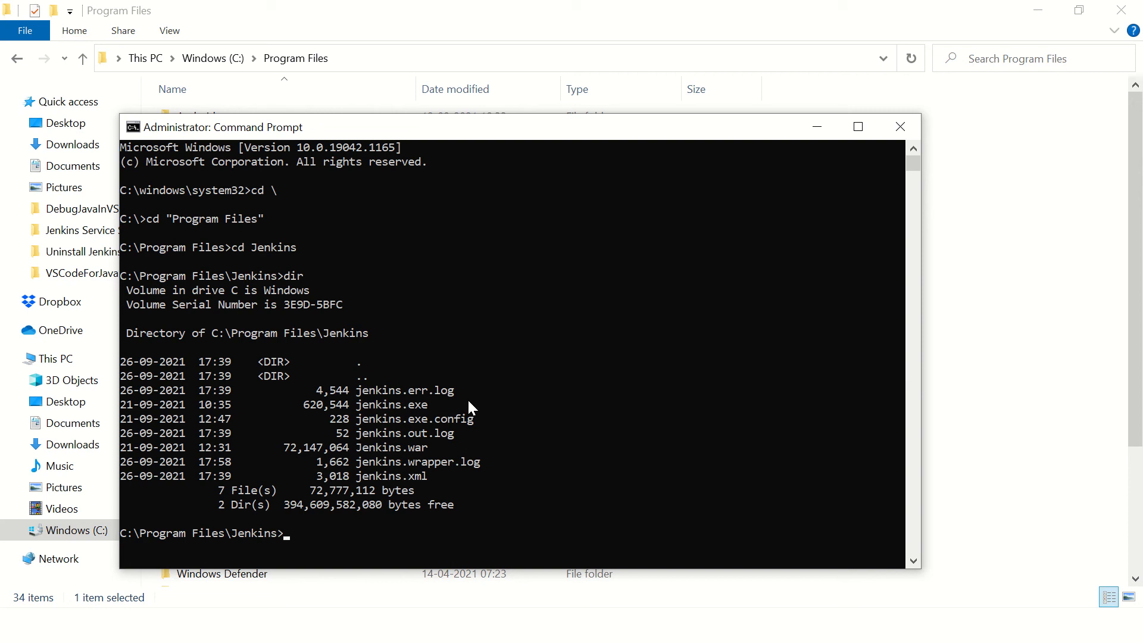
pyautogui.moveTo(450, 403)
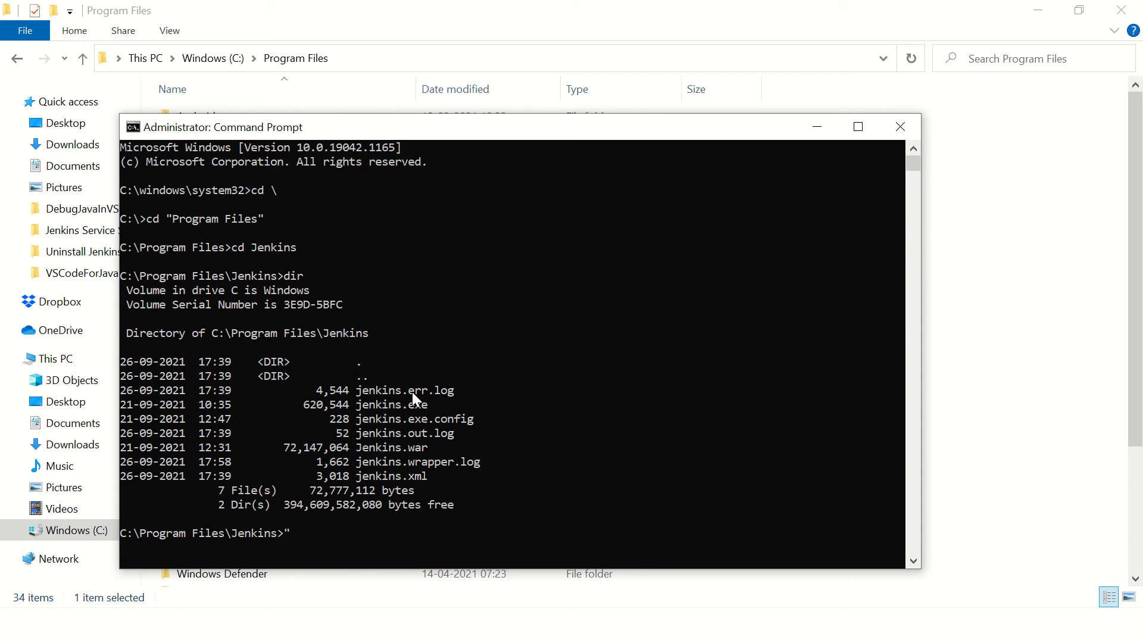
# - View jenkins.err.log in Notepad and find the generated initial admin password
pyautogui.write('jenkins.err.log"')
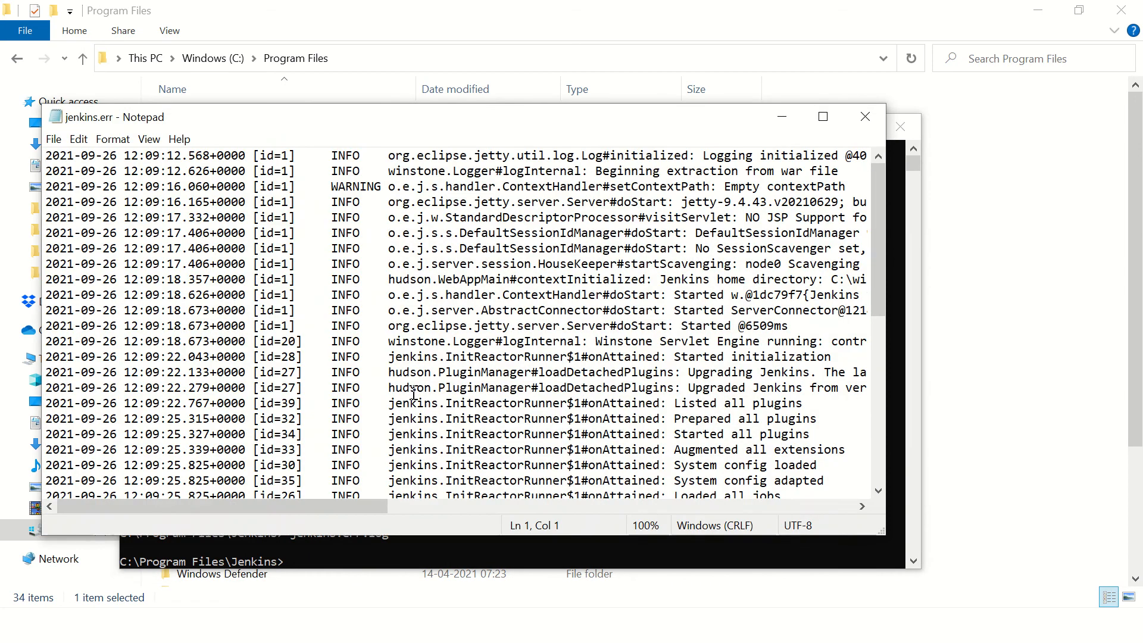
pyautogui.click(823, 116)
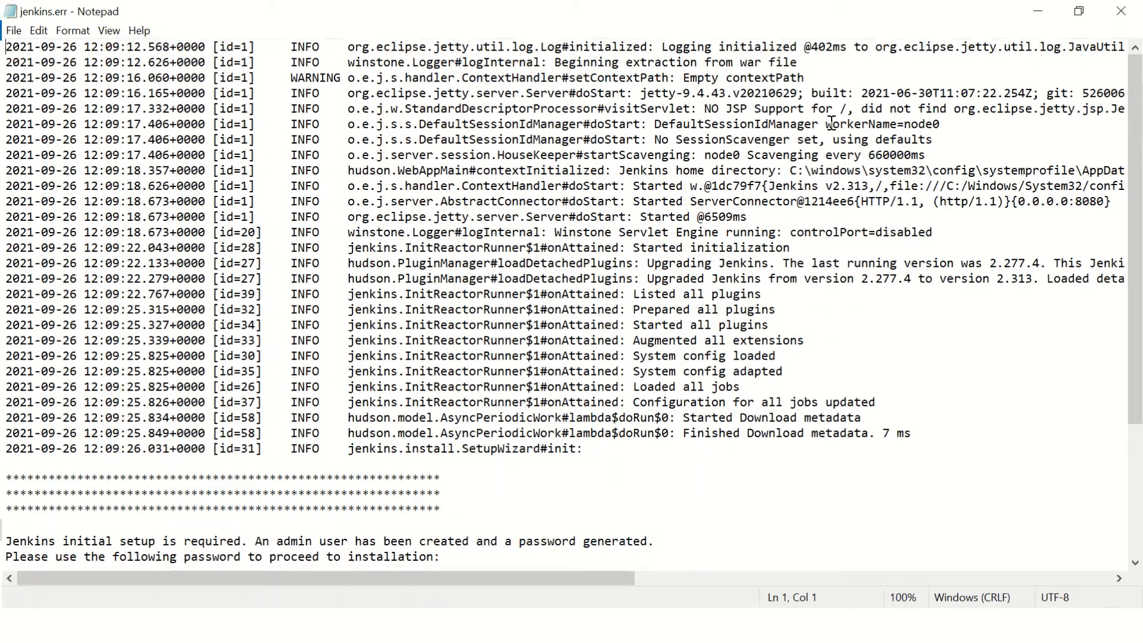
pyautogui.scroll(-3)
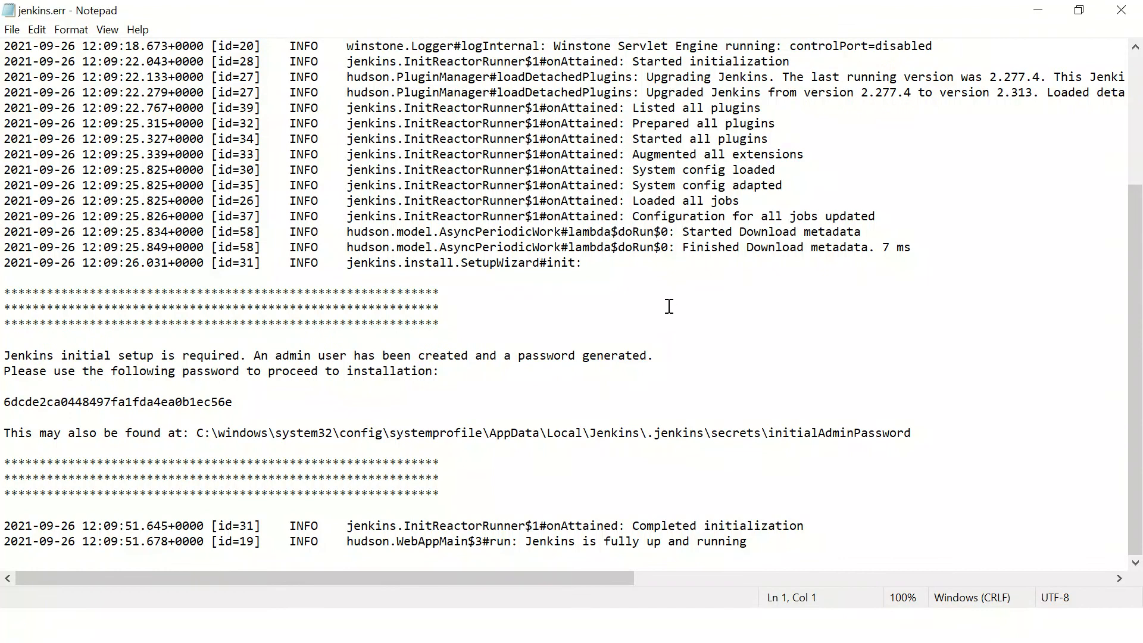
pyautogui.moveTo(236, 400)
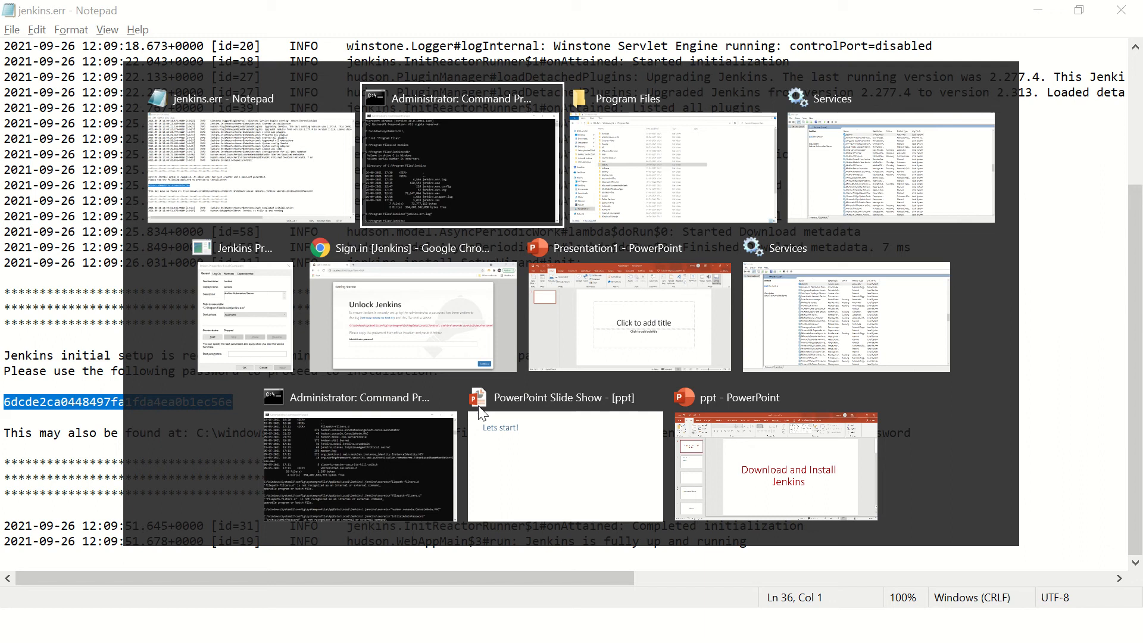
pyautogui.moveTo(480, 411)
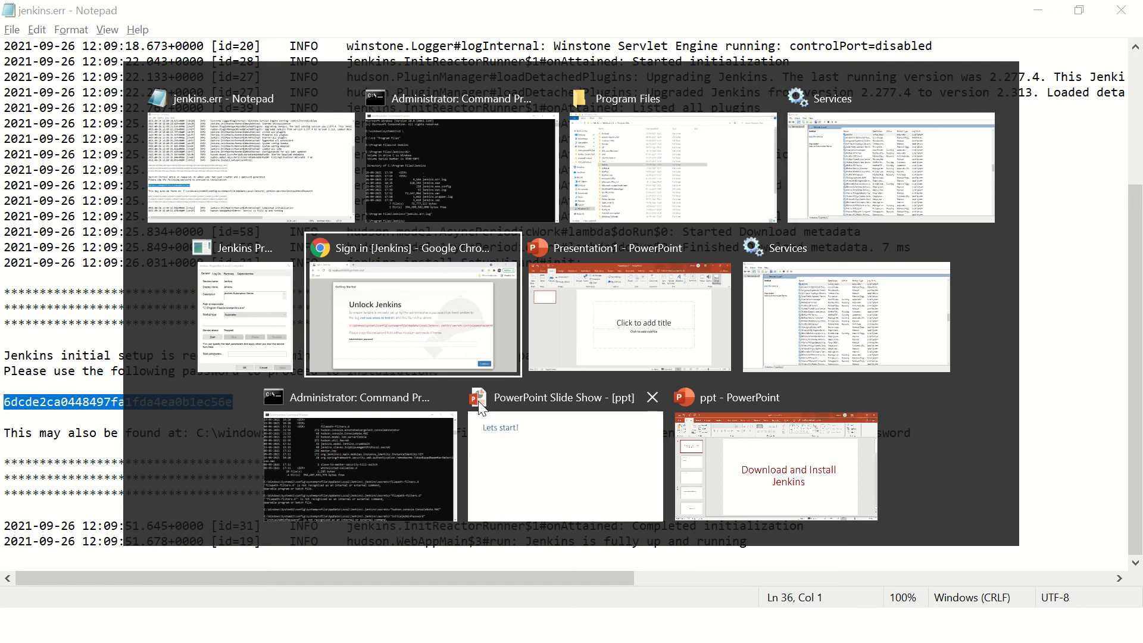
# - Submit the pasted administrator password on Unlock Jenkins, which ends in a connection-refused error
pyautogui.click(412, 318)
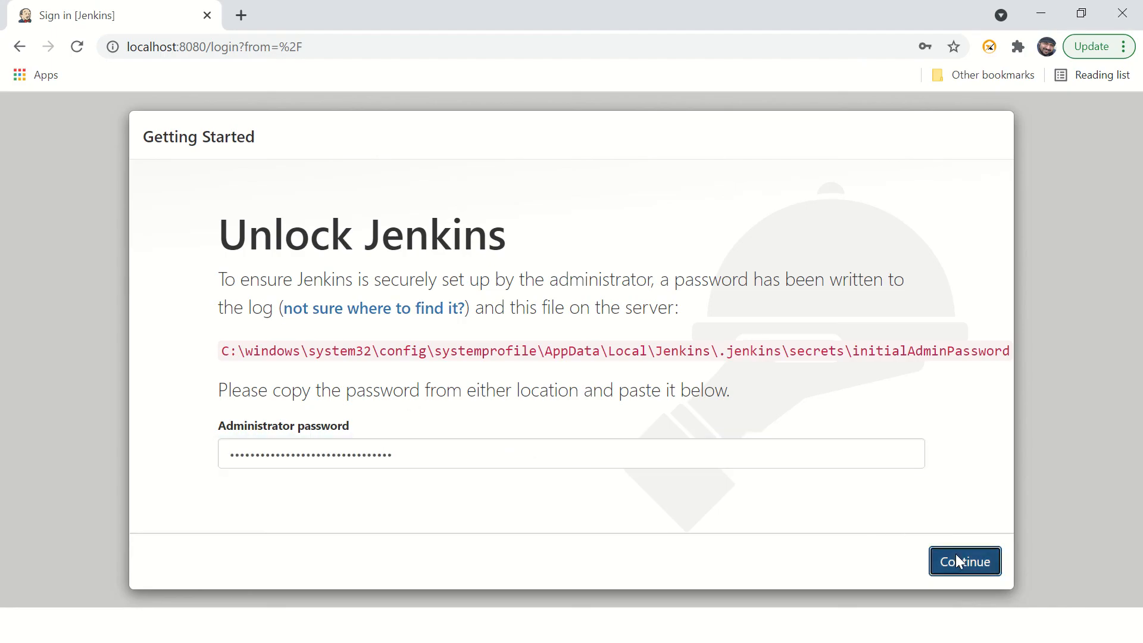
pyautogui.click(963, 561)
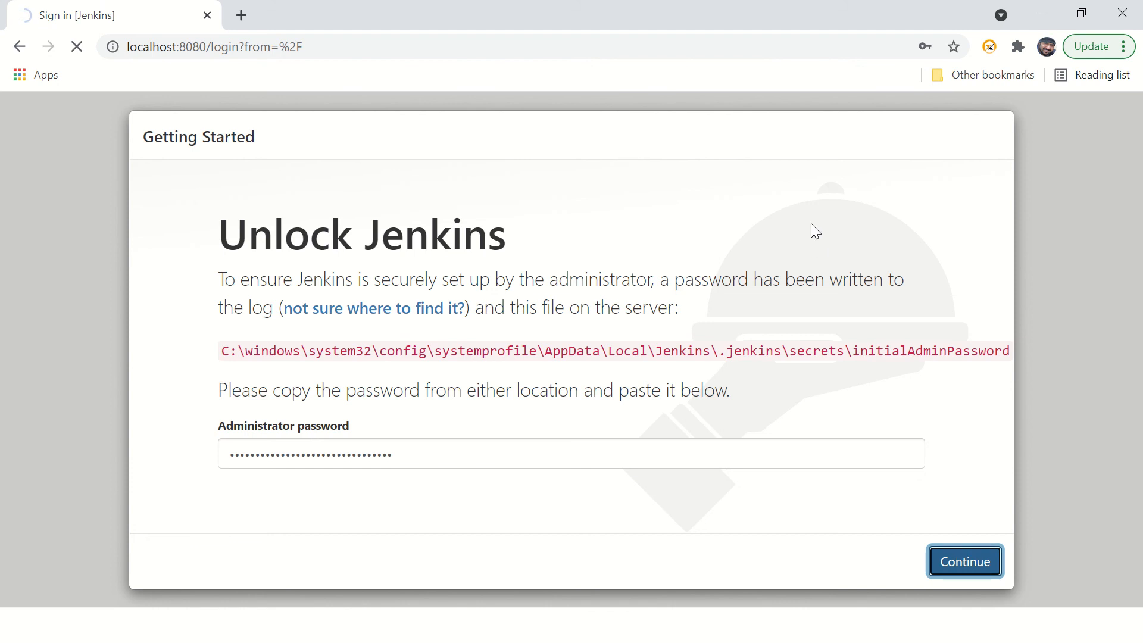
pyautogui.click(962, 560)
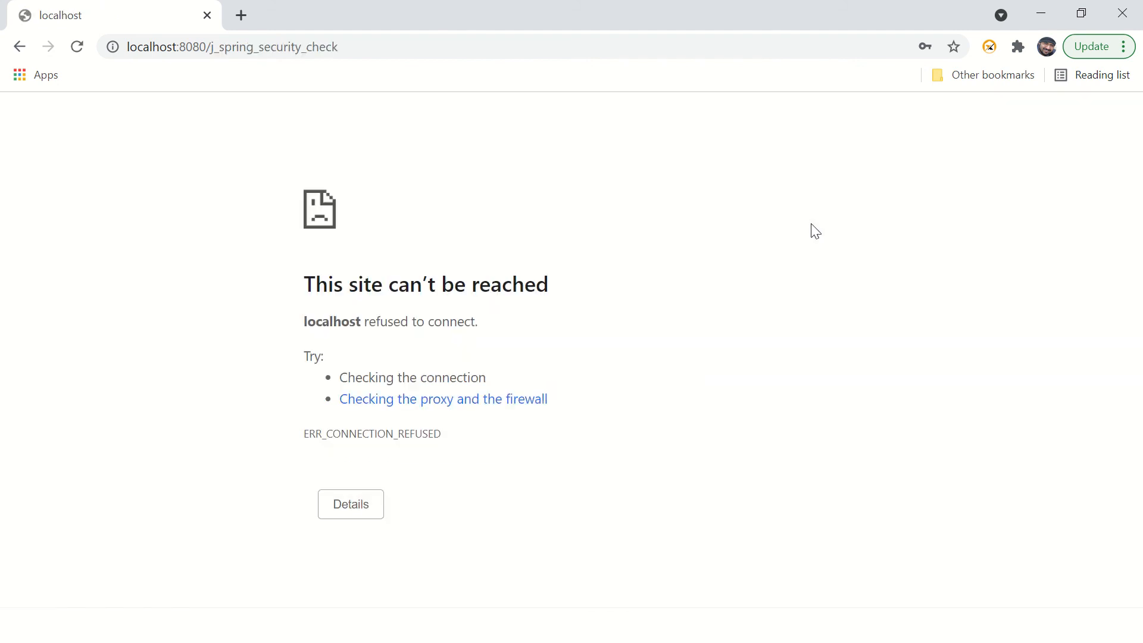
pyautogui.click(13, 624)
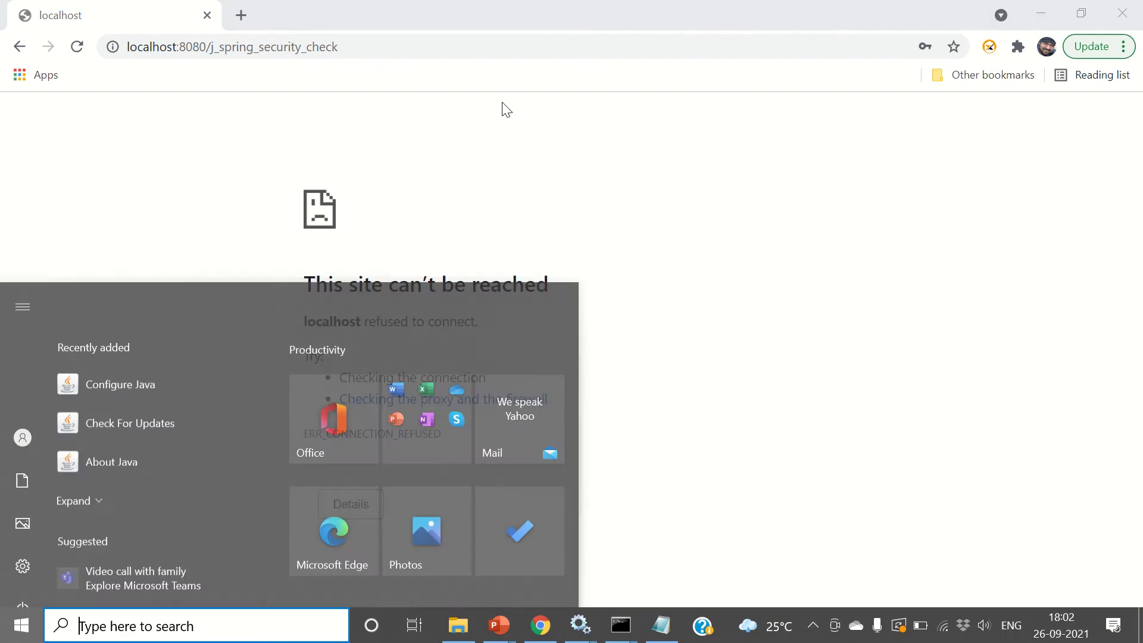
# - Start the stopped Jenkins service from the Services list
pyautogui.write('jed')
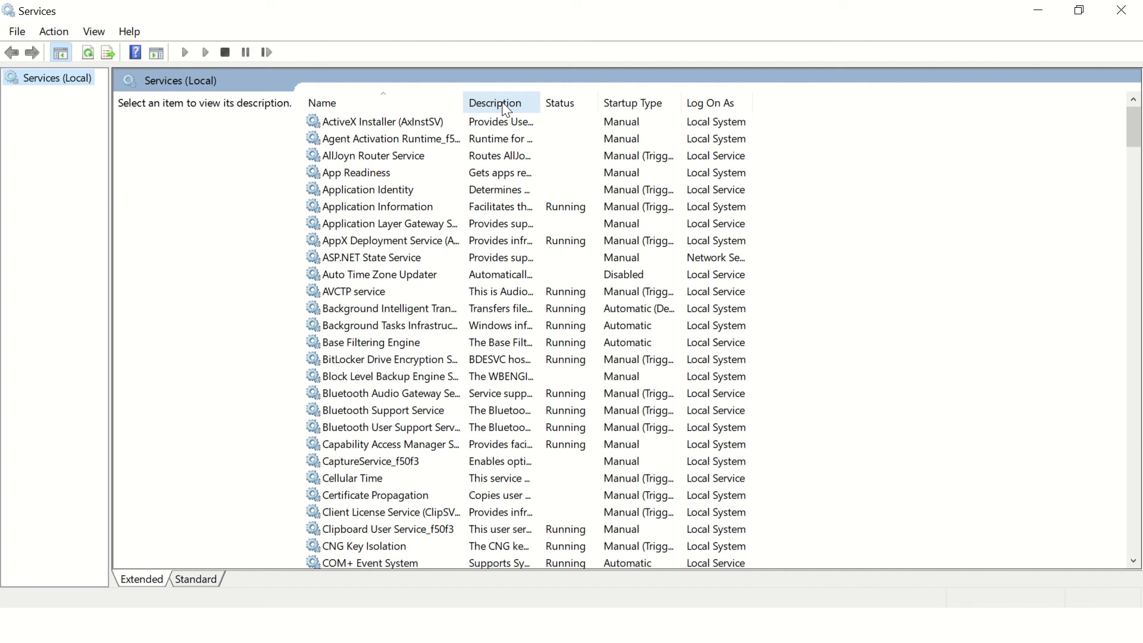
pyautogui.click(340, 121)
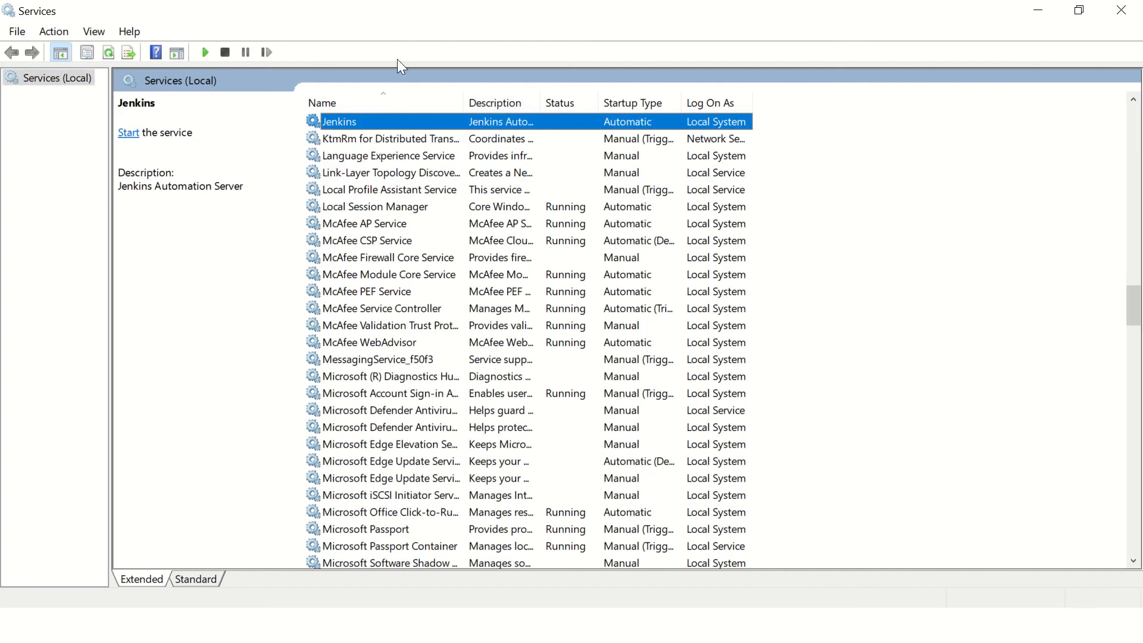
pyautogui.rightClick(338, 121)
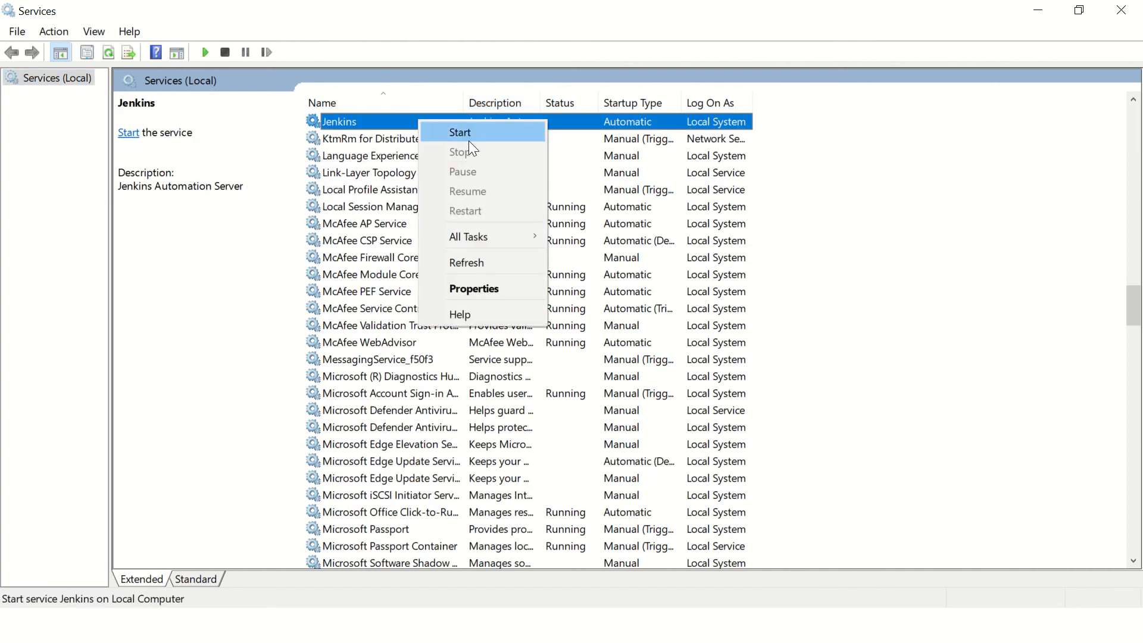
pyautogui.click(459, 132)
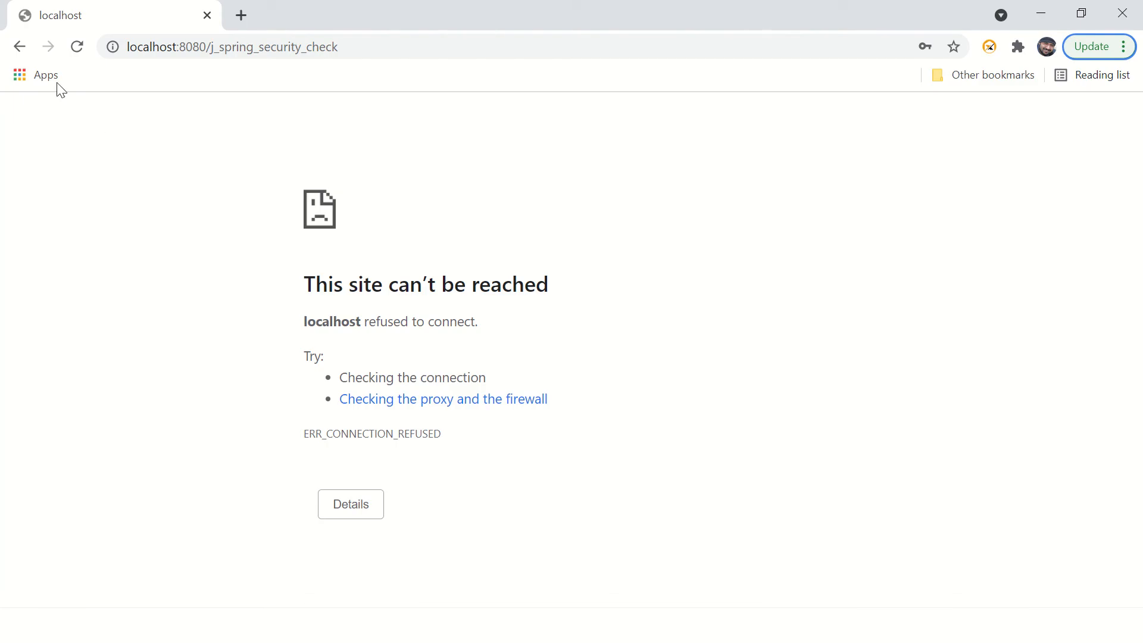
# - Reload the unlock page with form resubmission and focus the Administrator password box
pyautogui.click(76, 46)
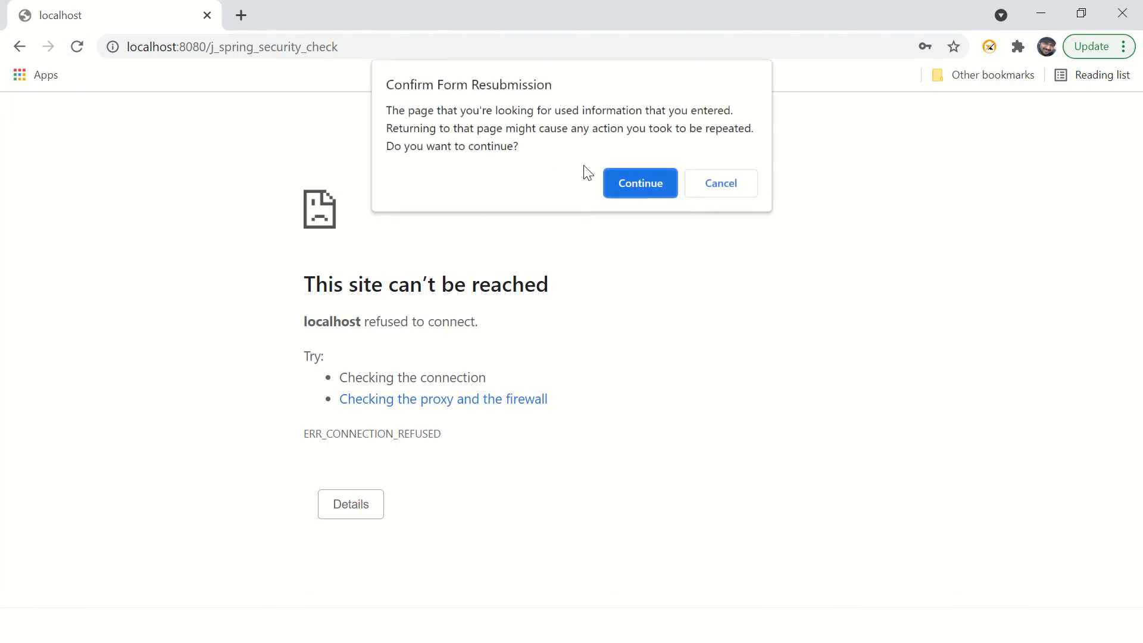
pyautogui.click(639, 183)
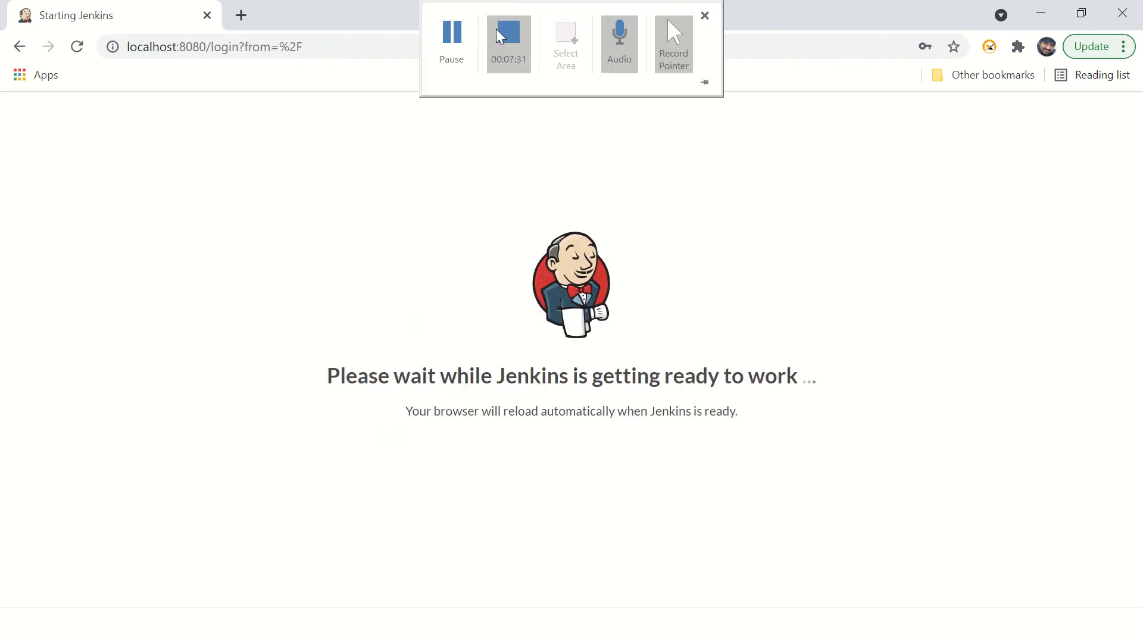
pyautogui.click(703, 15)
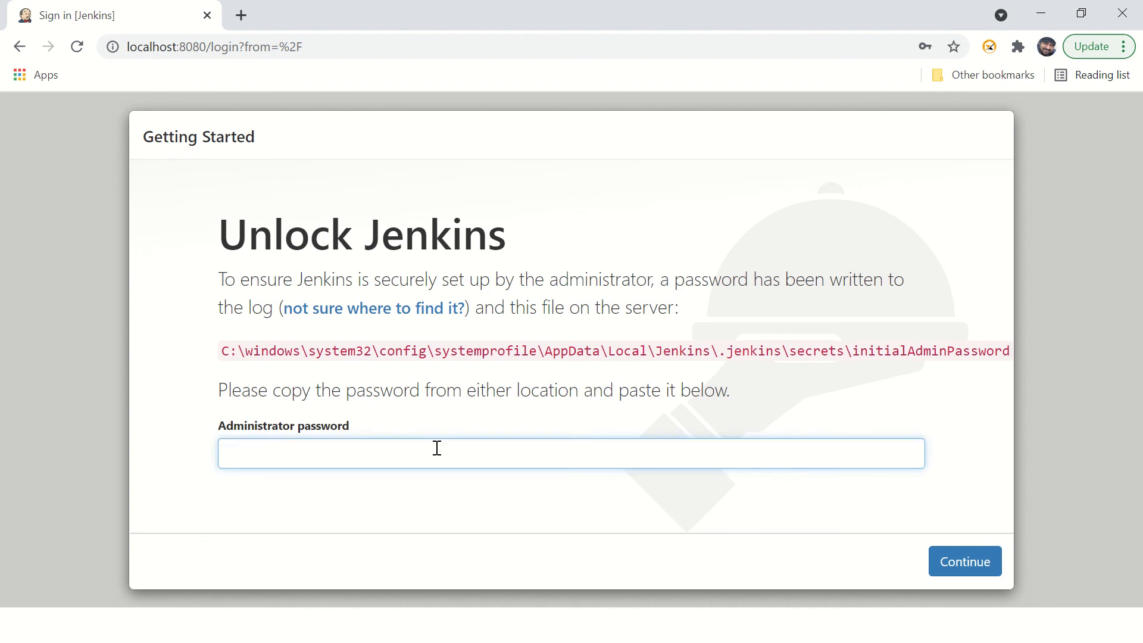
pyautogui.click(963, 560)
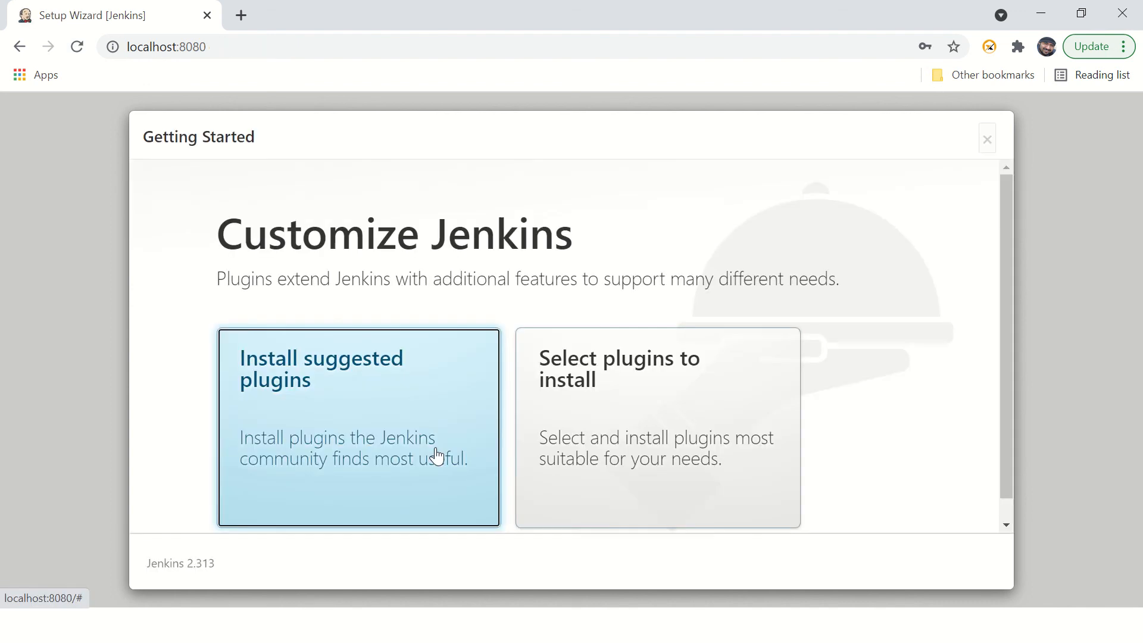
pyautogui.moveTo(545, 335)
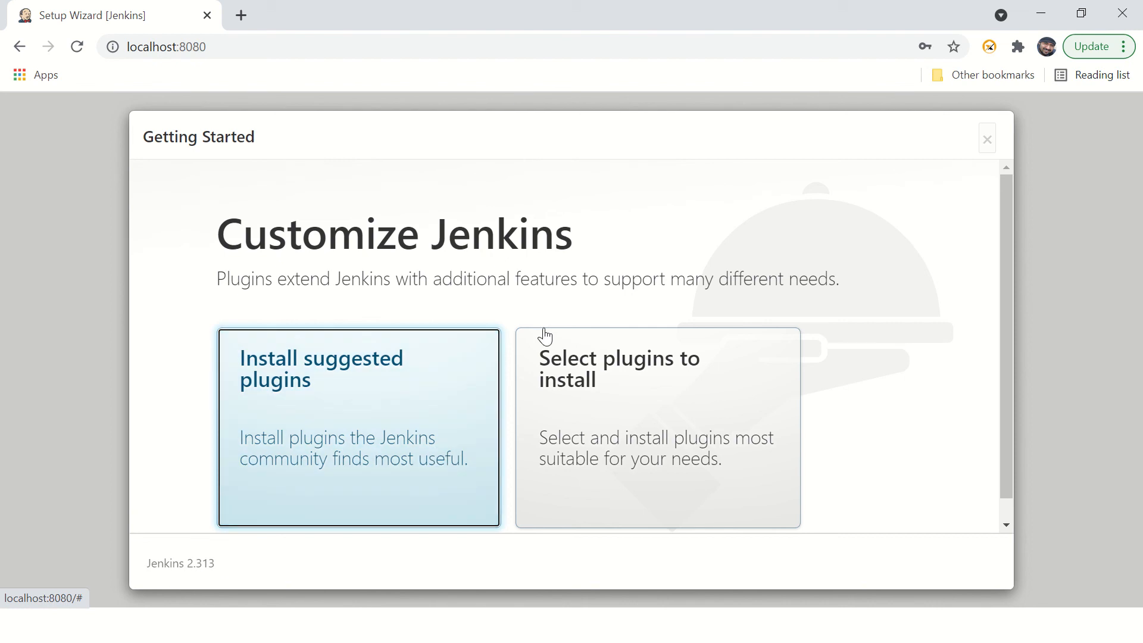
# - Review the Customize Jenkins page before choosing the suggested plugins
pyautogui.scroll(3)
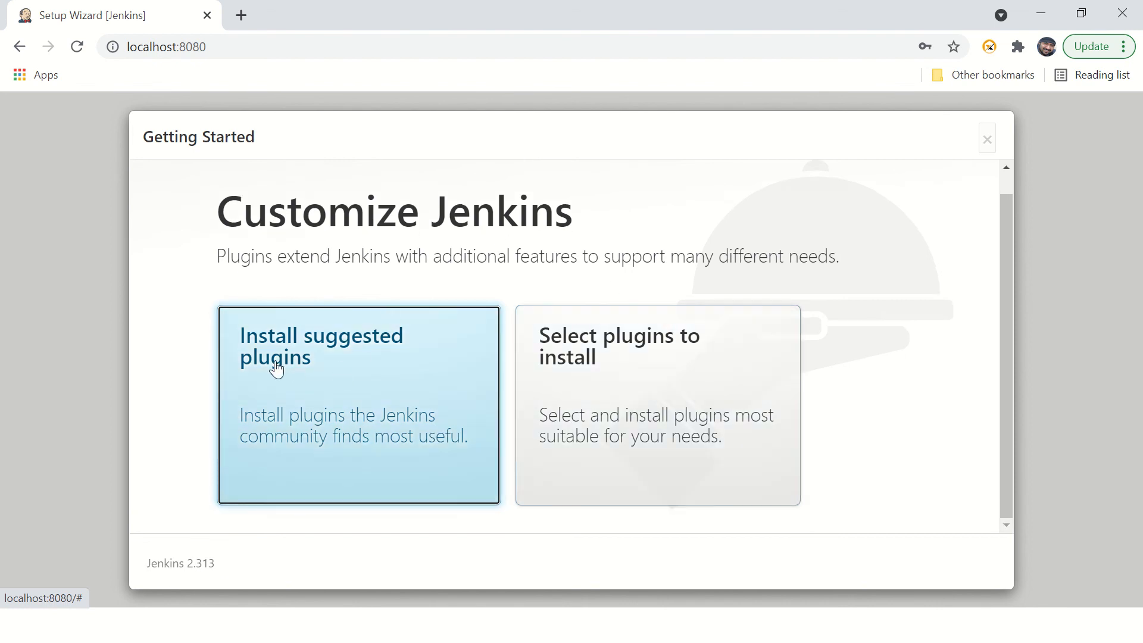
pyautogui.moveTo(629, 362)
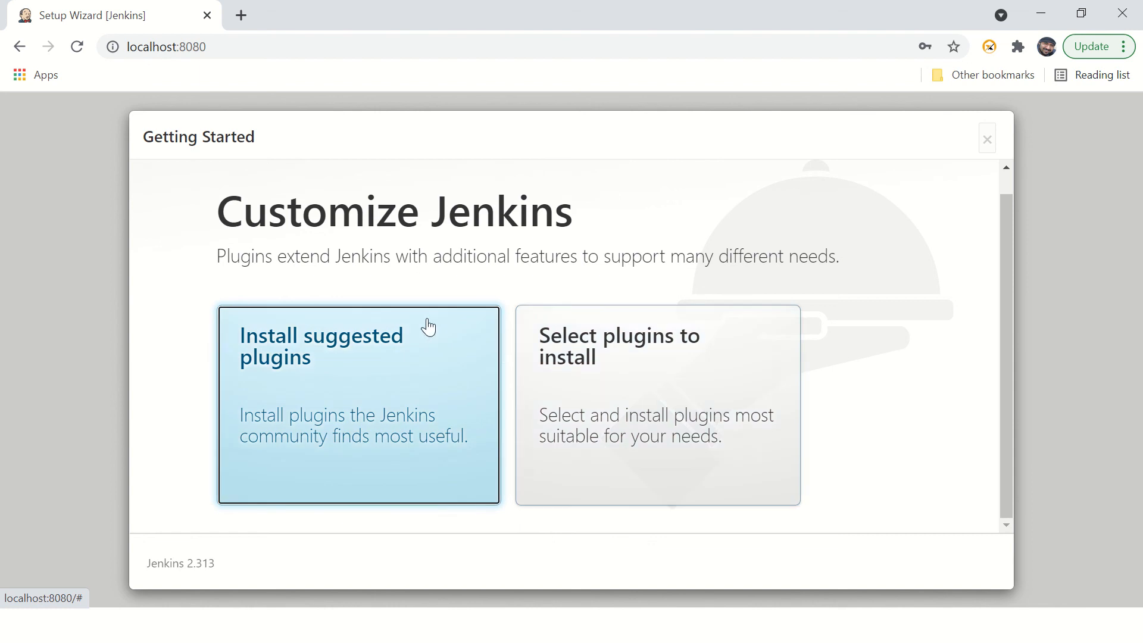
pyautogui.moveTo(378, 382)
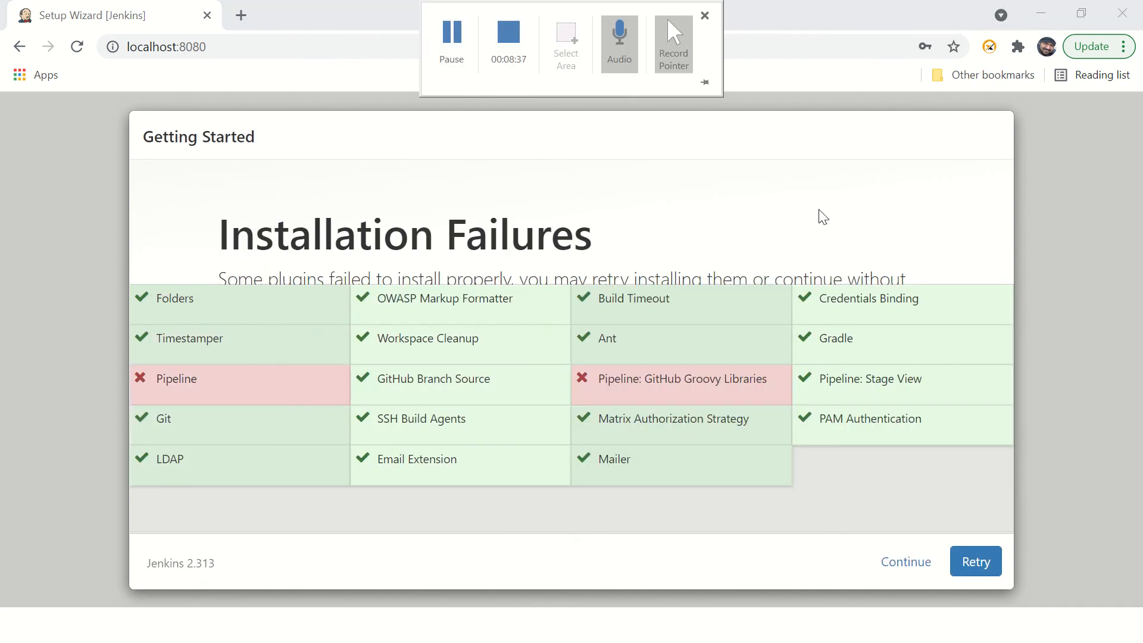
# - Review the Installation Failures screen listing Pipeline and Pipeline: GitHub Groovy Libraries as failed
pyautogui.click(703, 16)
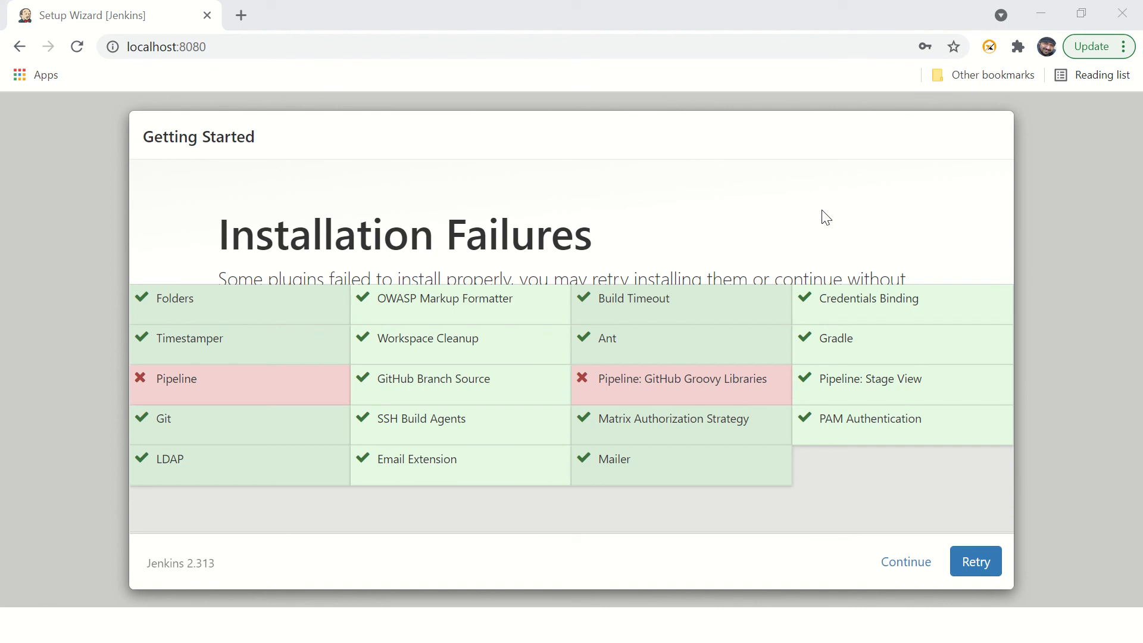
pyautogui.moveTo(233, 413)
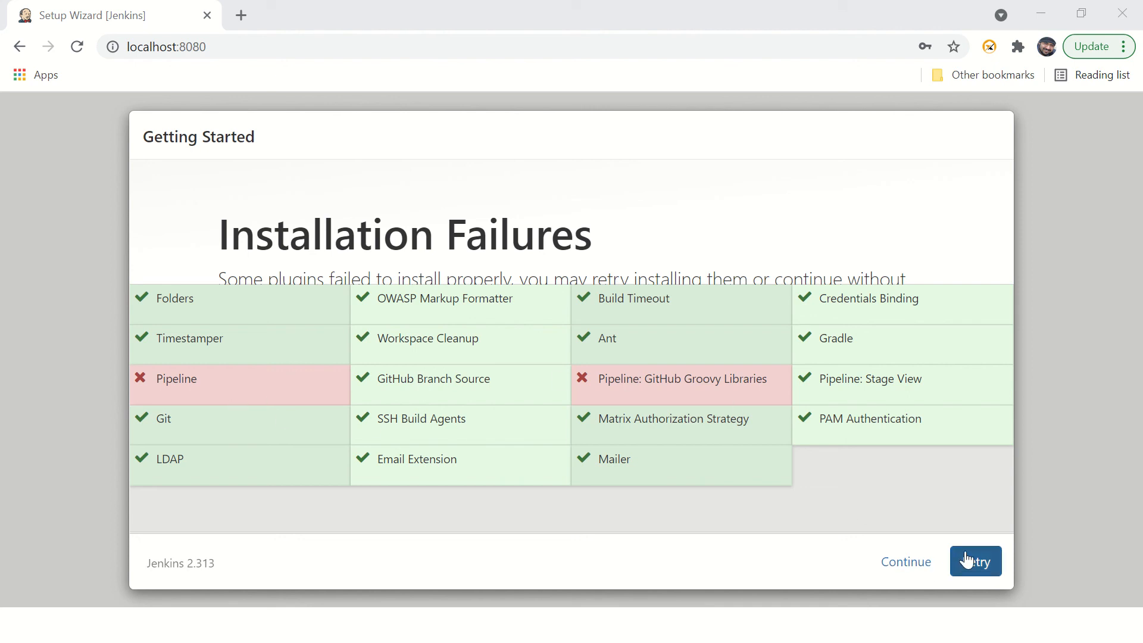
pyautogui.moveTo(1011, 582)
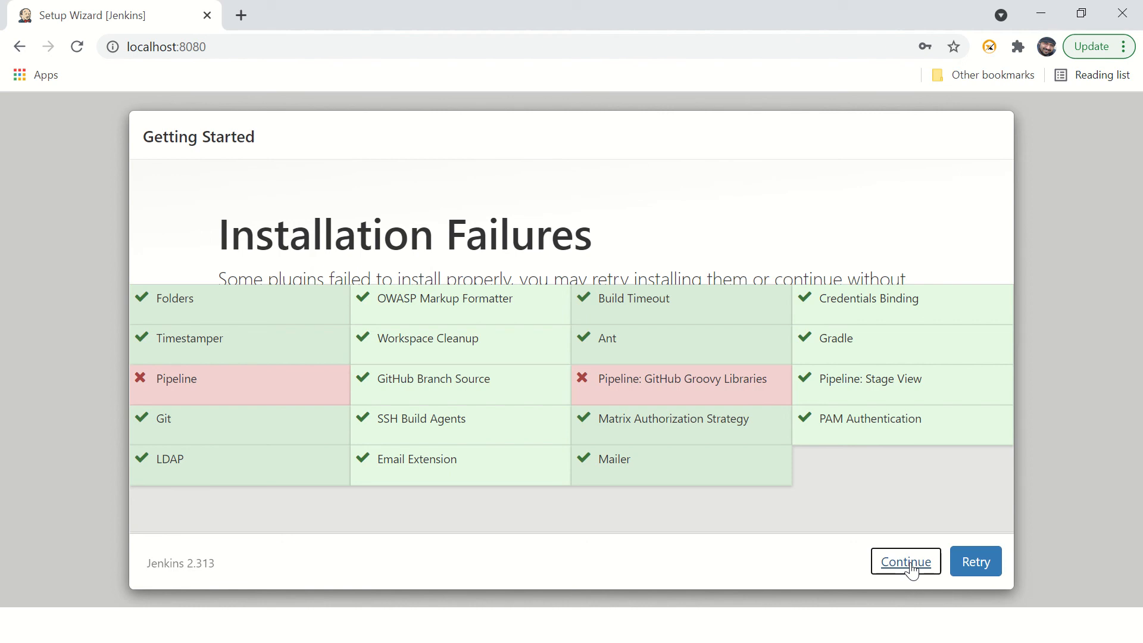
# - Continue past the failed plugins and enter admin as the first user's username and password
pyautogui.click(905, 561)
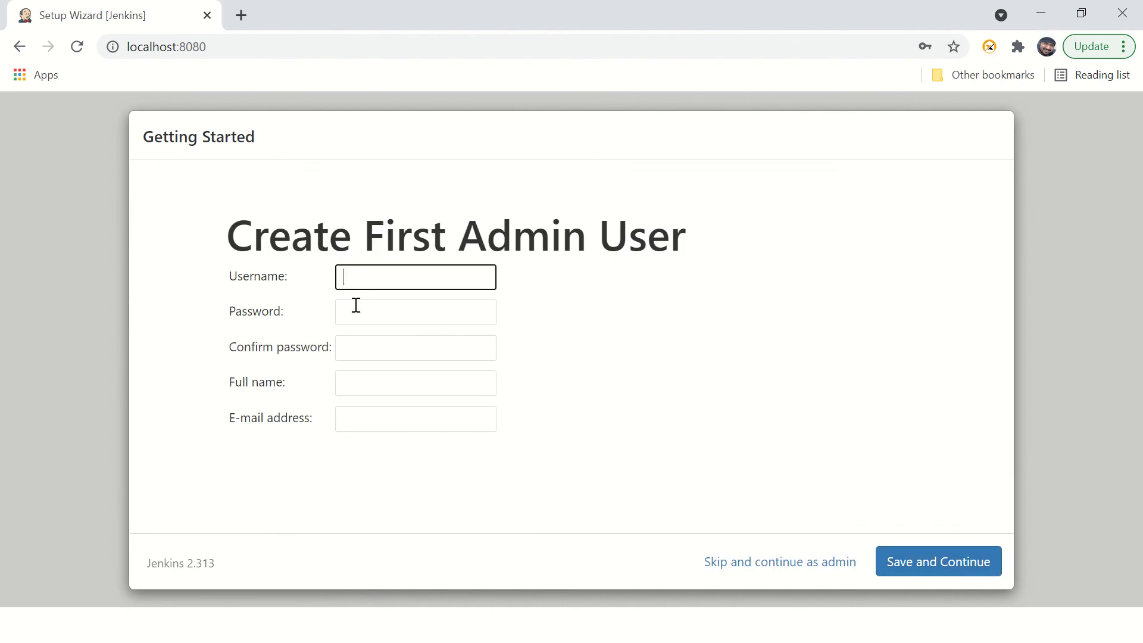
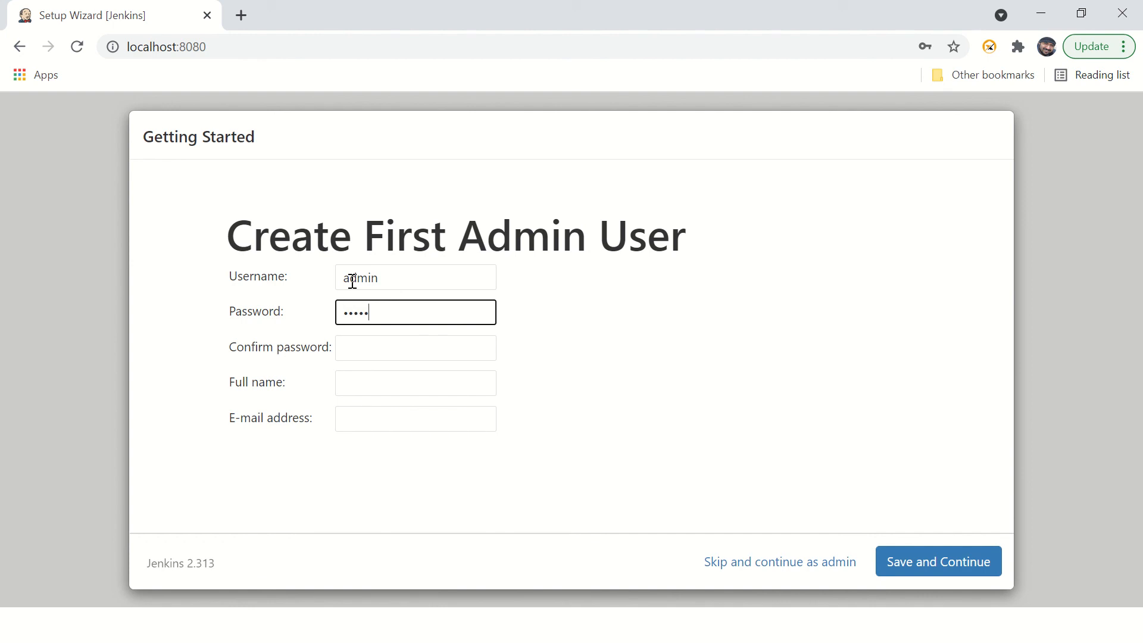
pyautogui.click(414, 347)
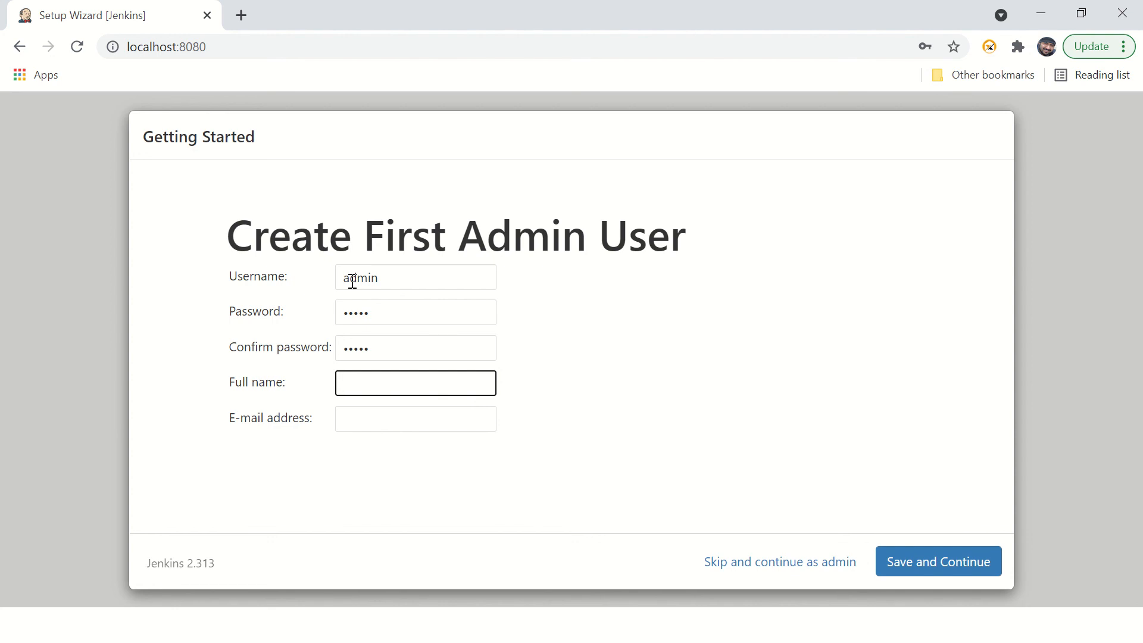
pyautogui.write('Shantanu')
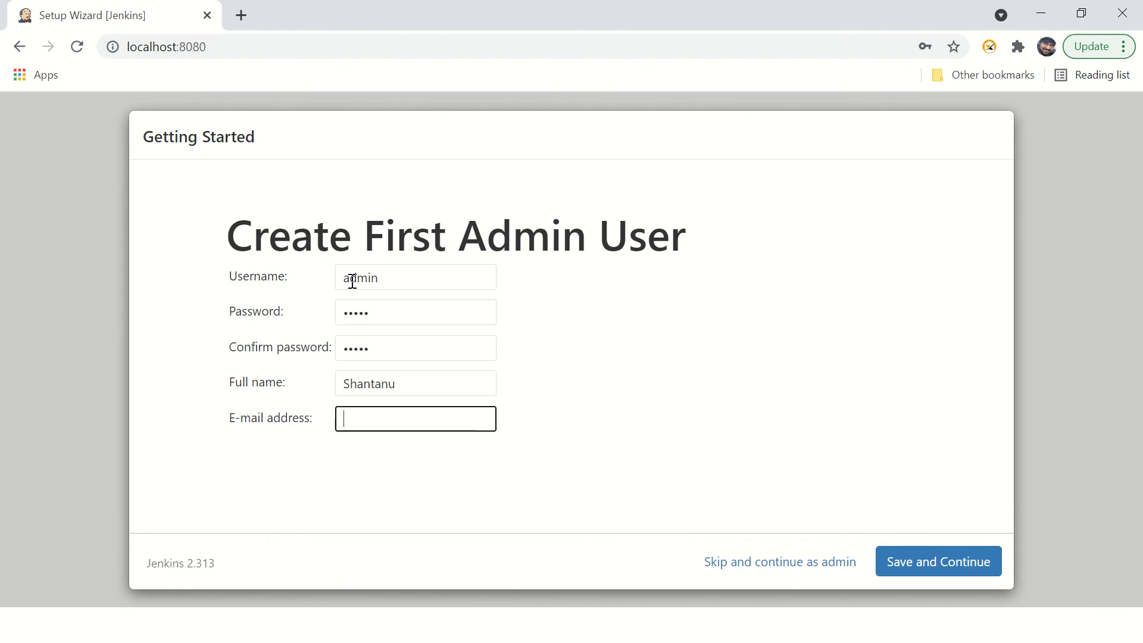
pyautogui.write('J')
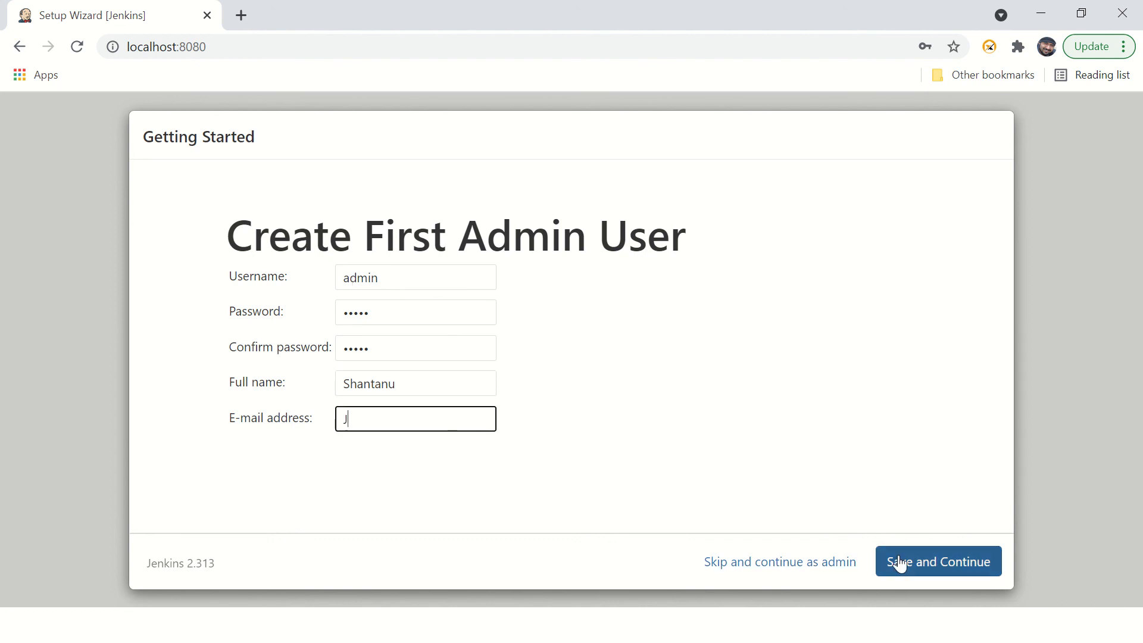
pyautogui.click(938, 561)
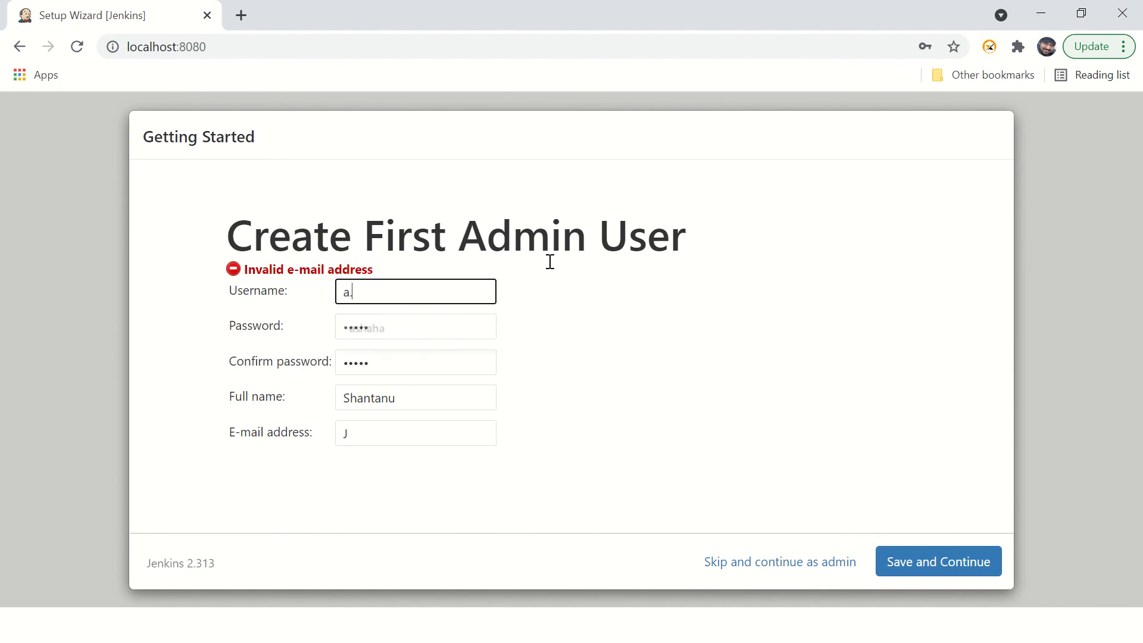
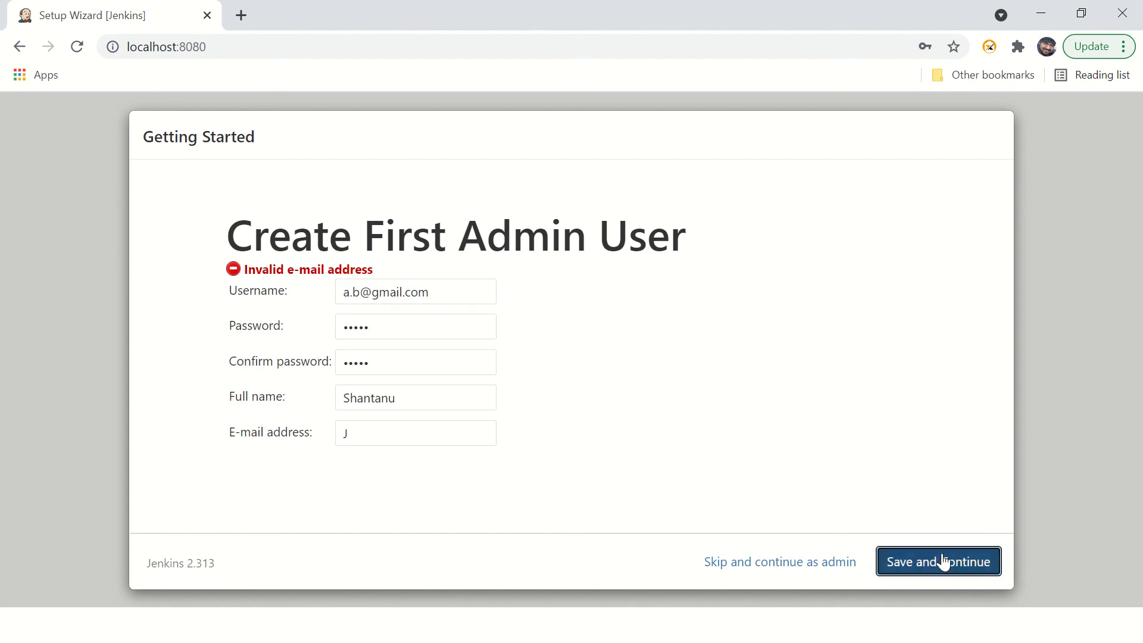
# - Correct the username to 'admin' with the full e-mail in E-mail address and save the admin user
pyautogui.click(937, 561)
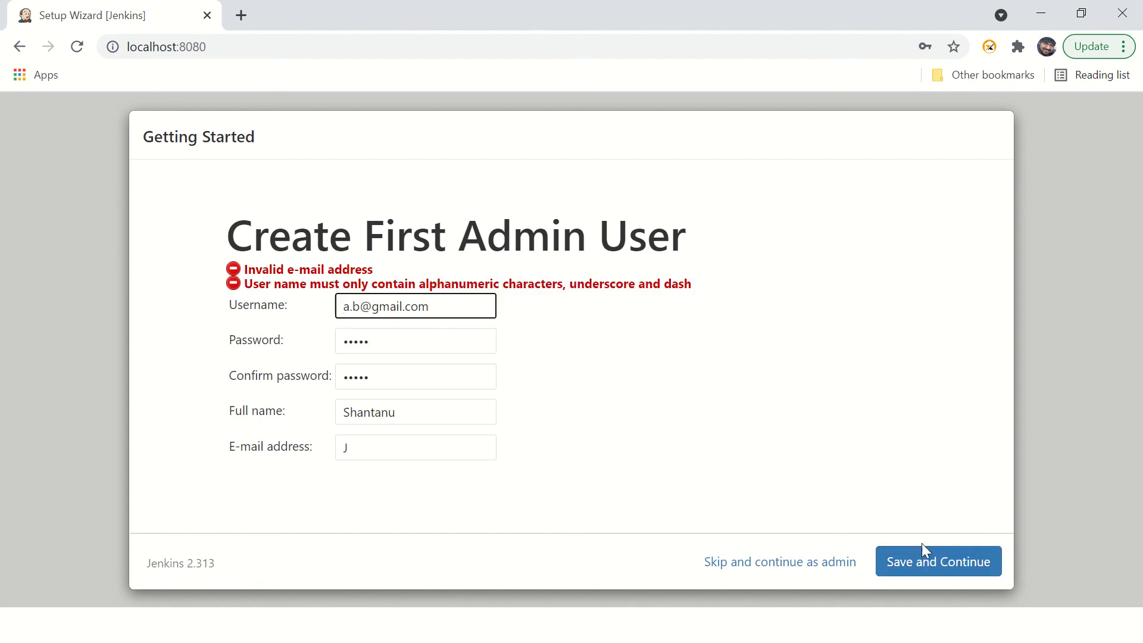
pyautogui.moveTo(754, 467)
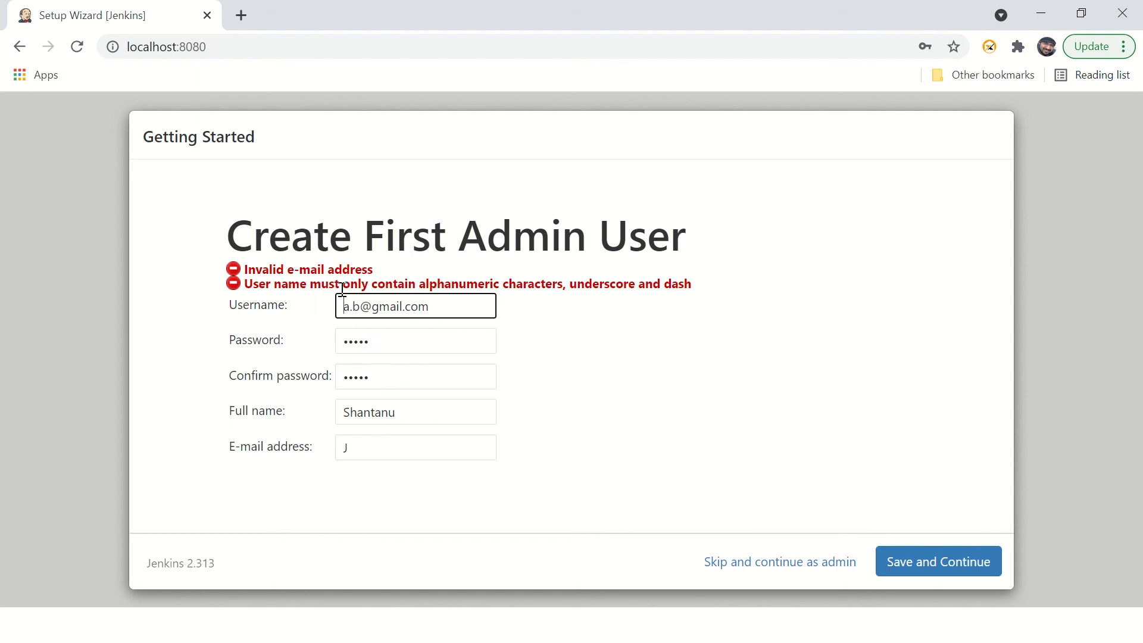
pyautogui.moveTo(375, 305)
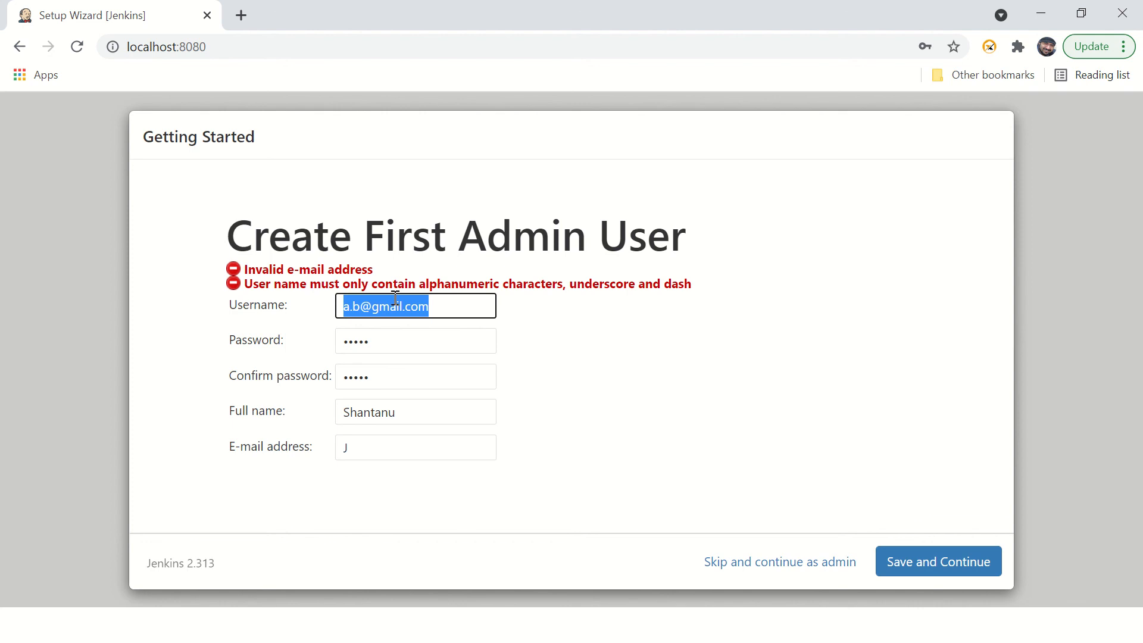
pyautogui.click(415, 446)
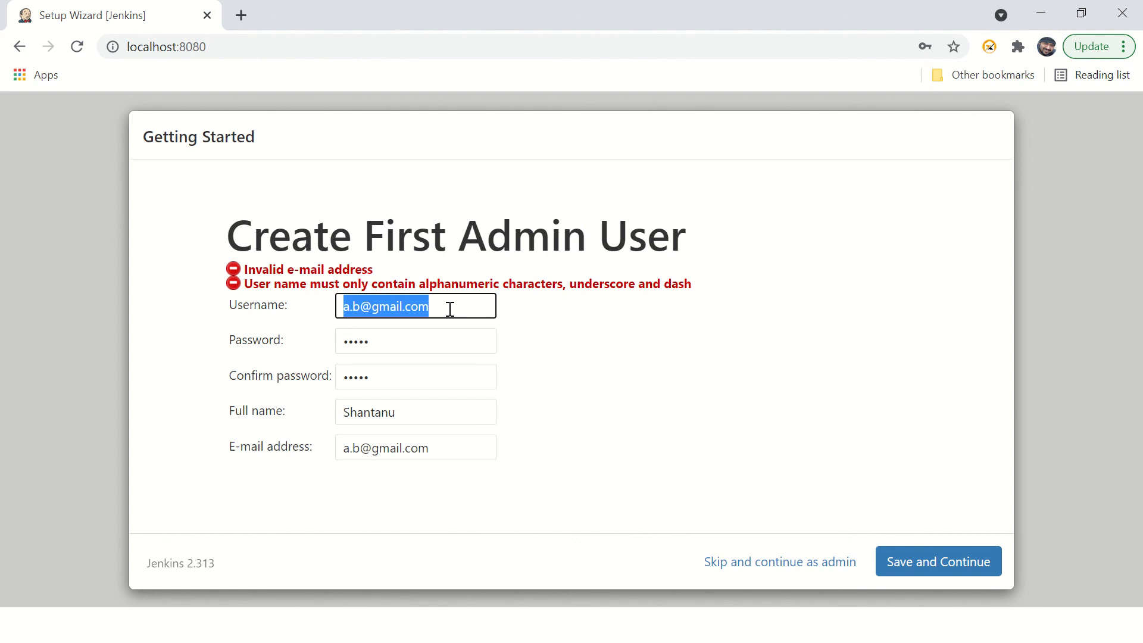
pyautogui.write('ad')
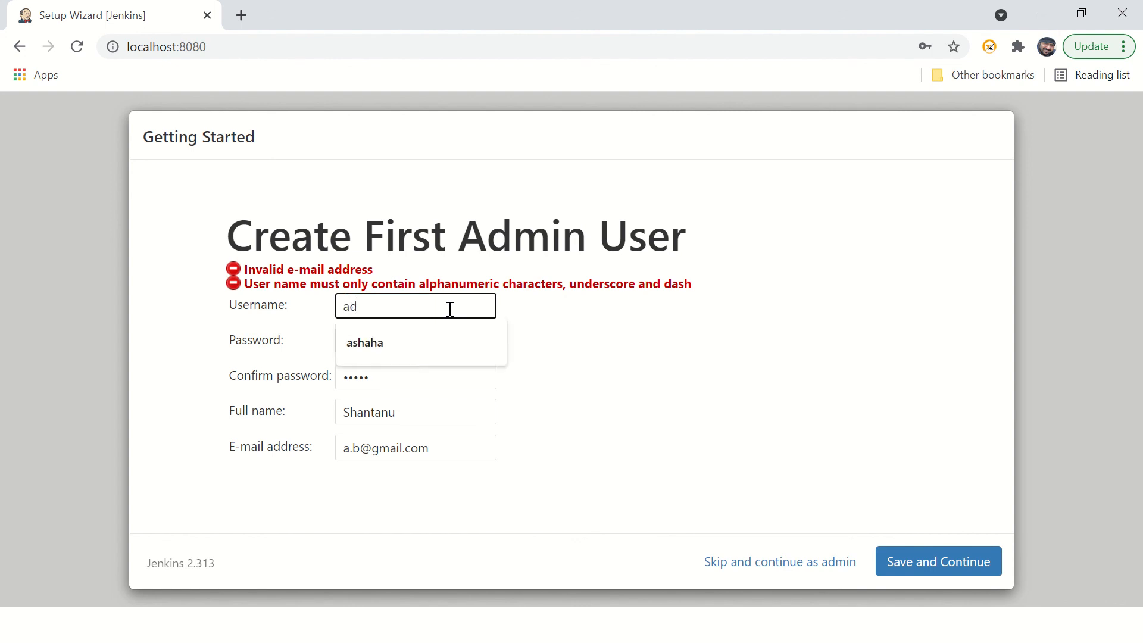
pyautogui.write('min')
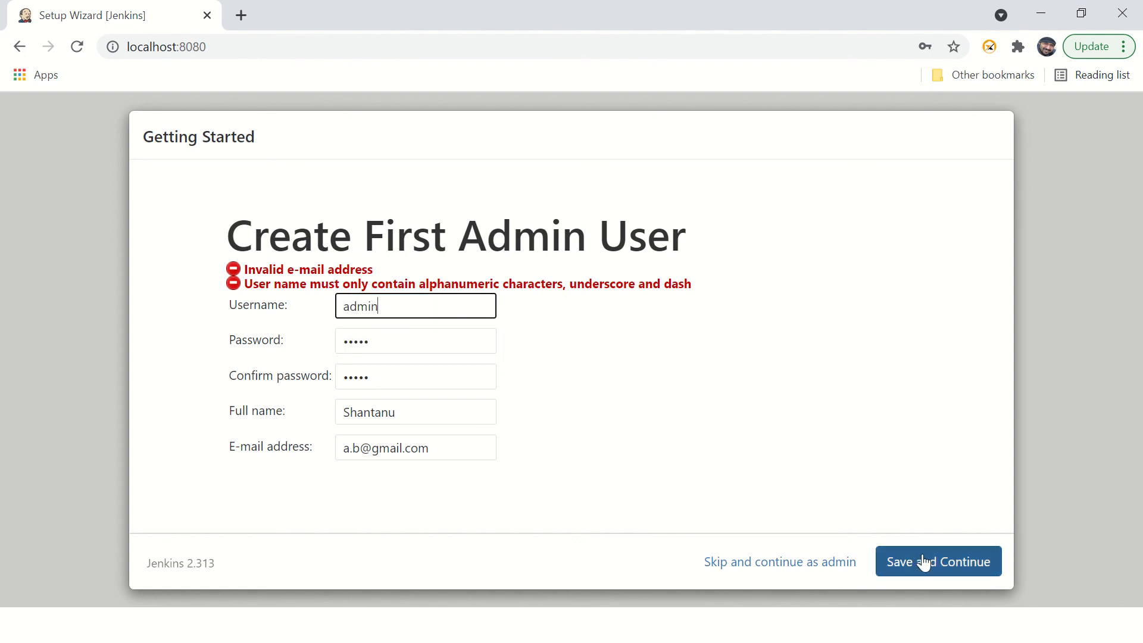
pyautogui.click(938, 561)
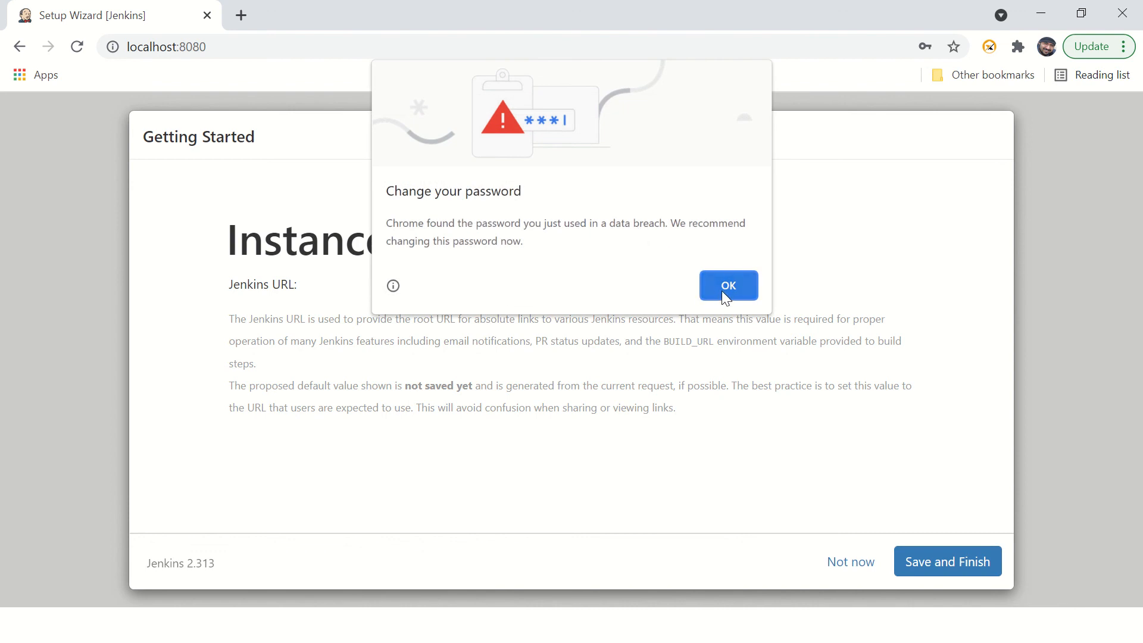
pyautogui.click(727, 284)
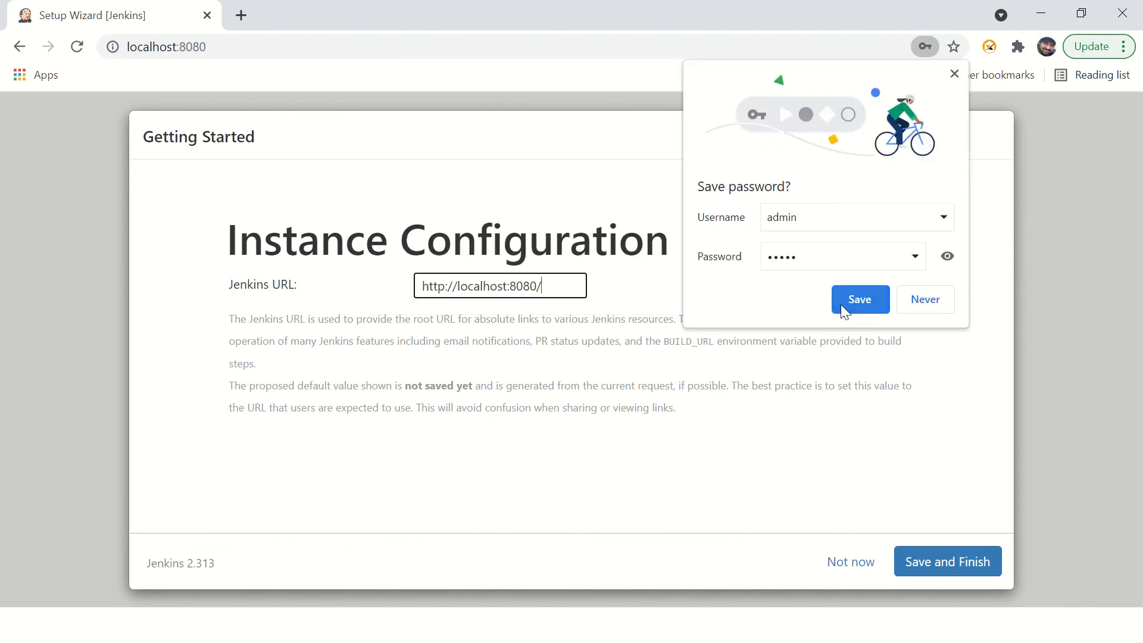
pyautogui.click(859, 299)
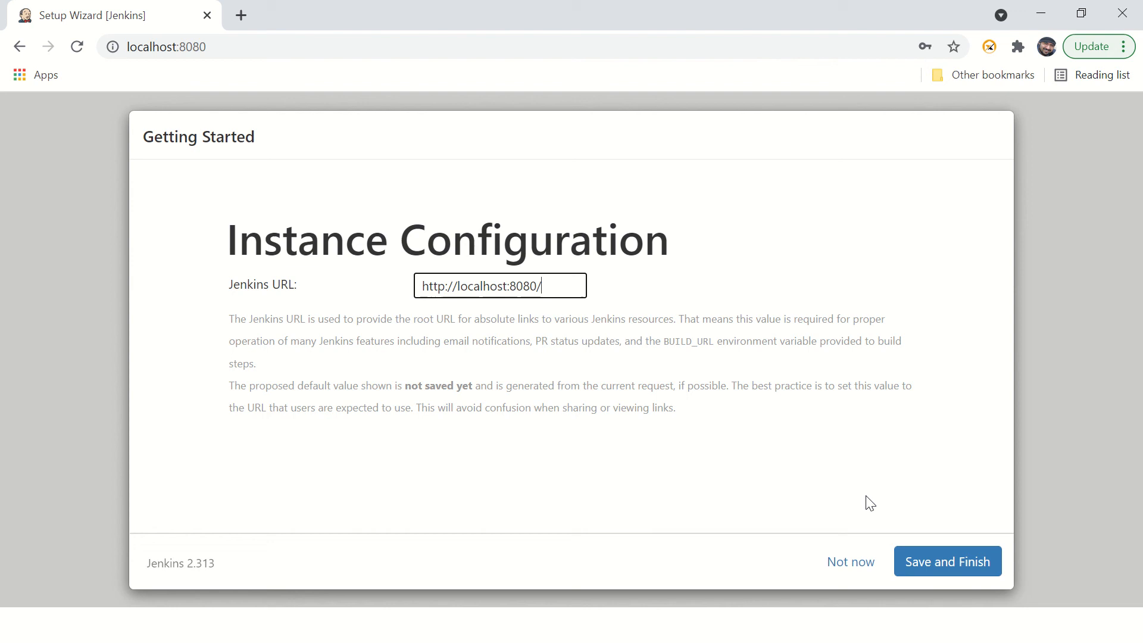
pyautogui.click(947, 561)
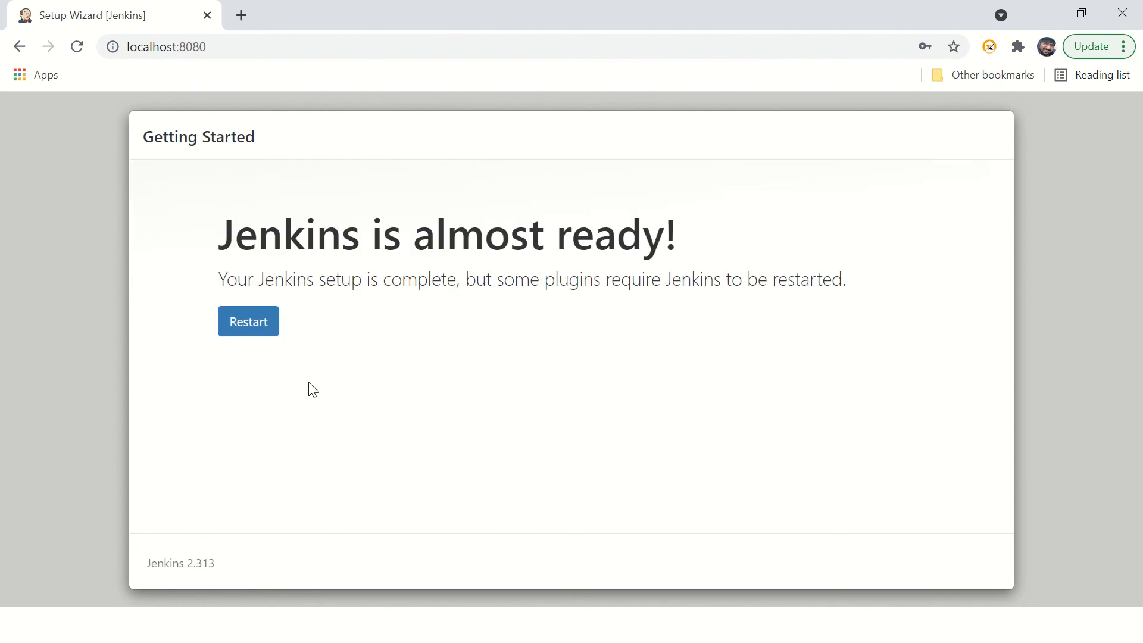
pyautogui.moveTo(261, 329)
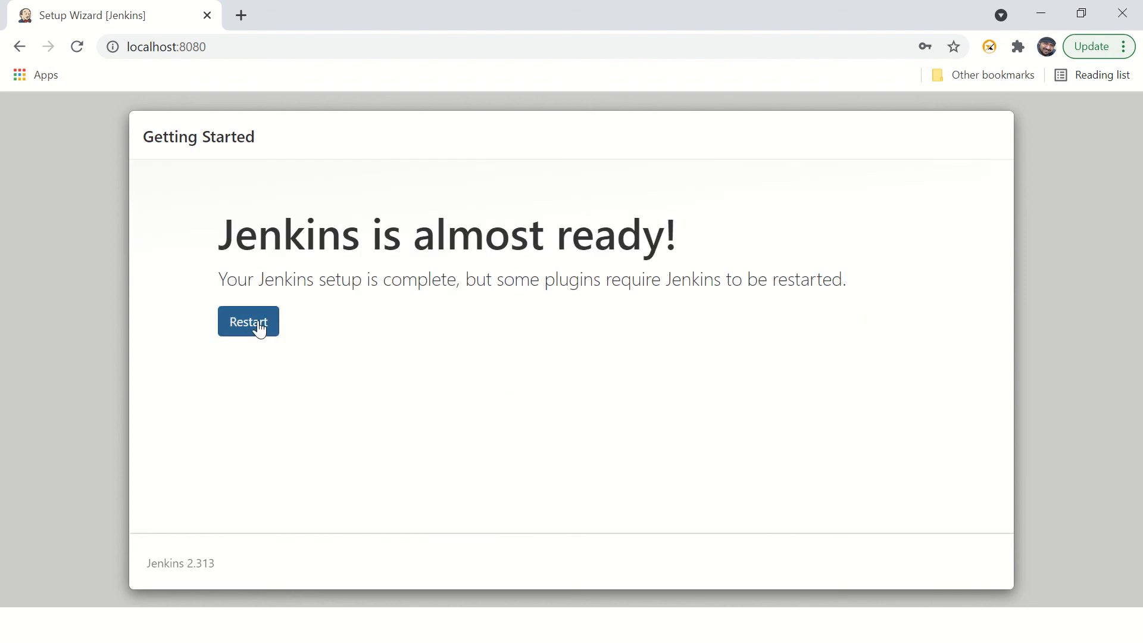
# - Restart Jenkins so the newly installed plugins take effect
pyautogui.click(247, 321)
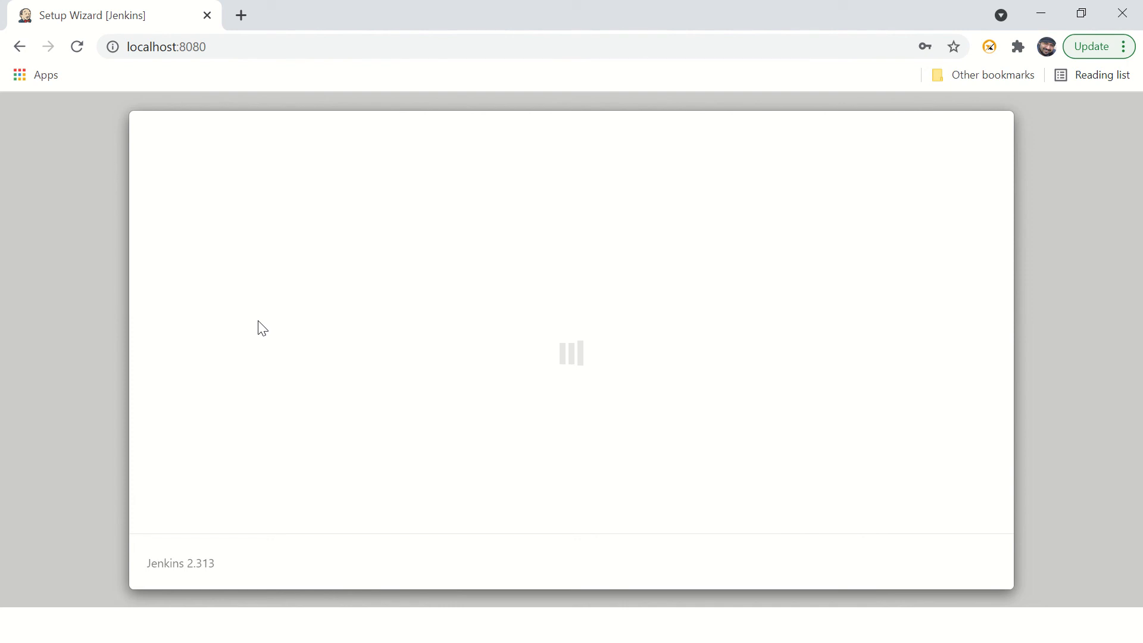
pyautogui.moveTo(876, 257)
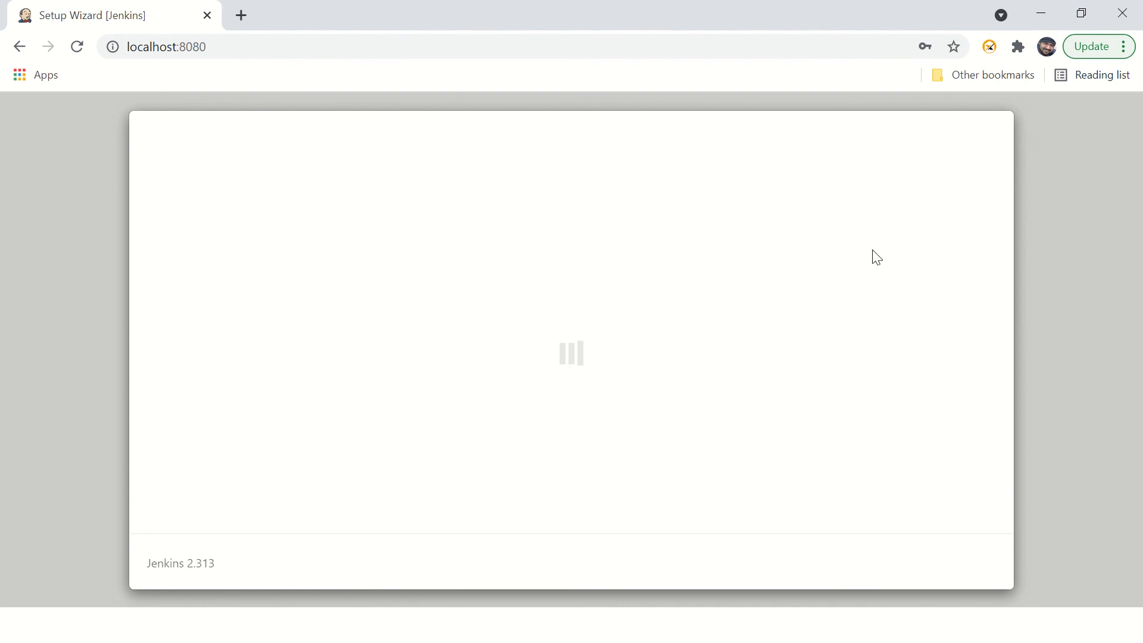
pyautogui.moveTo(914, 182)
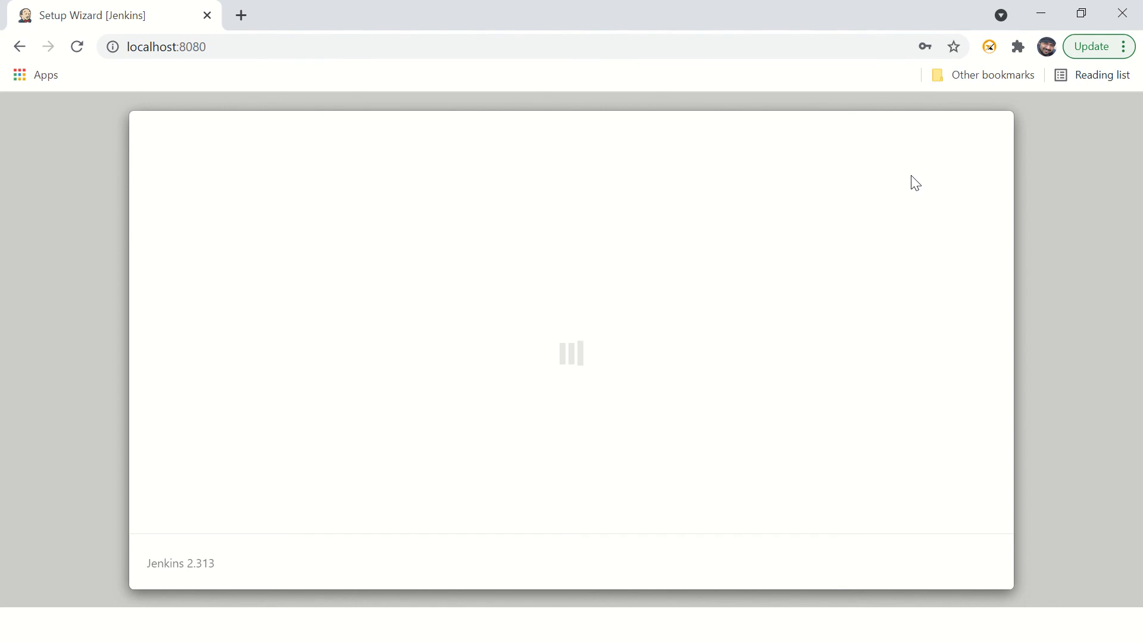
pyautogui.moveTo(605, 8)
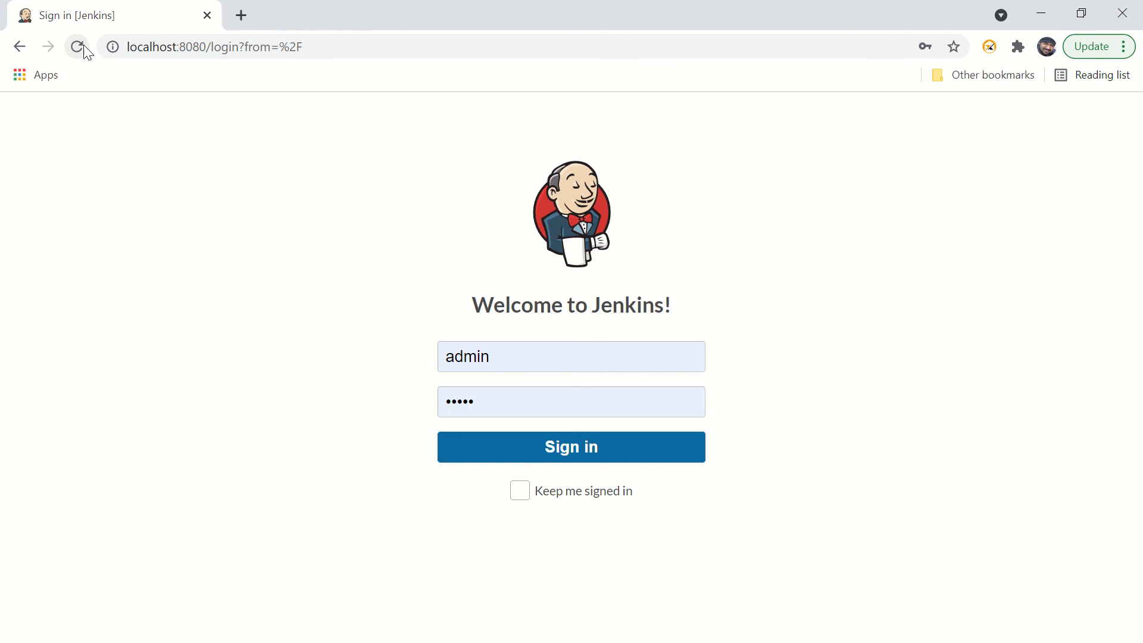
# - Sign in as admin with the autofilled credentials to reach the Jenkins dashboard
pyautogui.click(570, 446)
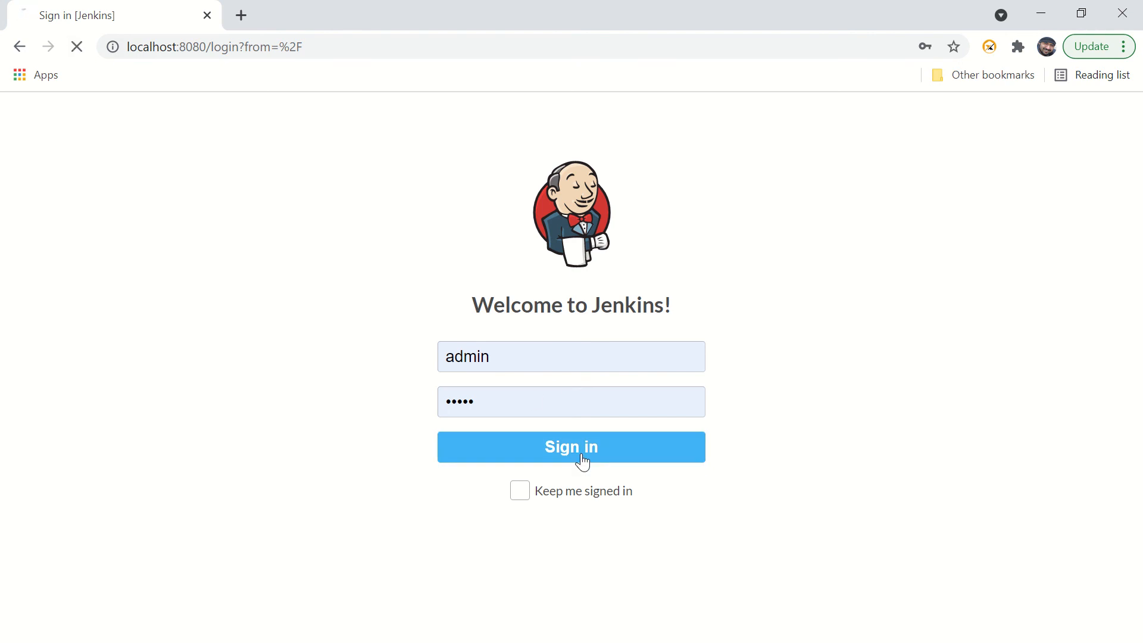
pyautogui.click(570, 447)
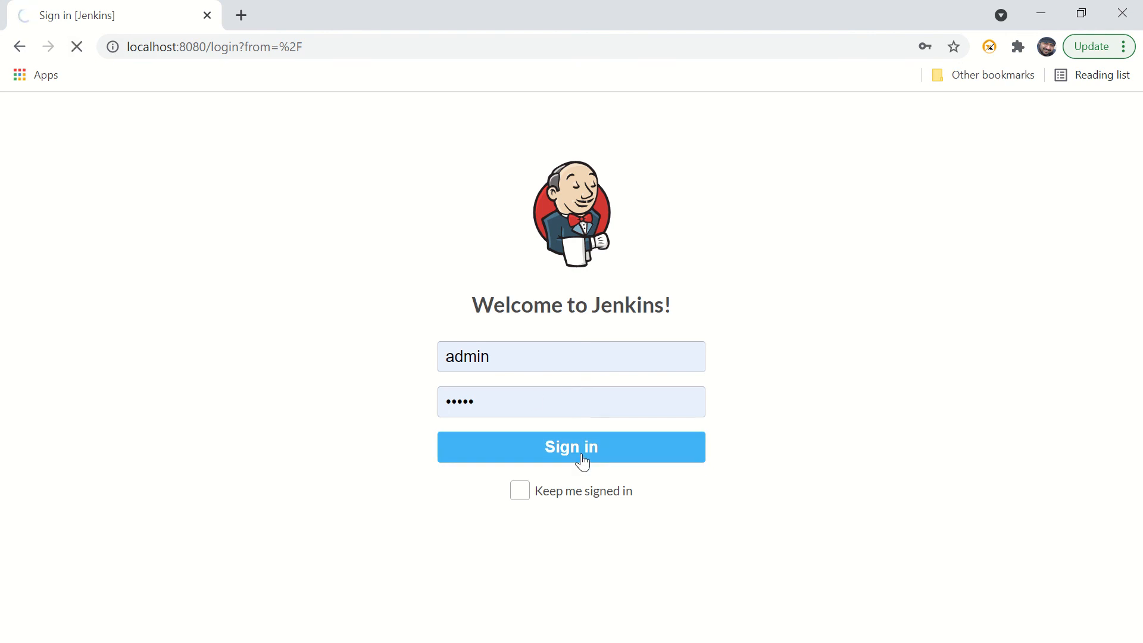
pyautogui.click(570, 447)
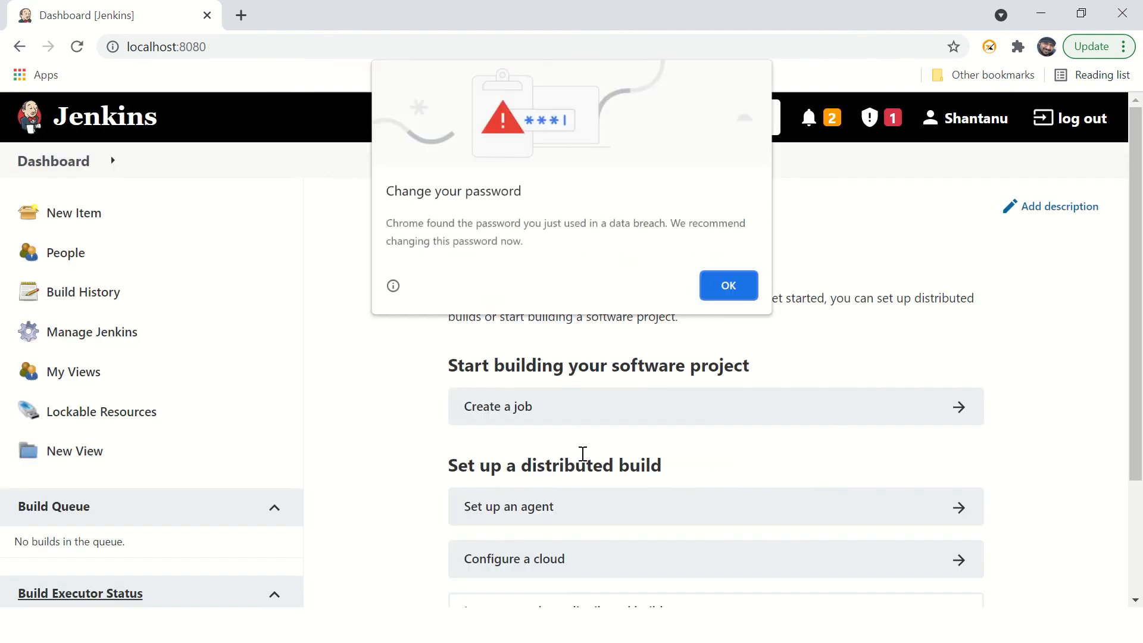
# - Dismiss Chrome's Change your password popup and scroll through the empty dashboard
pyautogui.click(727, 284)
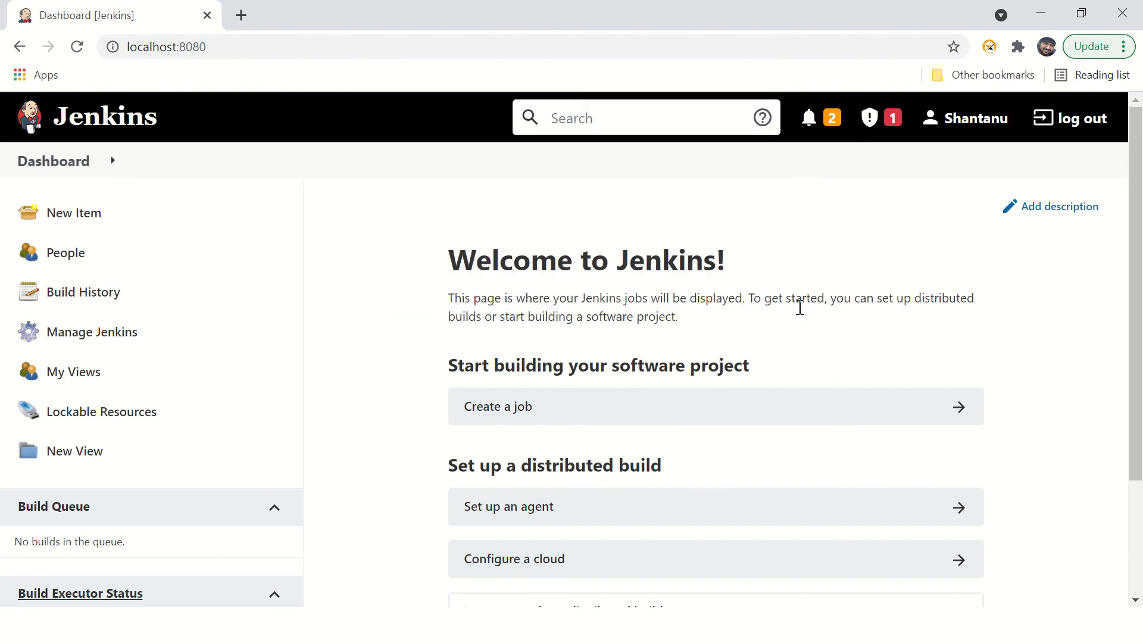
pyautogui.scroll(-3)
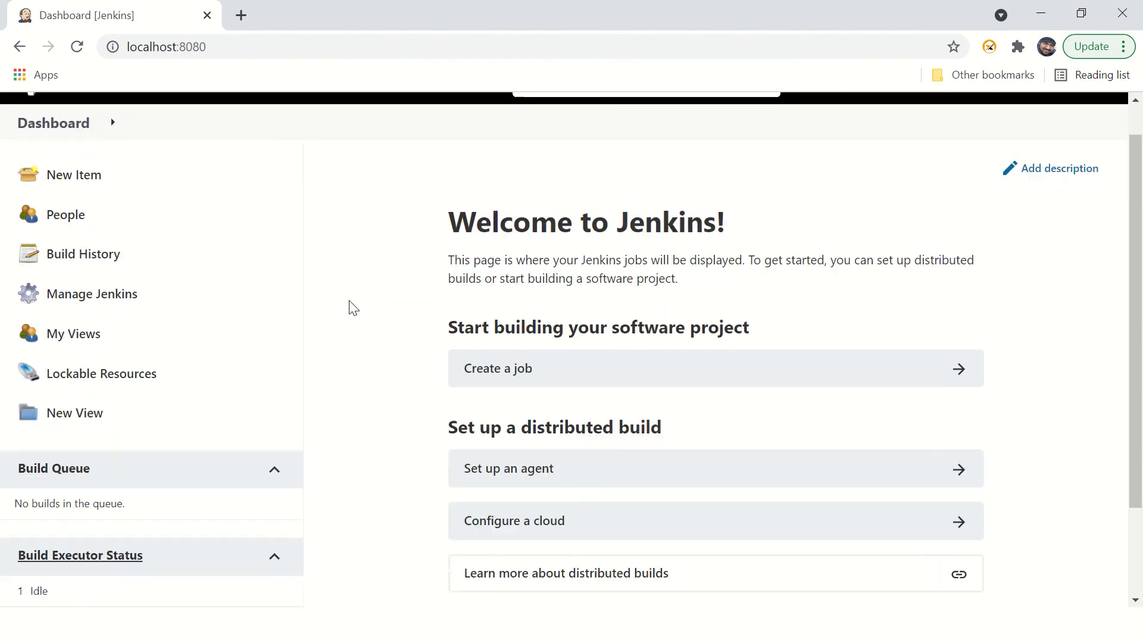
pyautogui.scroll(3)
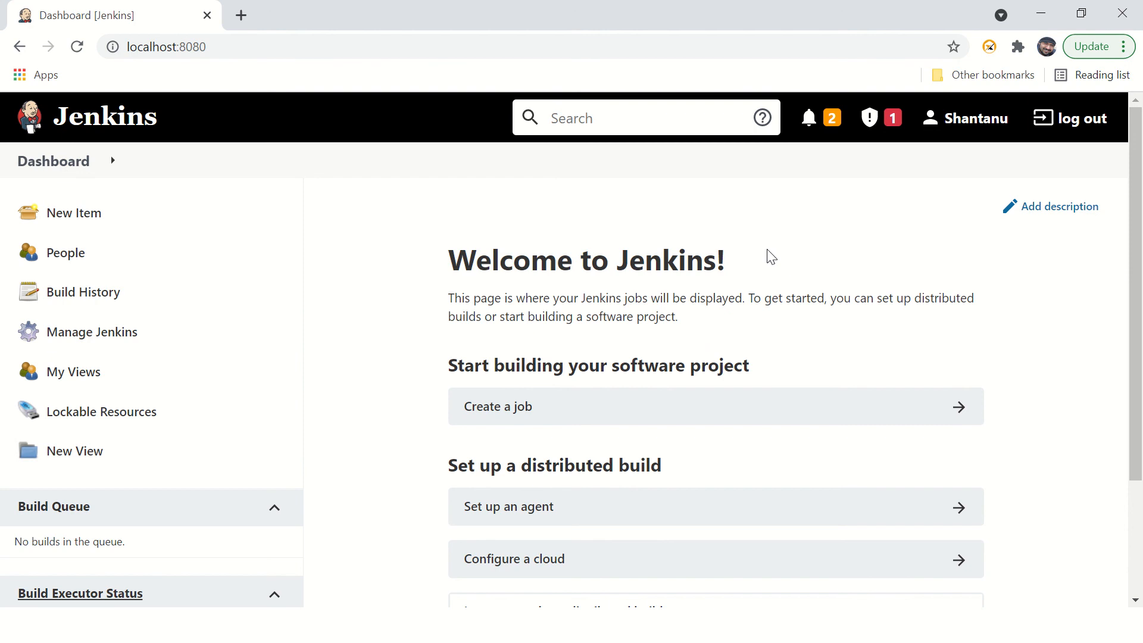
pyautogui.moveTo(130, 271)
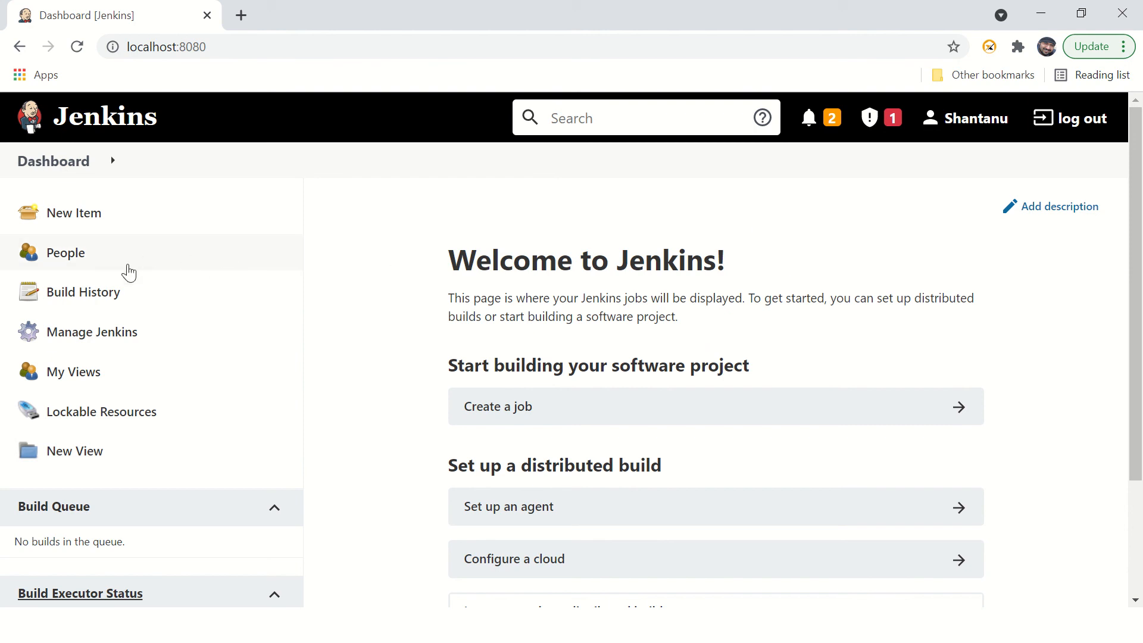
pyautogui.scroll(-3)
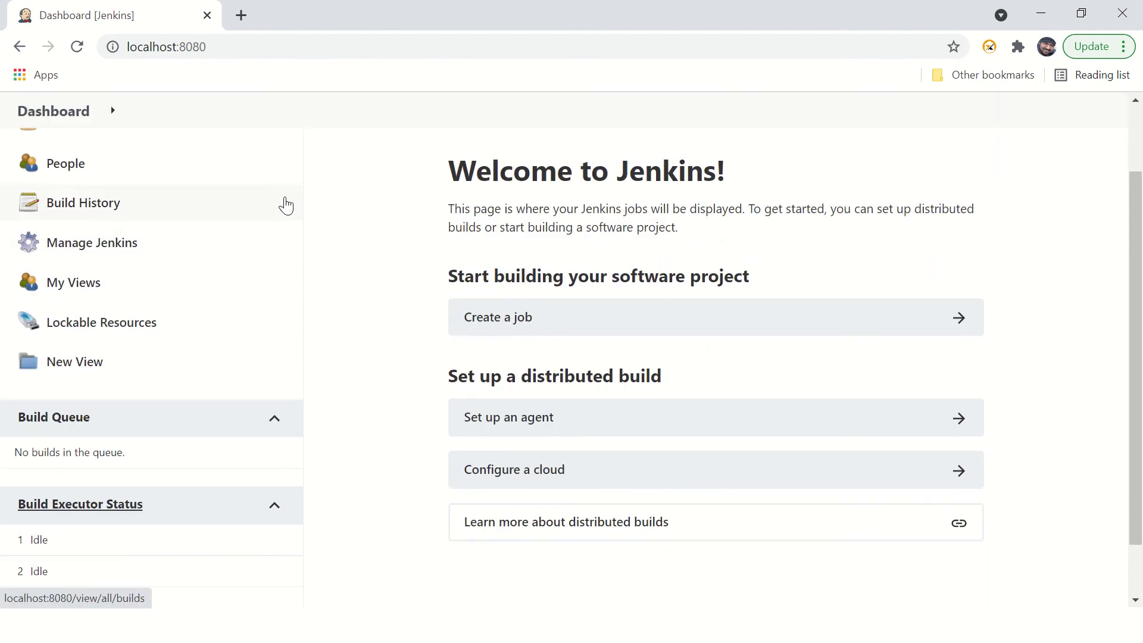